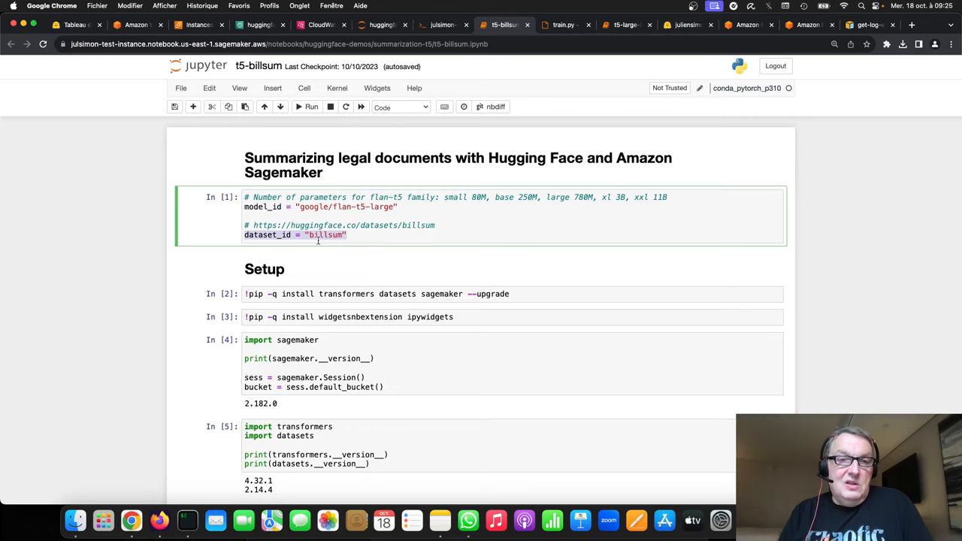
pyautogui.moveTo(367, 267)
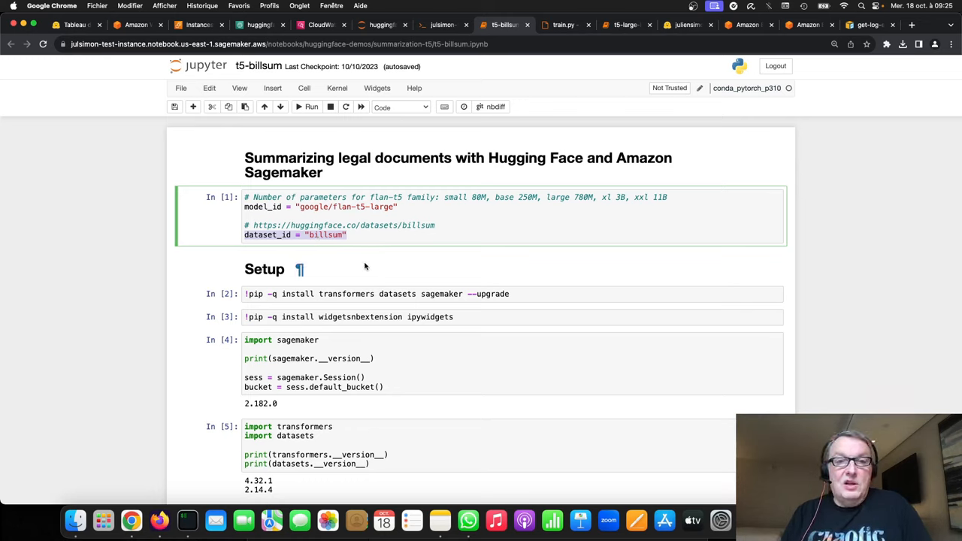
pyautogui.moveTo(370, 267)
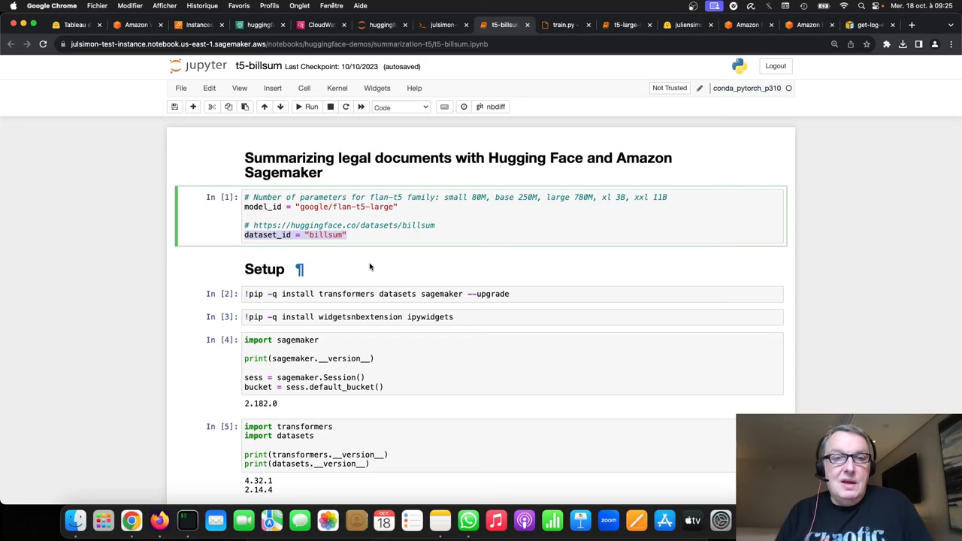
# Scroll from the model_id and dataset_id cell down to the 'Fine-tune on SageMaker' section
pyautogui.scroll(-3)
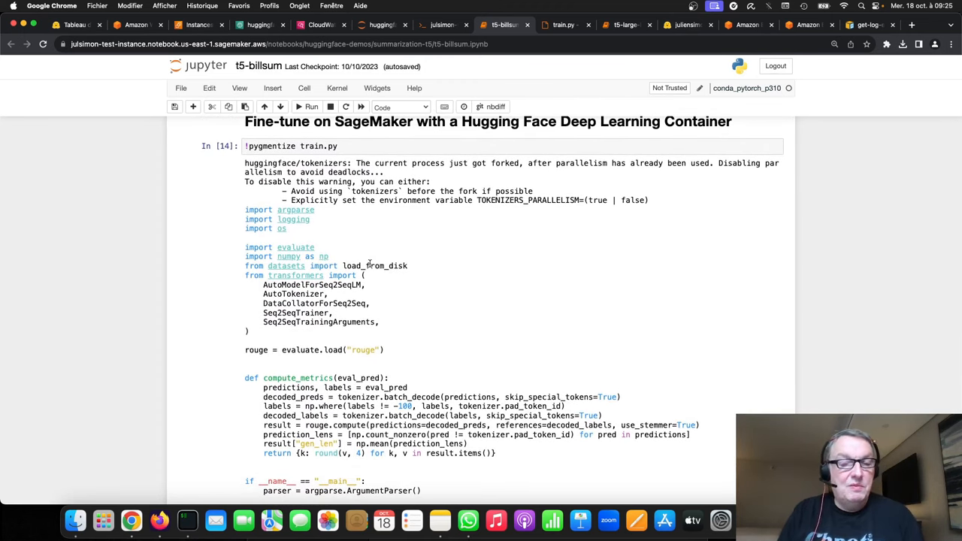
# Walk through train.py's metrics function, marking eval_pred, and continue to the hyperparameters cell
pyautogui.scroll(-3)
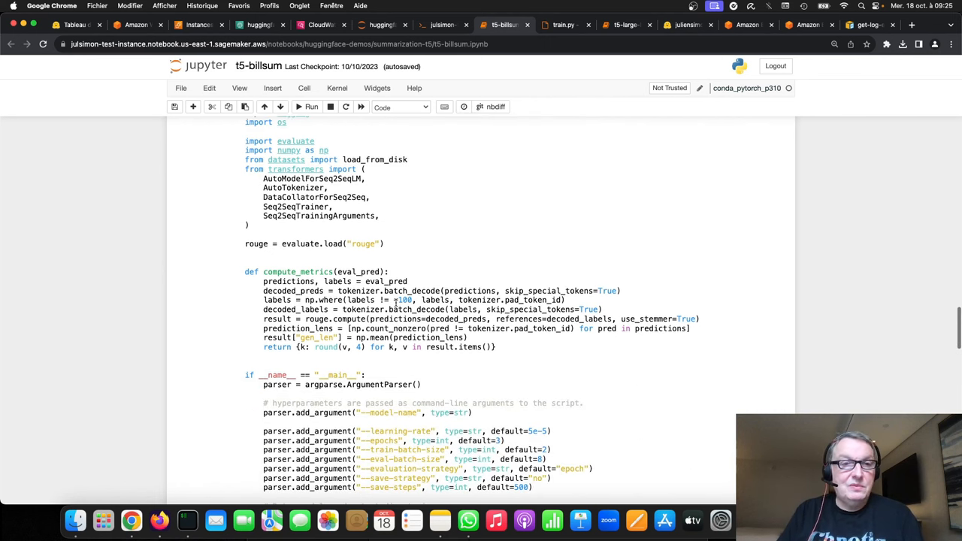
pyautogui.doubleClick(387, 276)
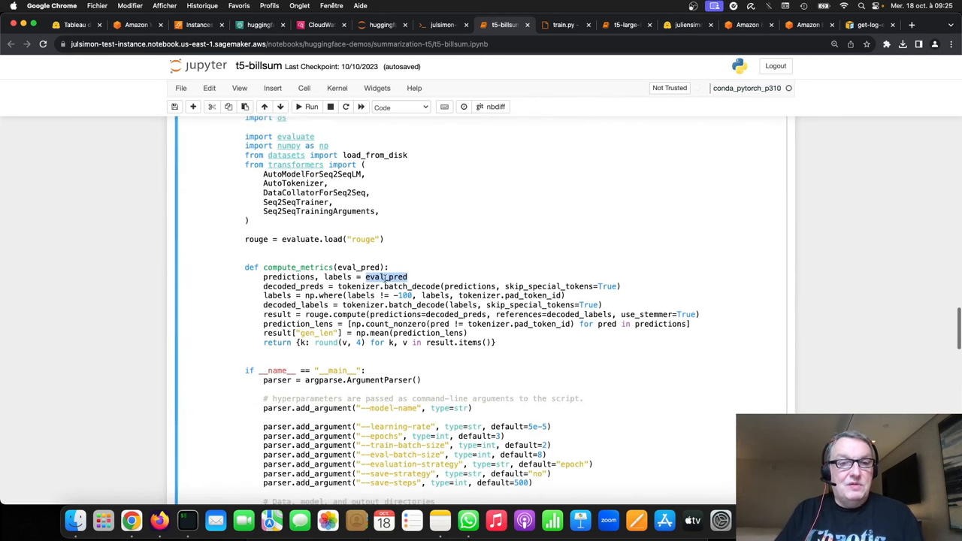
pyautogui.scroll(-3)
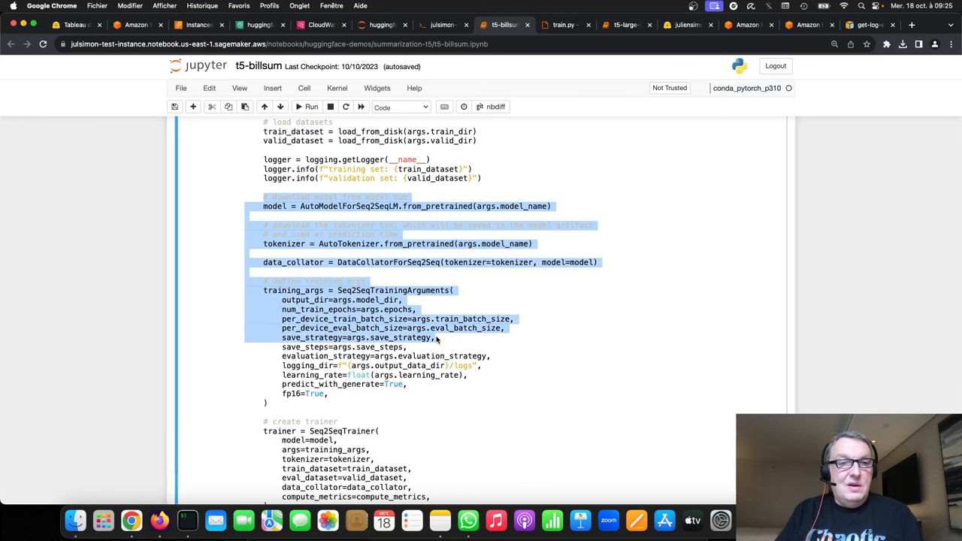
pyautogui.scroll(-3)
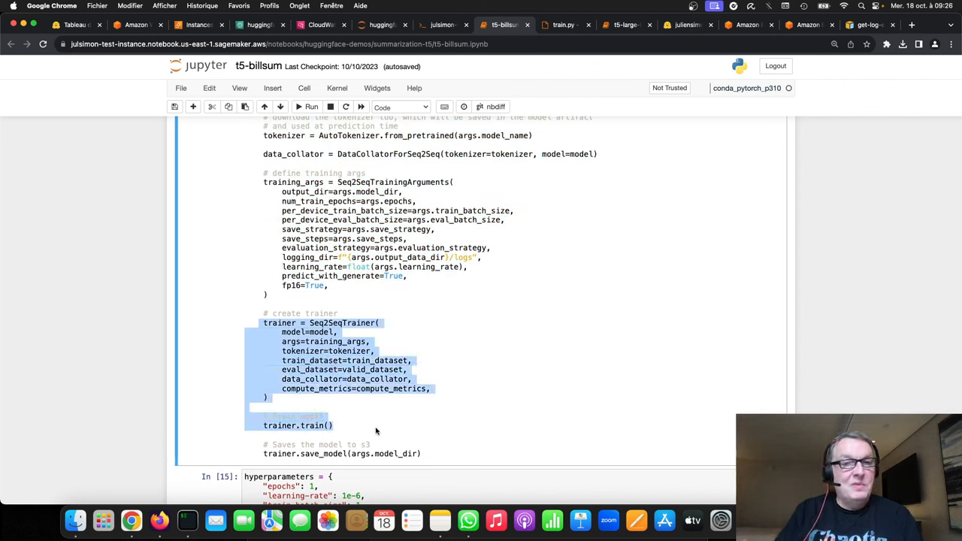
pyautogui.moveTo(529, 368)
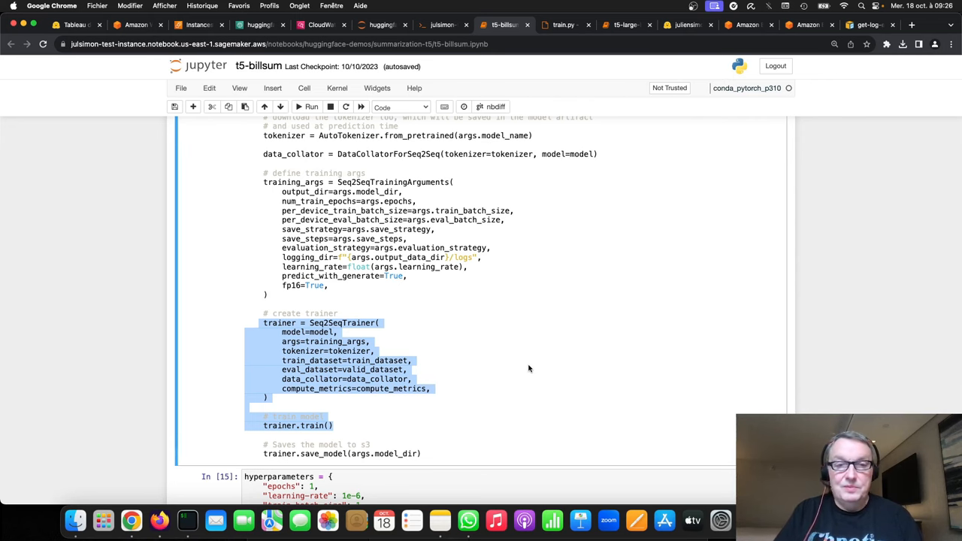
pyautogui.scroll(-3)
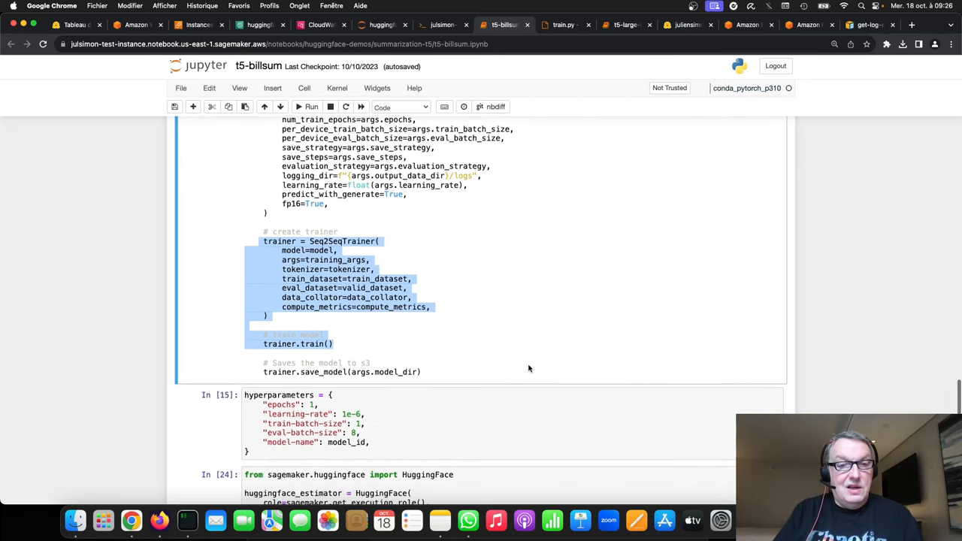
pyautogui.scroll(-3)
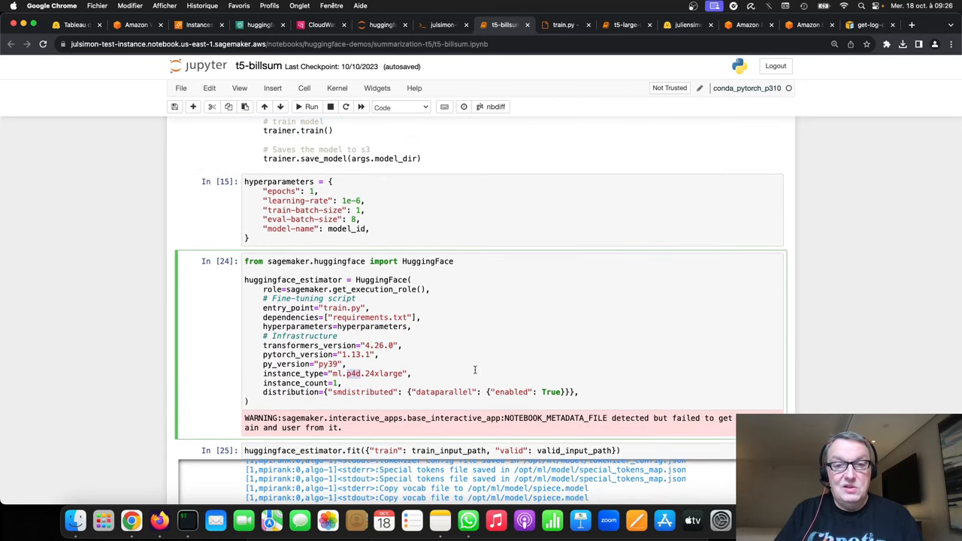
# Review the HuggingFace estimator cell and fit() log with 1477 billable seconds, then return to the argparse section
pyautogui.scroll(-3)
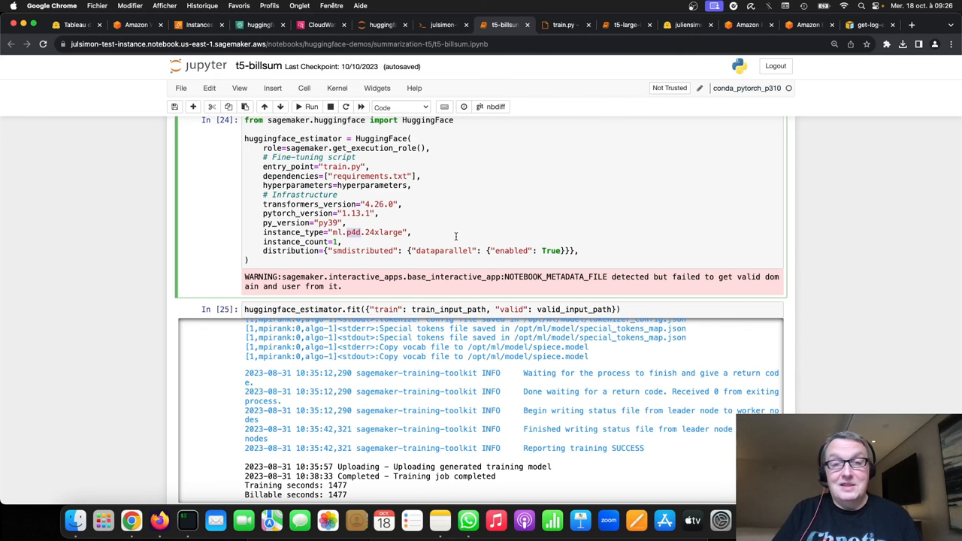
pyautogui.scroll(-3)
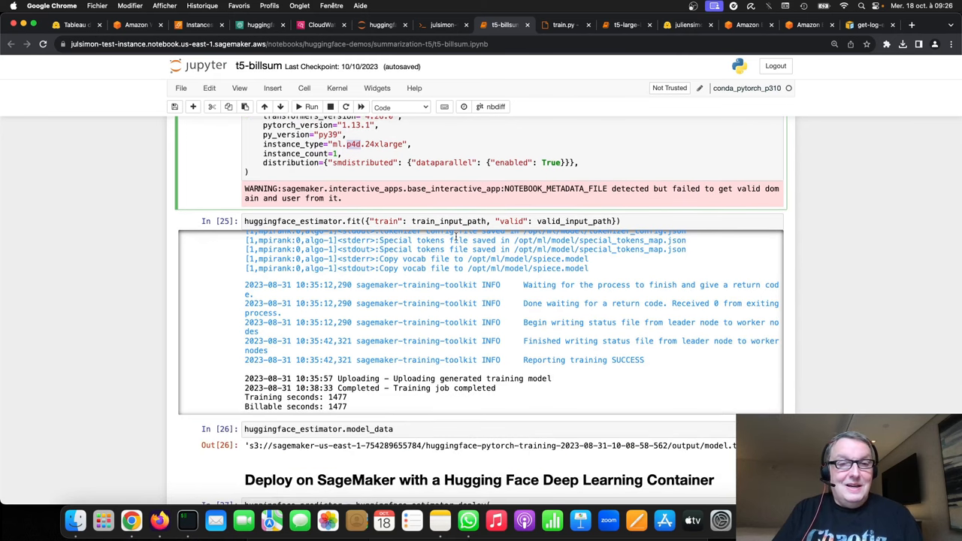
pyautogui.moveTo(362, 419)
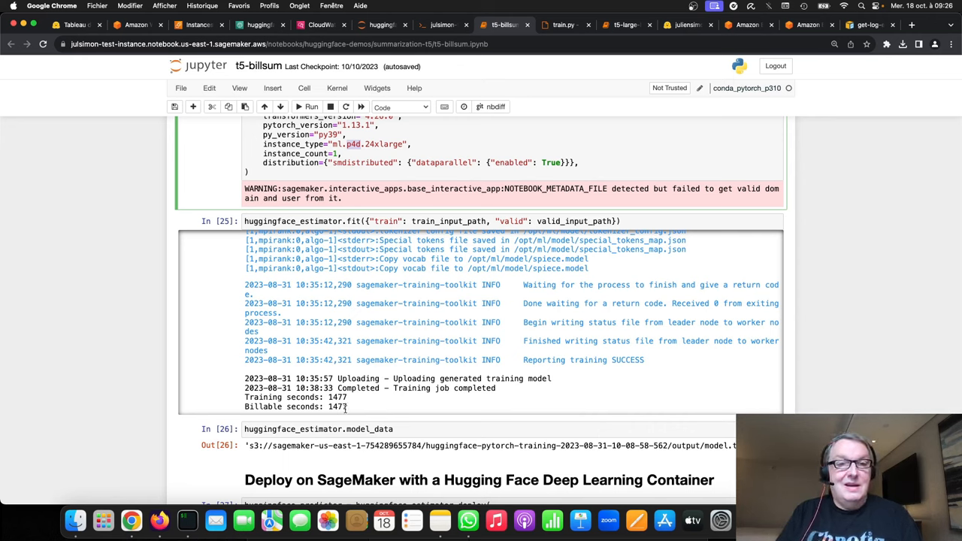
pyautogui.moveTo(373, 404)
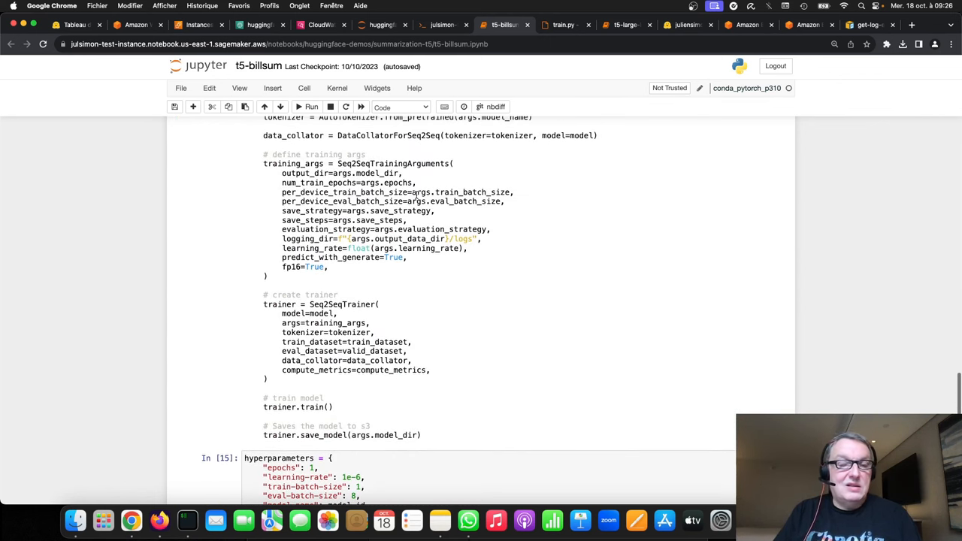
pyautogui.scroll(3)
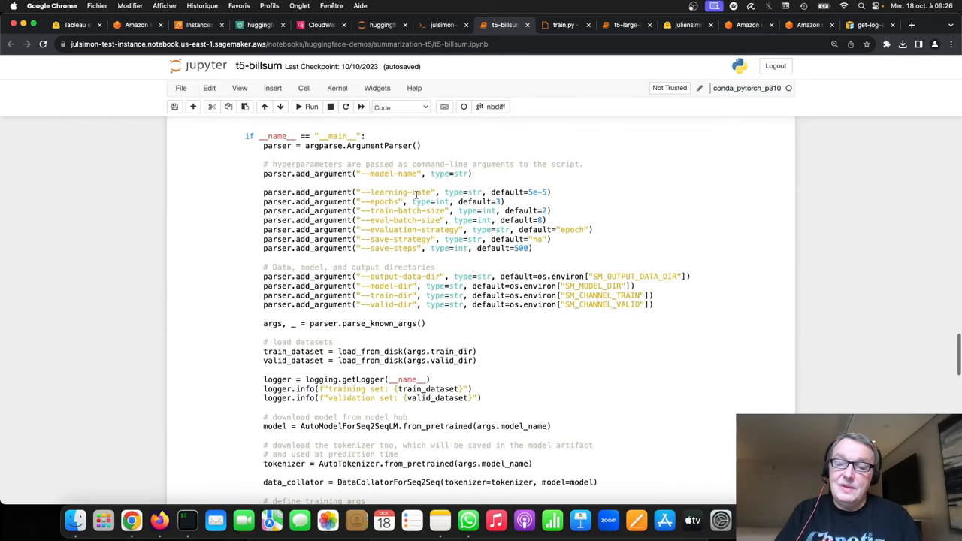
pyautogui.scroll(3)
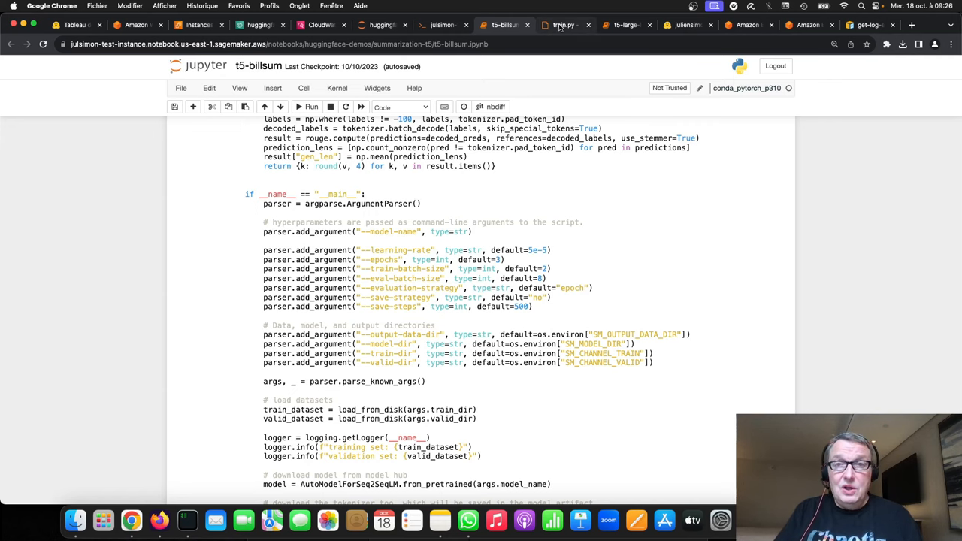
# Switch to the t5-qlora train.py editor and scroll to its peft import line and trainable-parameter helper
pyautogui.click(563, 24)
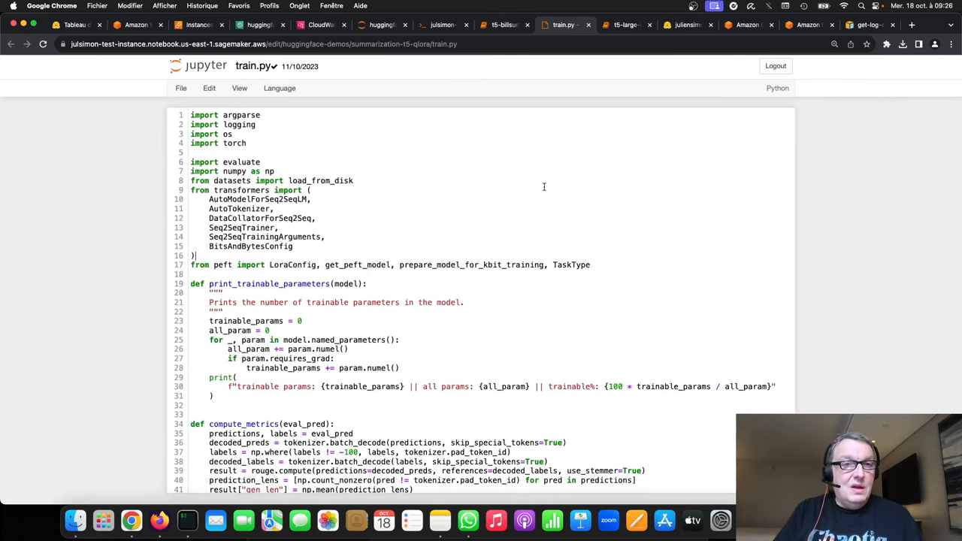
pyautogui.scroll(-3)
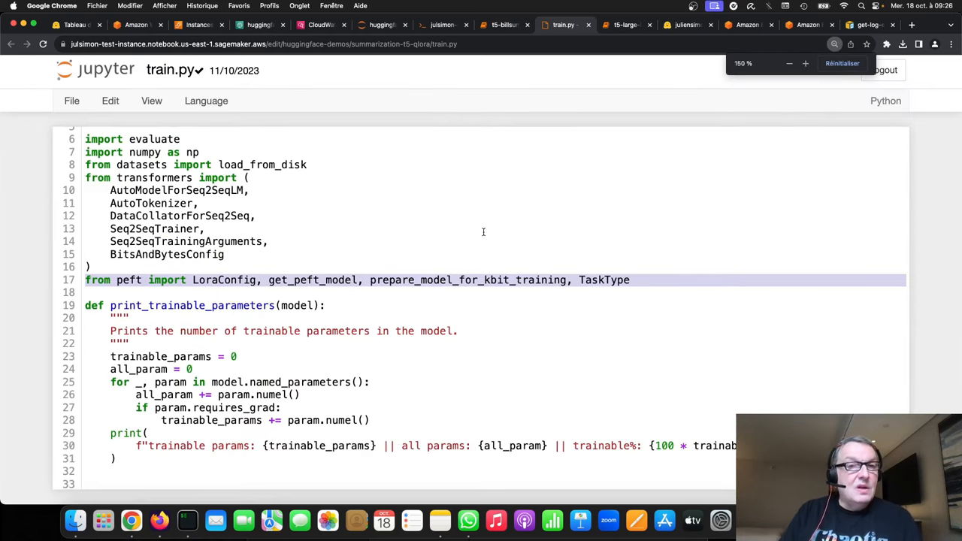
pyautogui.scroll(-3)
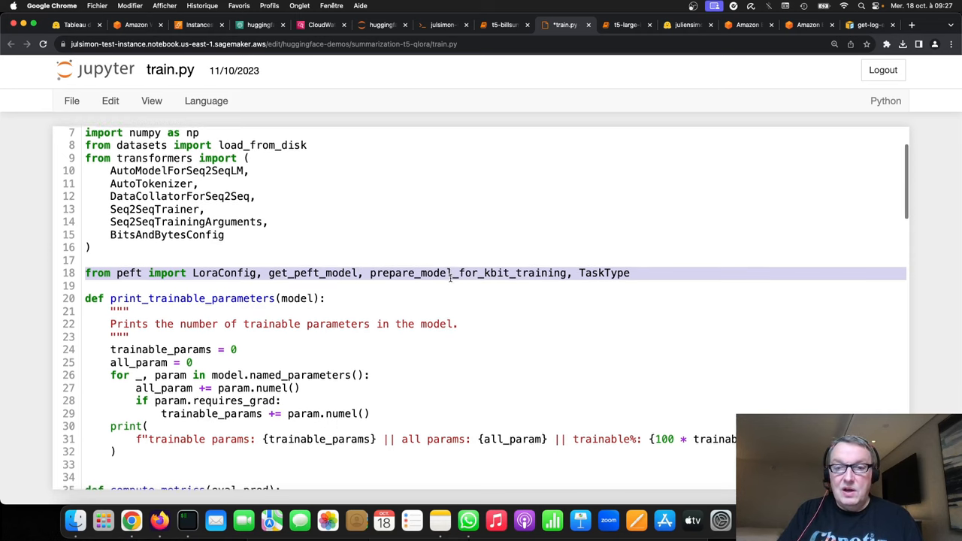
pyautogui.scroll(-3)
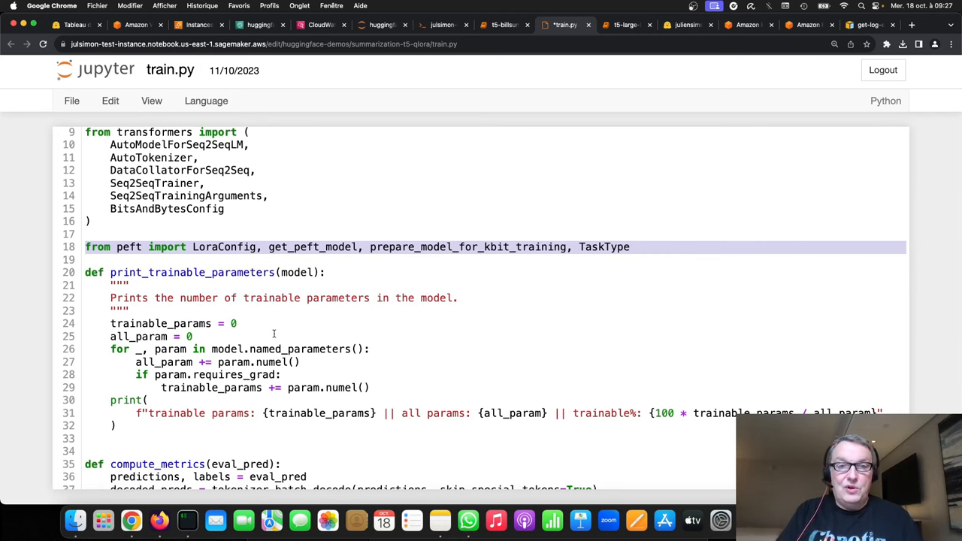
pyautogui.scroll(-3)
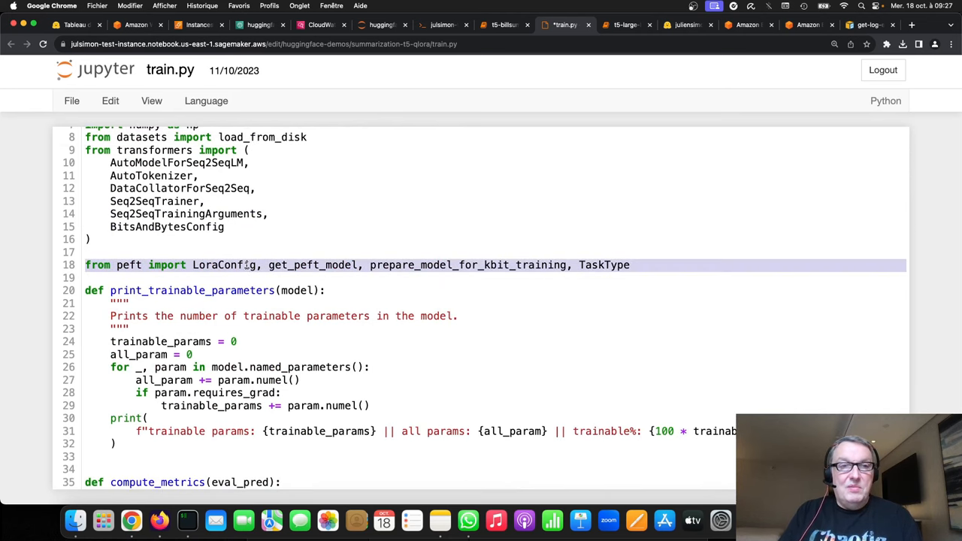
# Scroll past argparse and dataset loading to BitsAndBytesConfig, prepare_model_for_kbit_training and LoraConfig with r=16
pyautogui.scroll(-3)
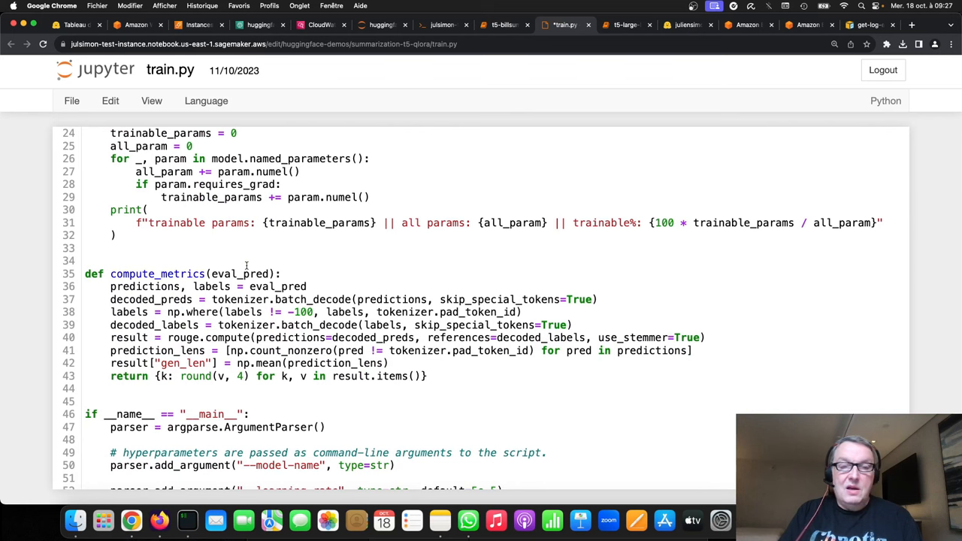
pyautogui.scroll(-3)
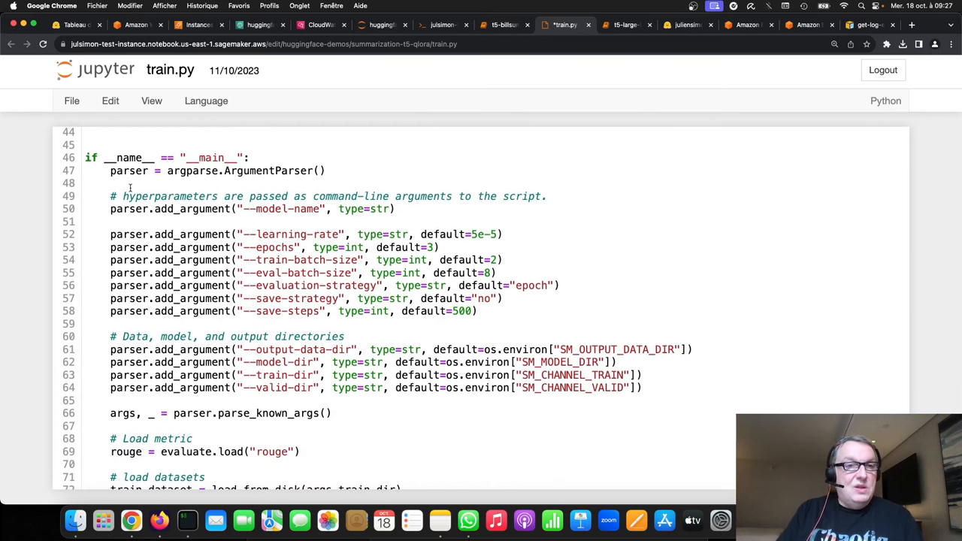
pyautogui.moveTo(328, 267)
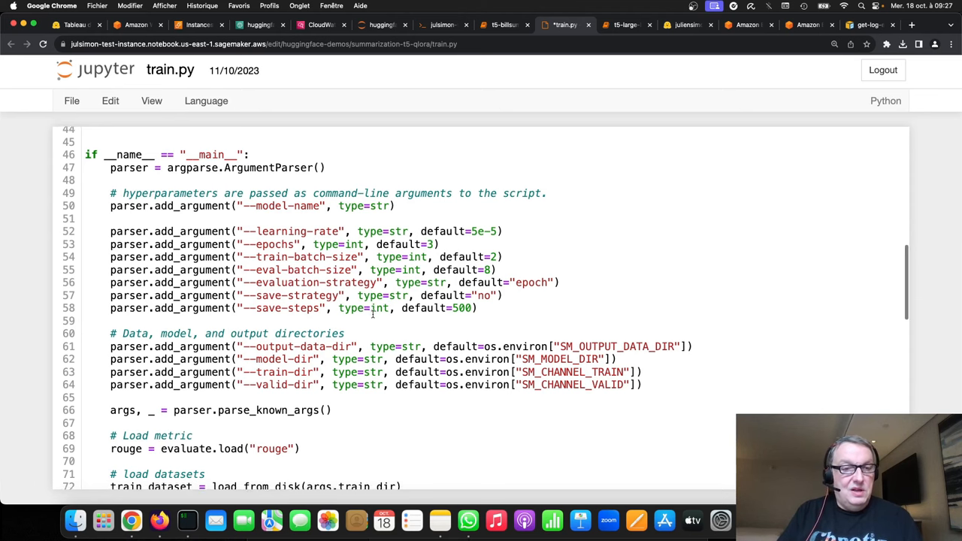
pyautogui.scroll(-3)
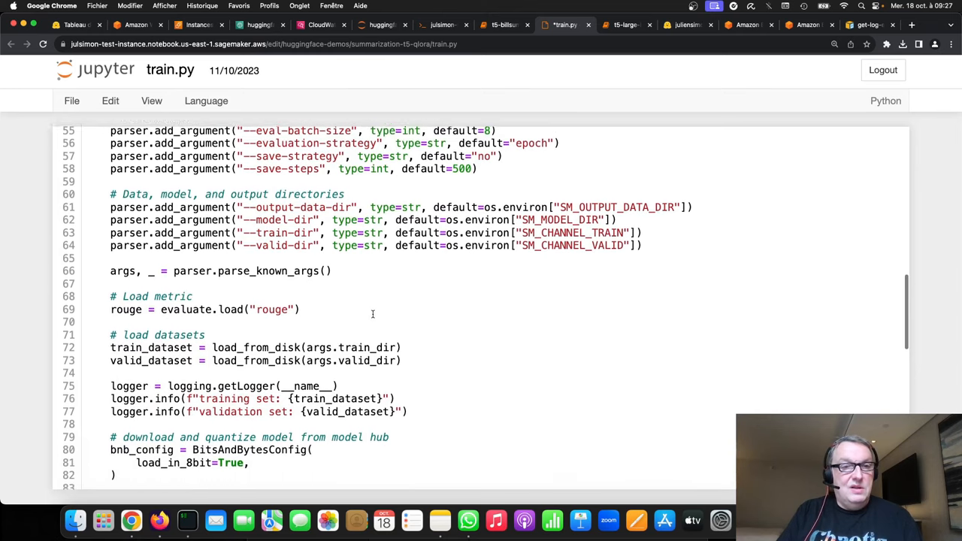
pyautogui.scroll(-3)
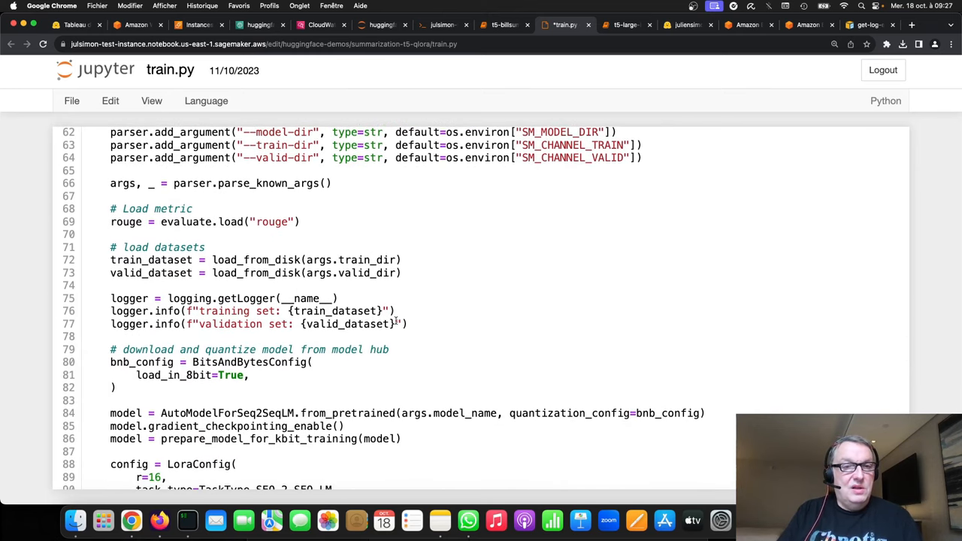
pyautogui.scroll(-3)
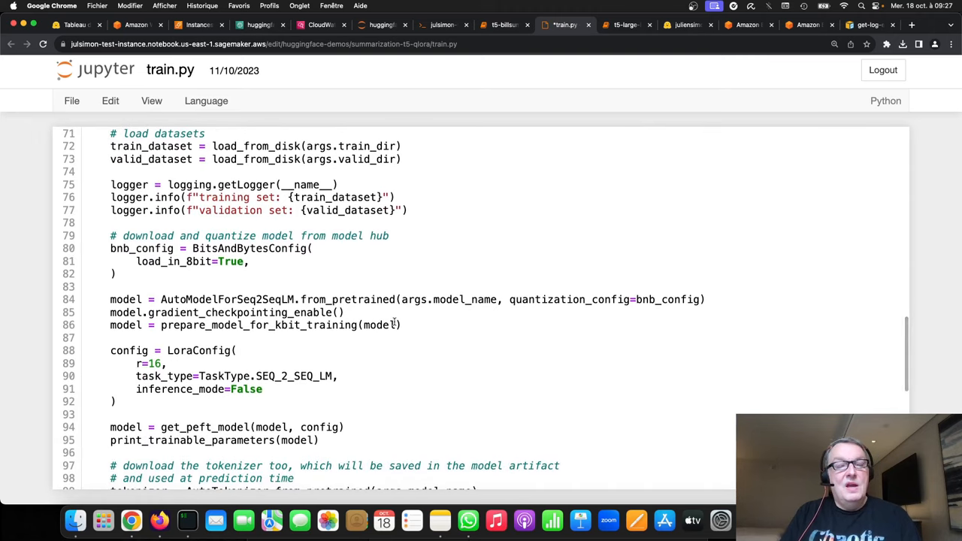
pyautogui.scroll(-3)
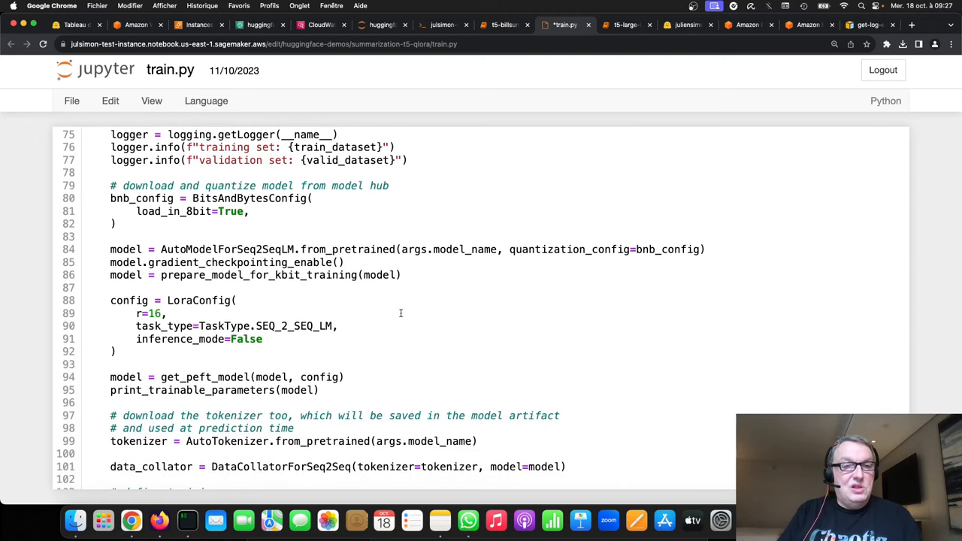
pyautogui.moveTo(448, 262)
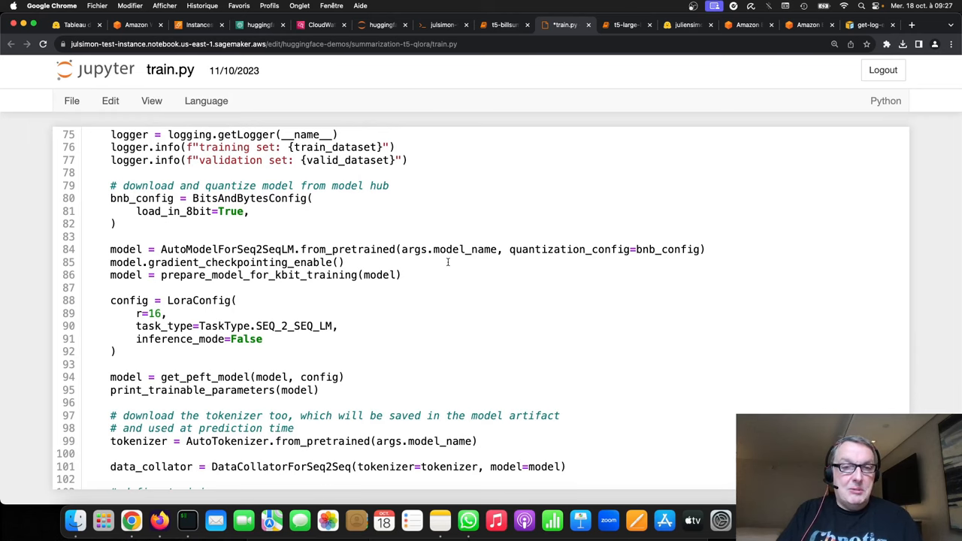
pyautogui.doubleClick(347, 250)
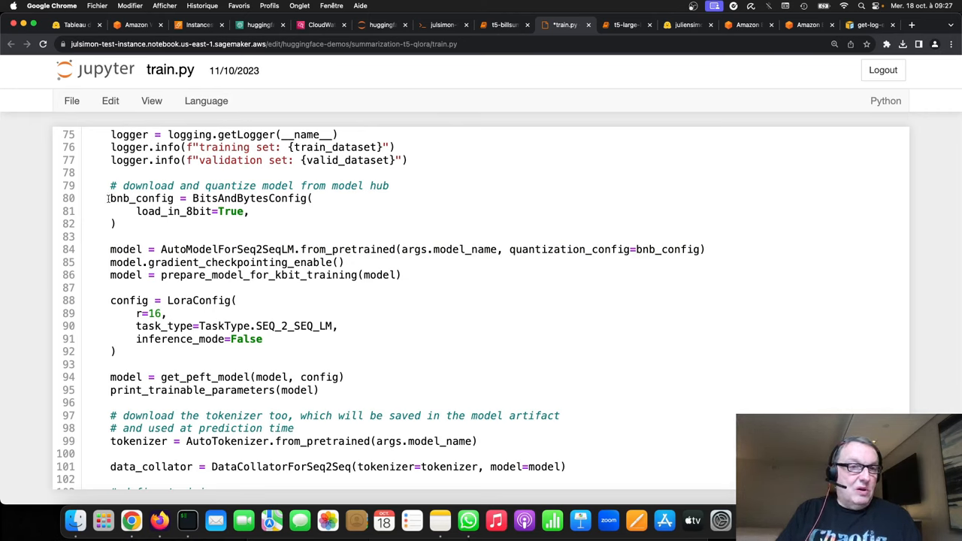
pyautogui.moveTo(112, 199); pyautogui.dragTo(118, 224)
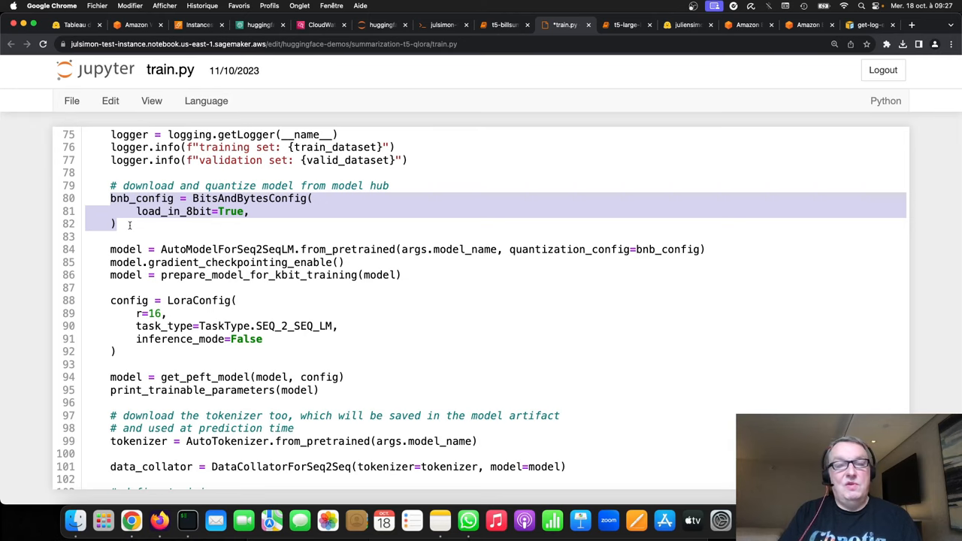
pyautogui.moveTo(256, 225)
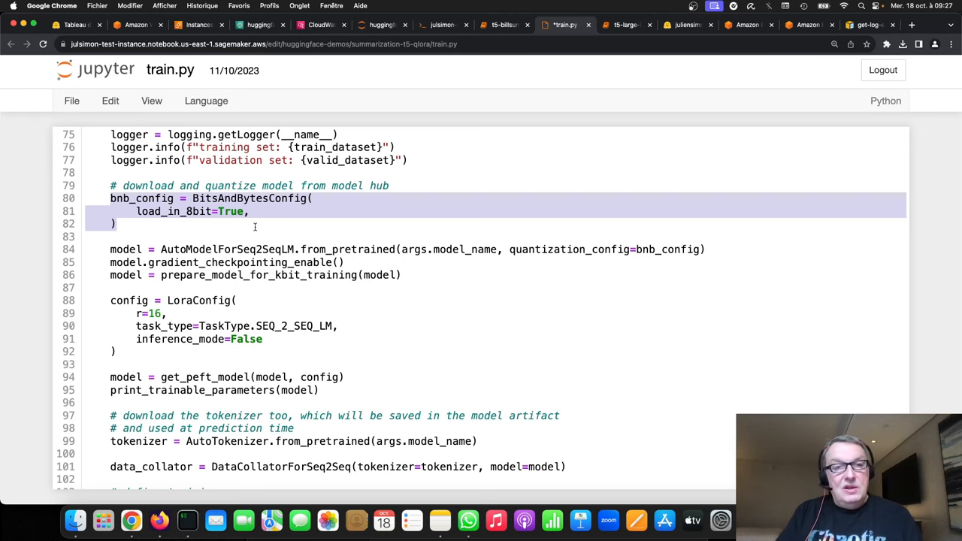
pyautogui.click(279, 210)
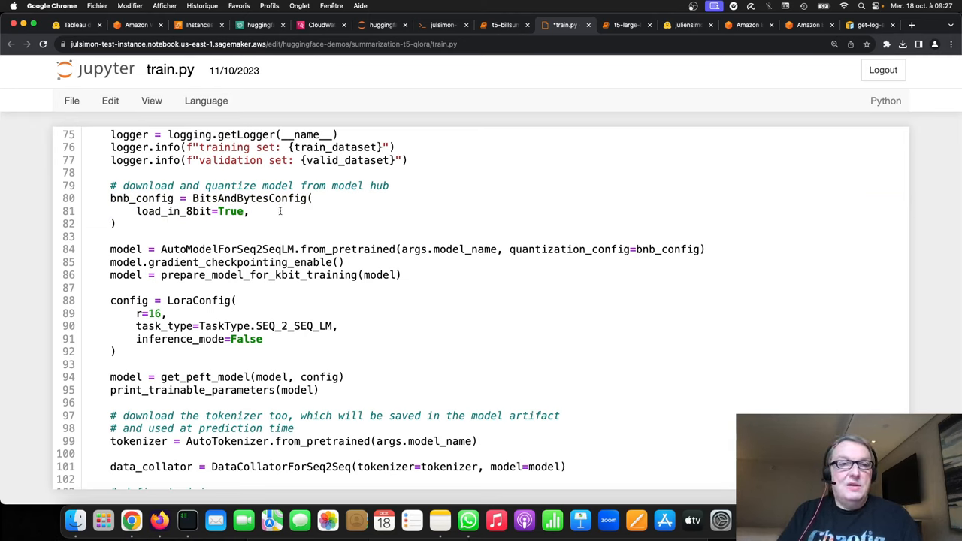
pyautogui.moveTo(363, 233)
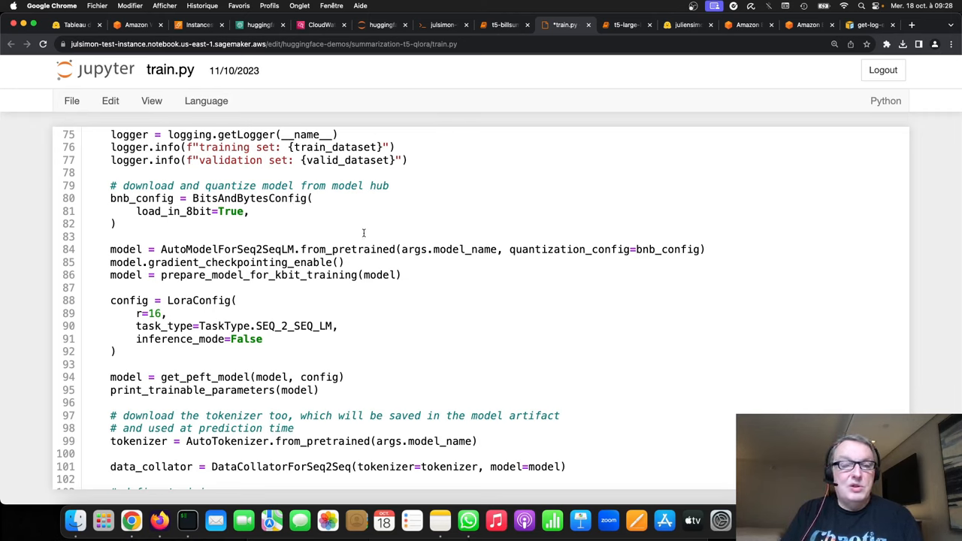
pyautogui.moveTo(521, 256)
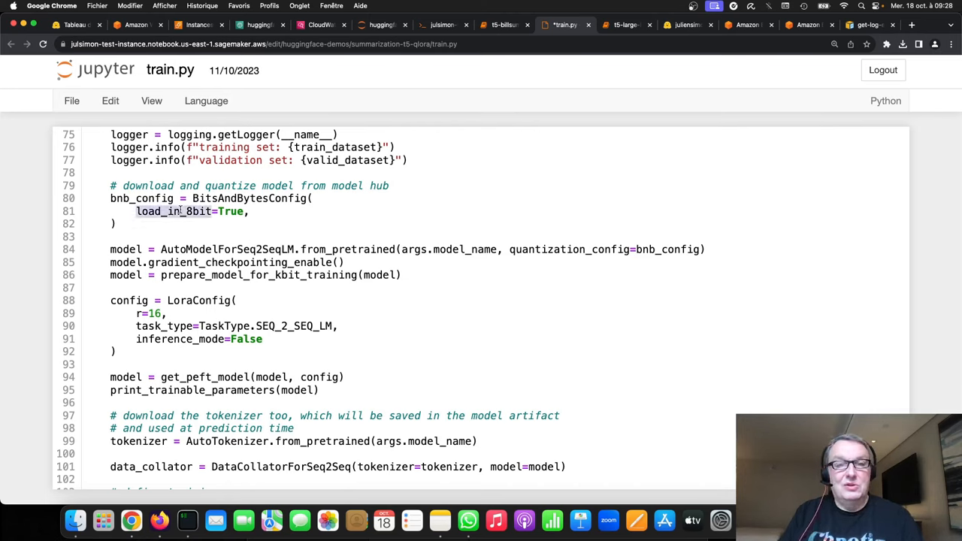
pyautogui.click(284, 218)
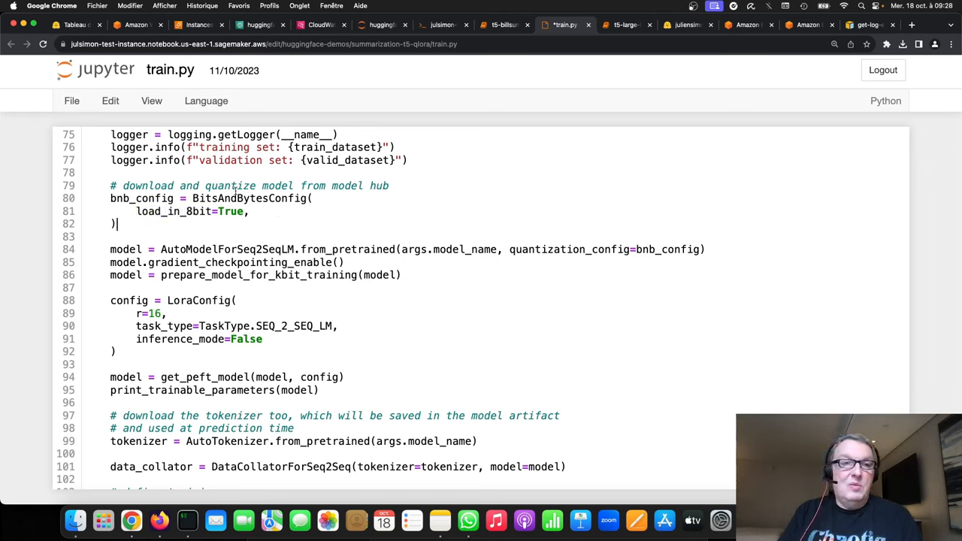
pyautogui.doubleClick(250, 198)
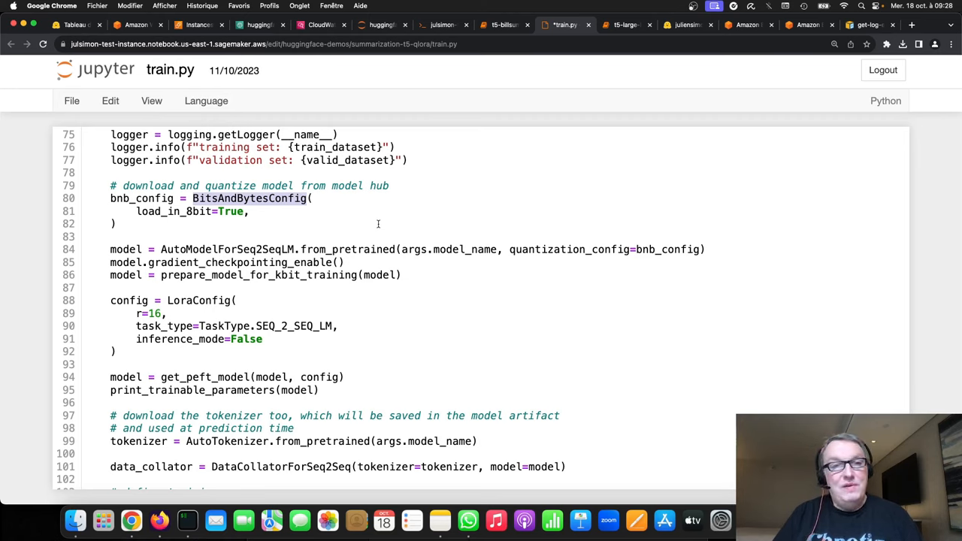
pyautogui.moveTo(332, 239)
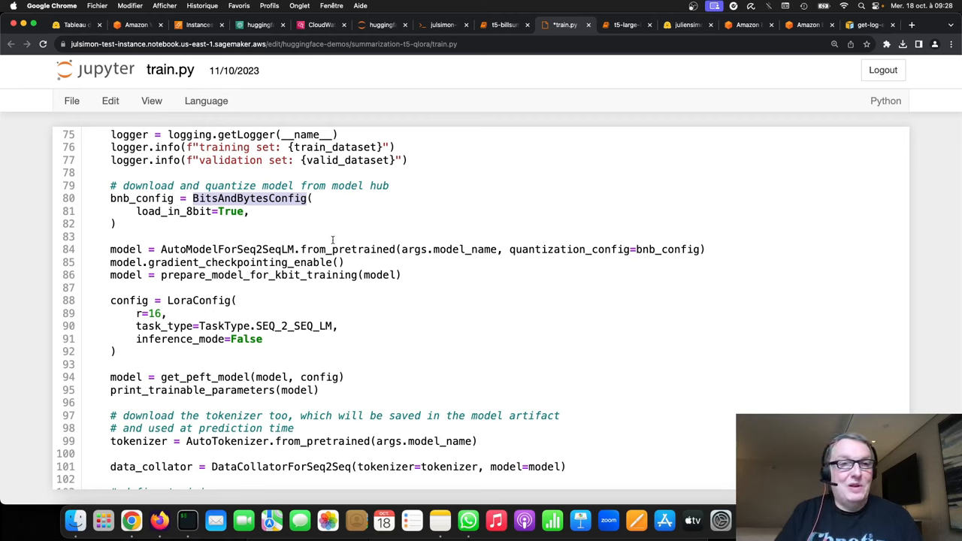
pyautogui.click(315, 210)
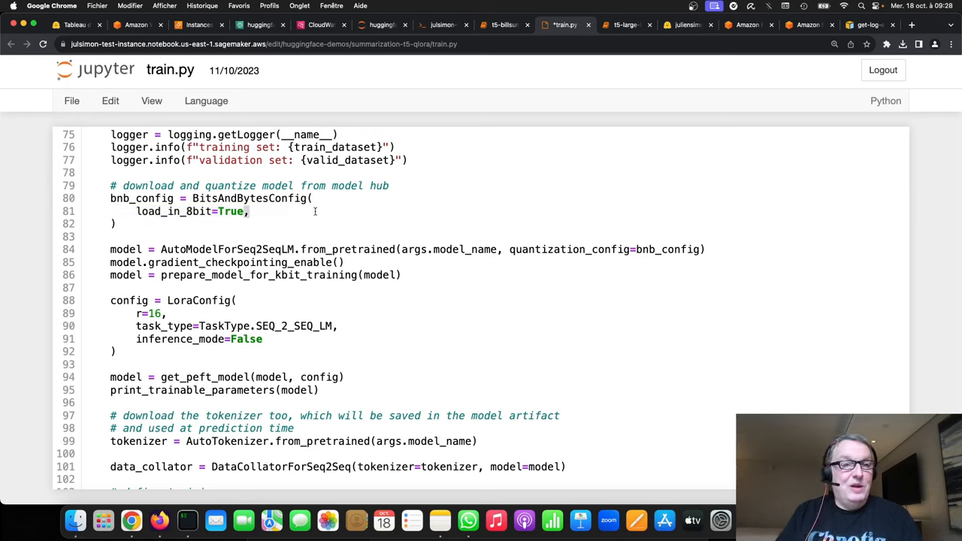
pyautogui.doubleClick(174, 210)
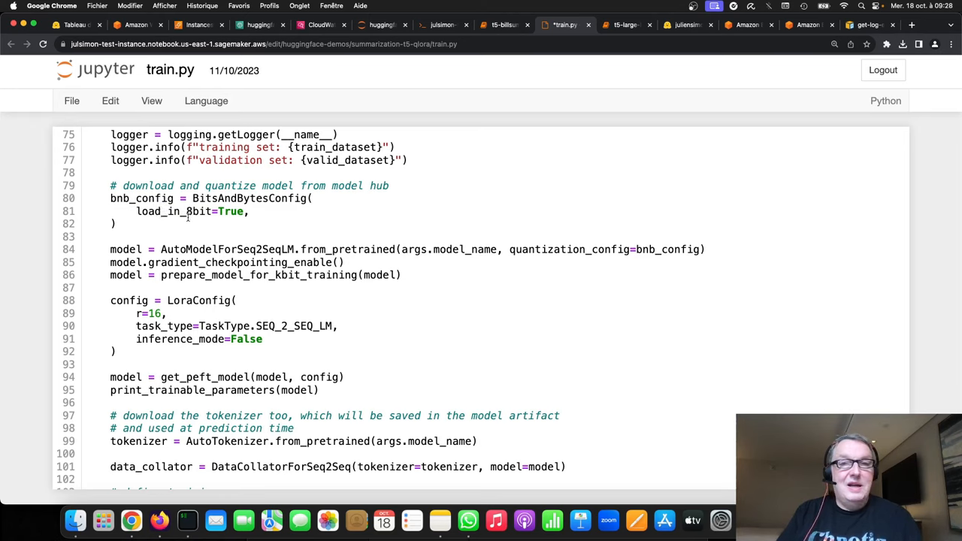
pyautogui.doubleClick(248, 198)
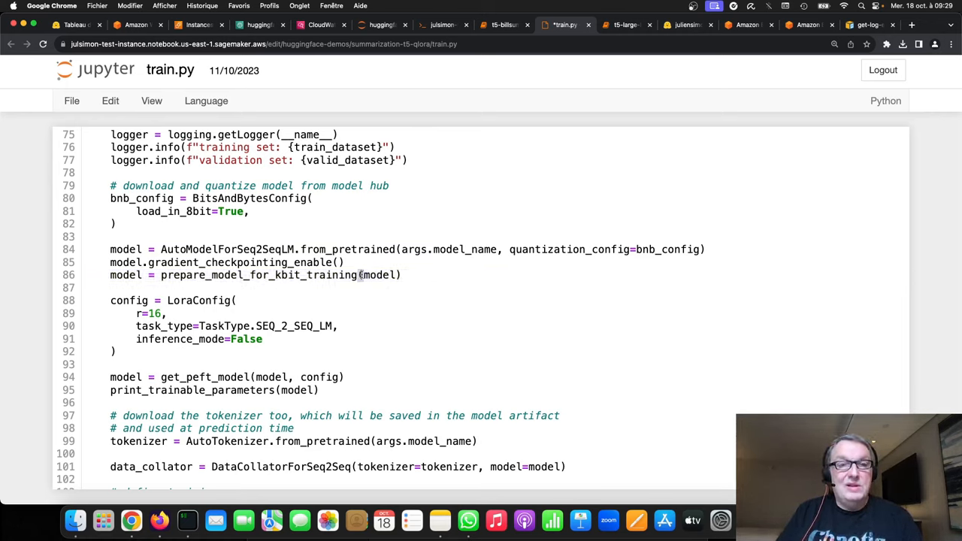
pyautogui.click(363, 273)
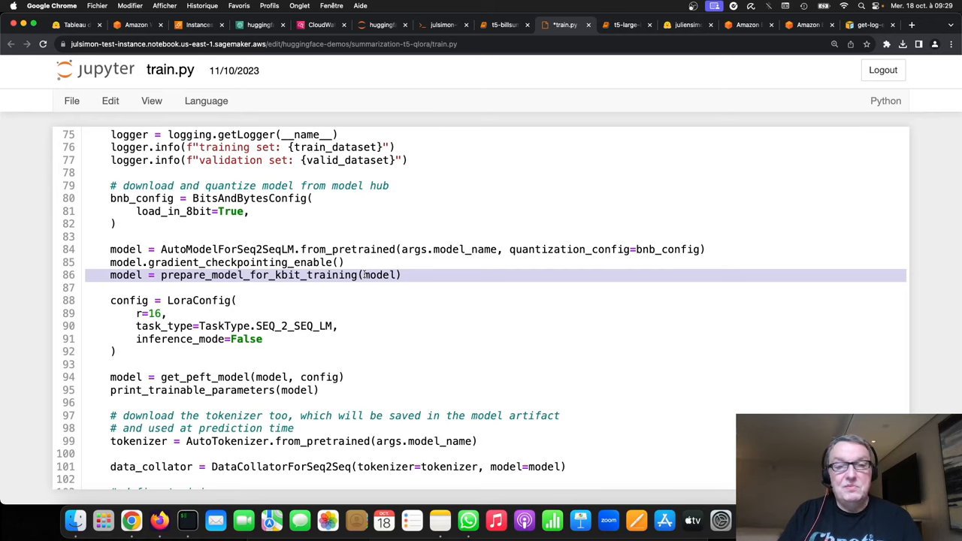
pyautogui.moveTo(436, 297)
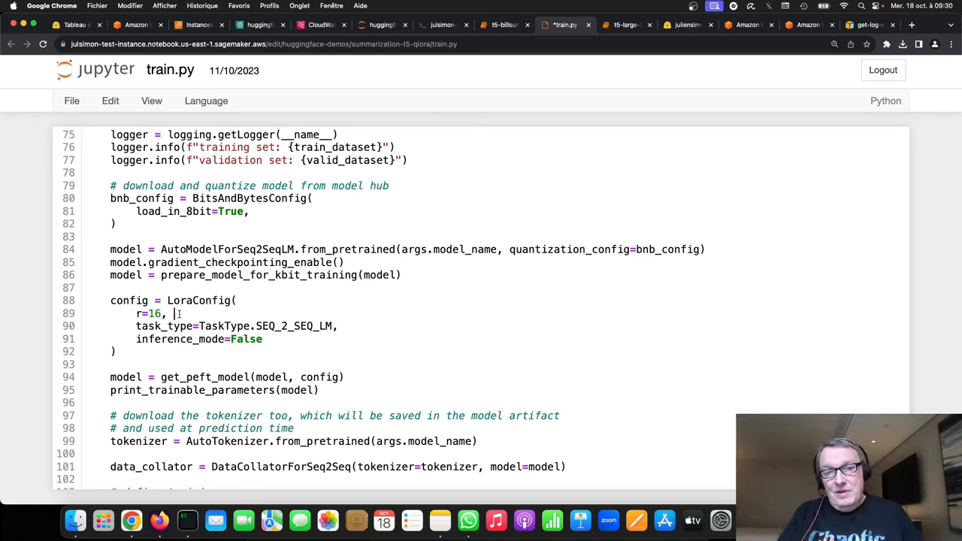
pyautogui.doubleClick(155, 314)
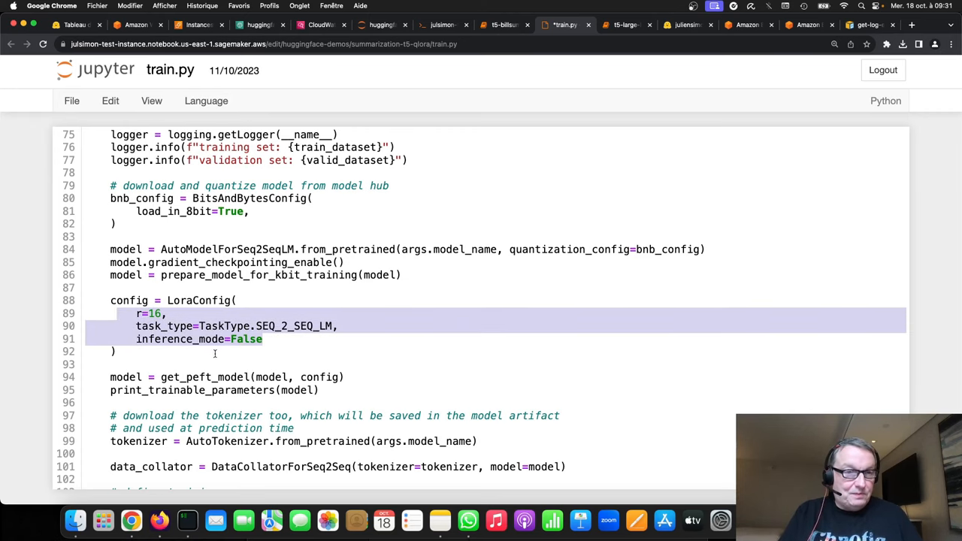
# Scroll train.py back up to the peft imports and the print_trainable_parameters function definition
pyautogui.scroll(-3)
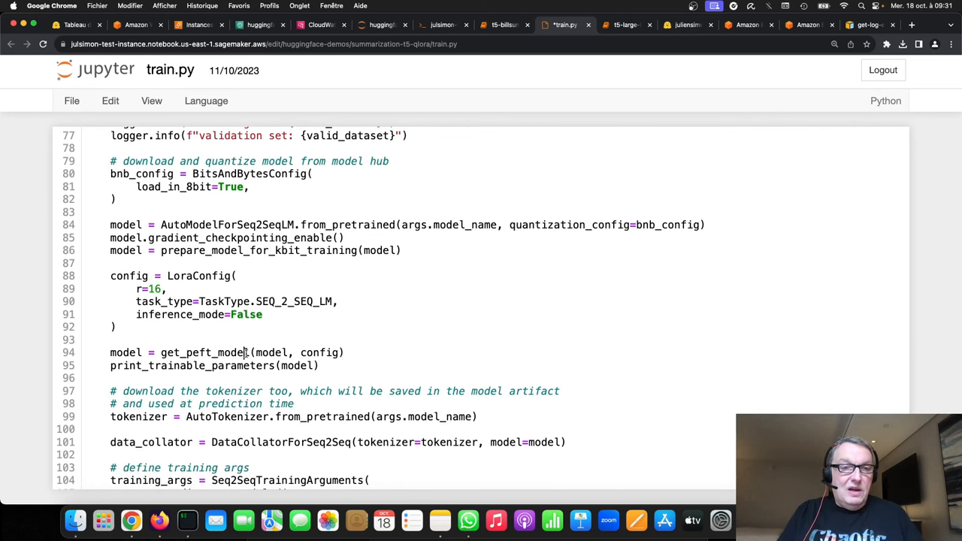
pyautogui.click(246, 352)
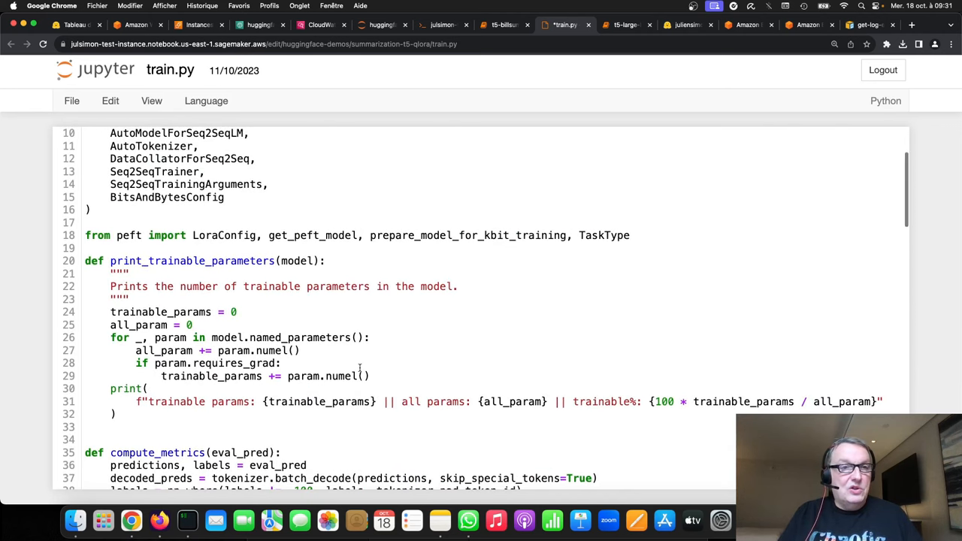
pyautogui.scroll(3)
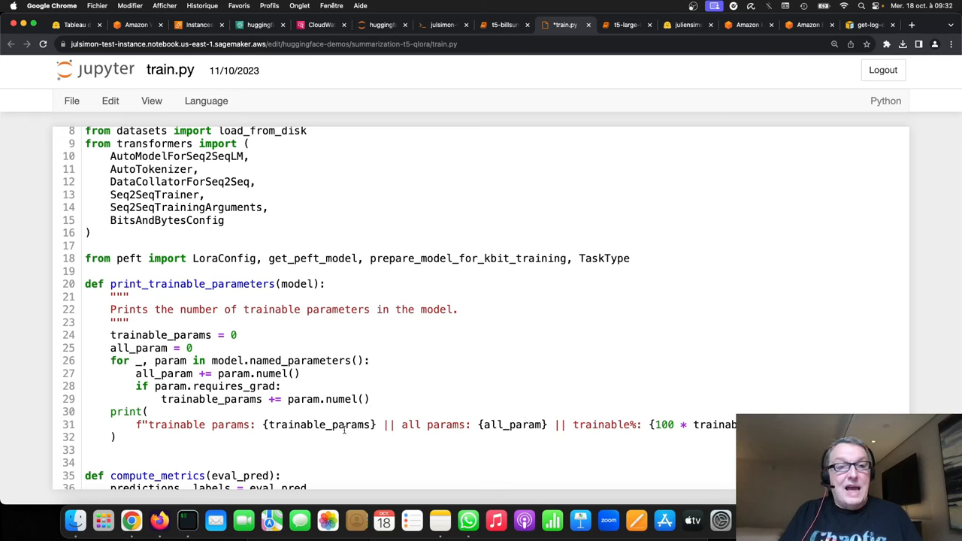
pyautogui.moveTo(343, 427)
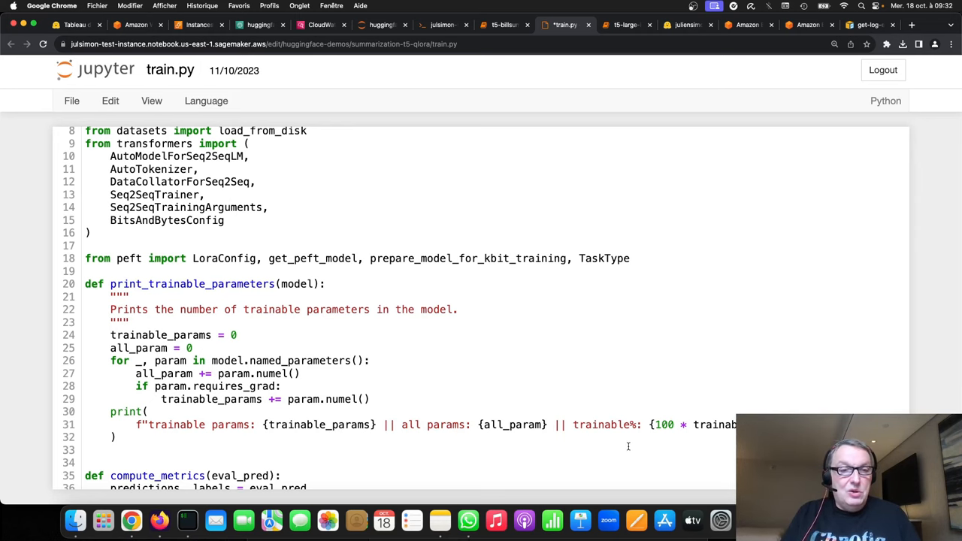
# Scroll through the argument parser and Seq2SeqTrainingArguments, then back up to the LoraConfig and get_peft_model code
pyautogui.scroll(-3)
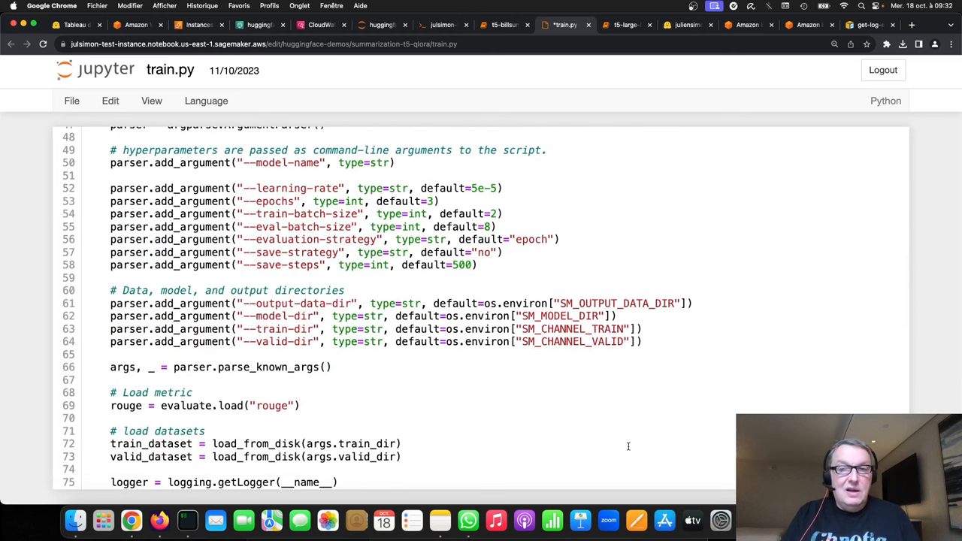
pyautogui.scroll(-3)
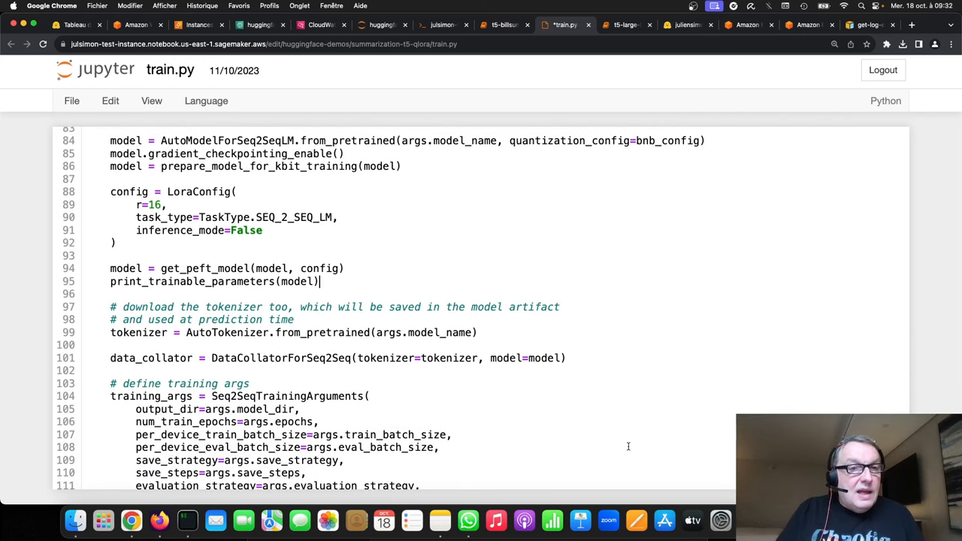
pyautogui.scroll(-3)
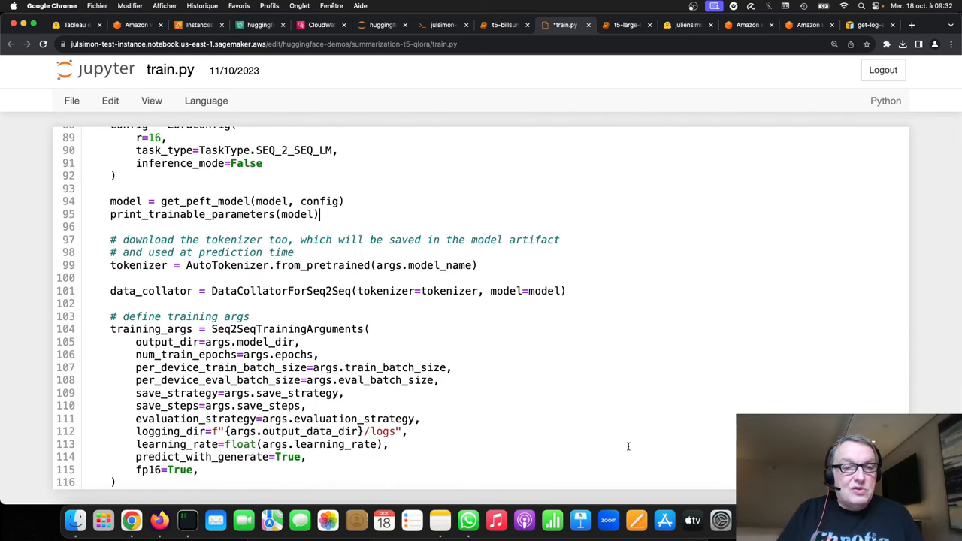
pyautogui.scroll(-3)
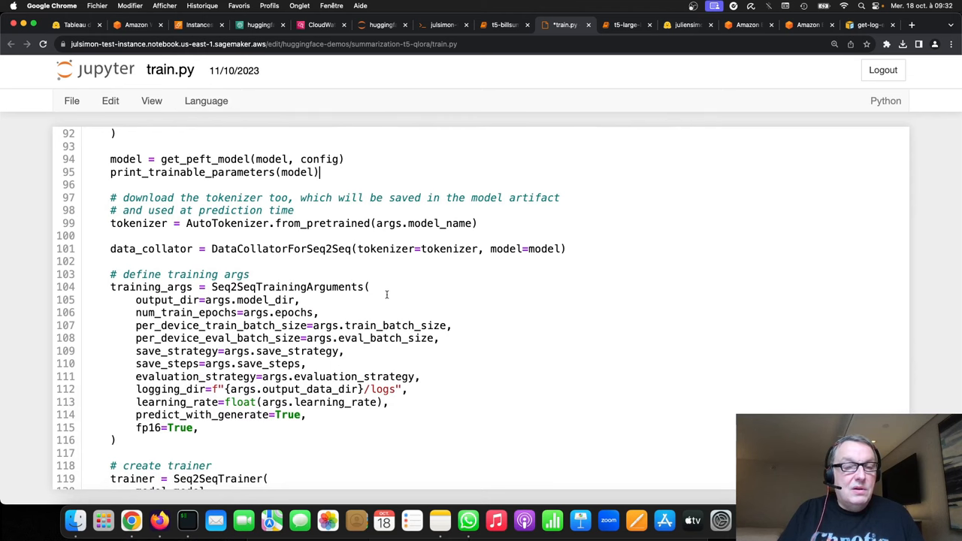
pyautogui.scroll(-3)
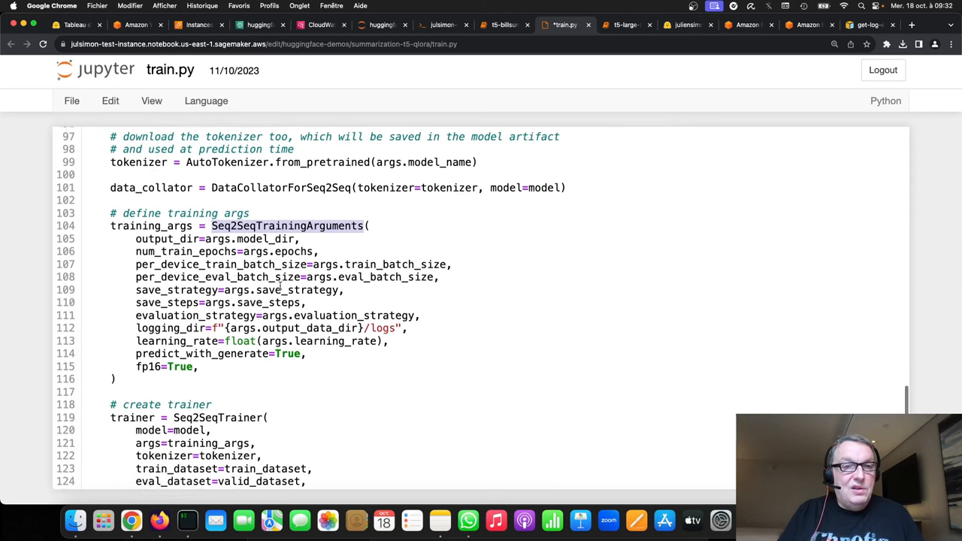
pyautogui.scroll(-3)
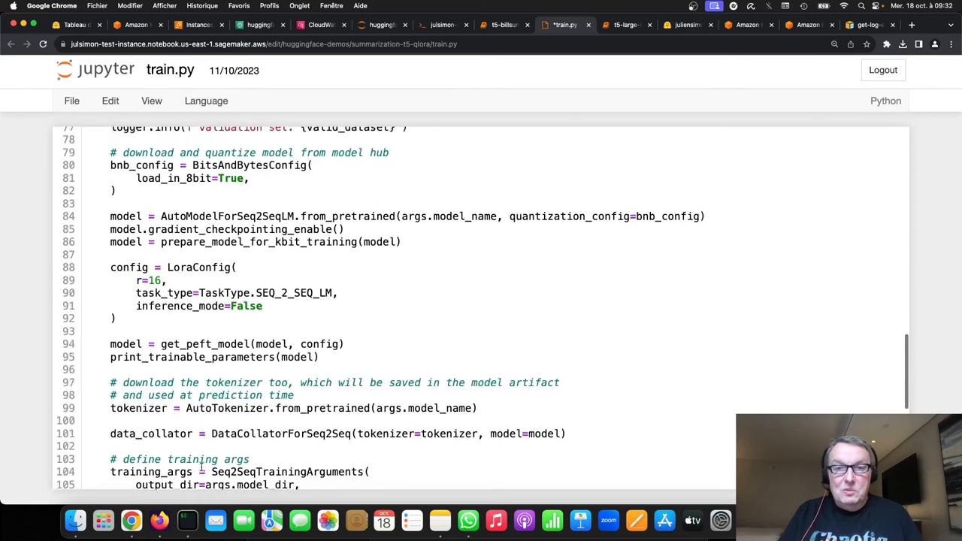
pyautogui.scroll(3)
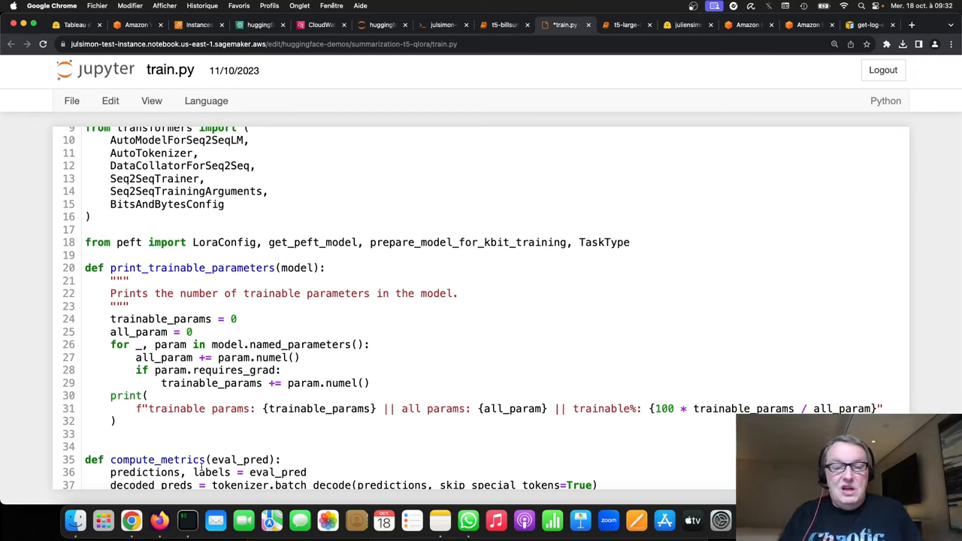
pyautogui.moveTo(216, 520)
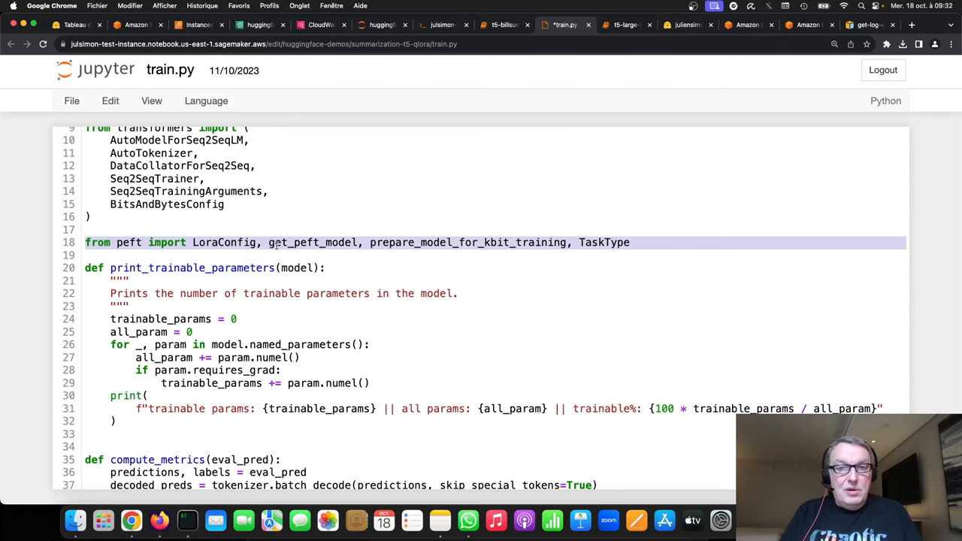
# Step back through the 8-bit config, kbit preparation and LoraConfig lines and rest on the get_peft_model call
pyautogui.scroll(-3)
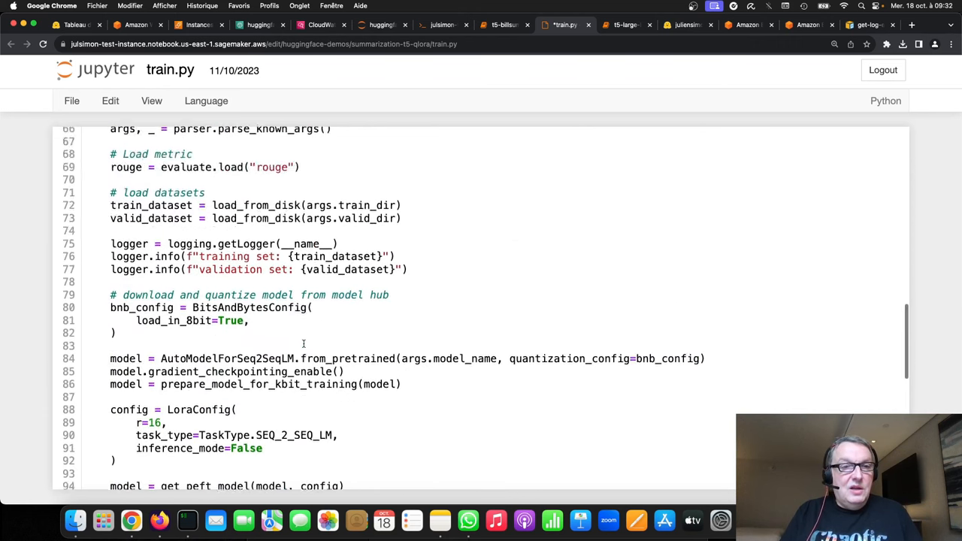
pyautogui.scroll(-3)
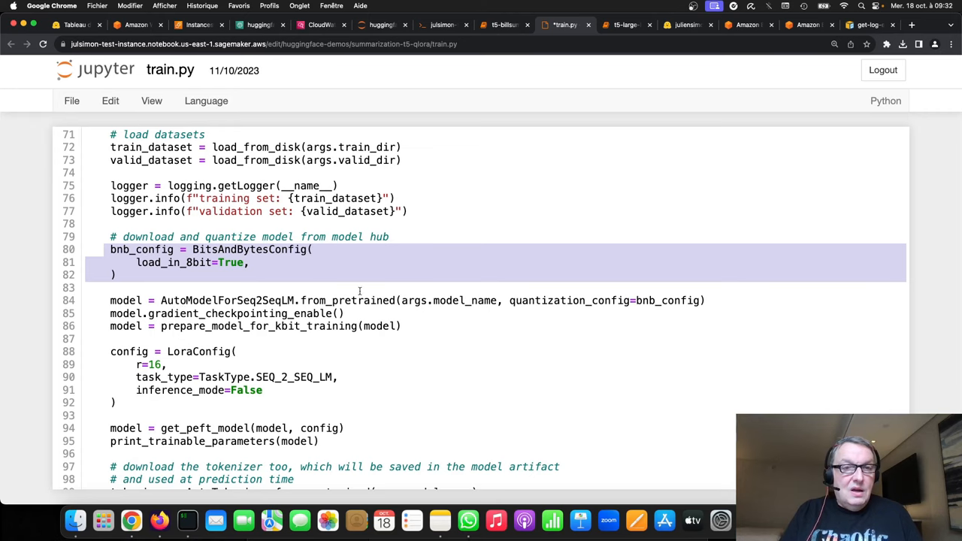
pyautogui.click(330, 300)
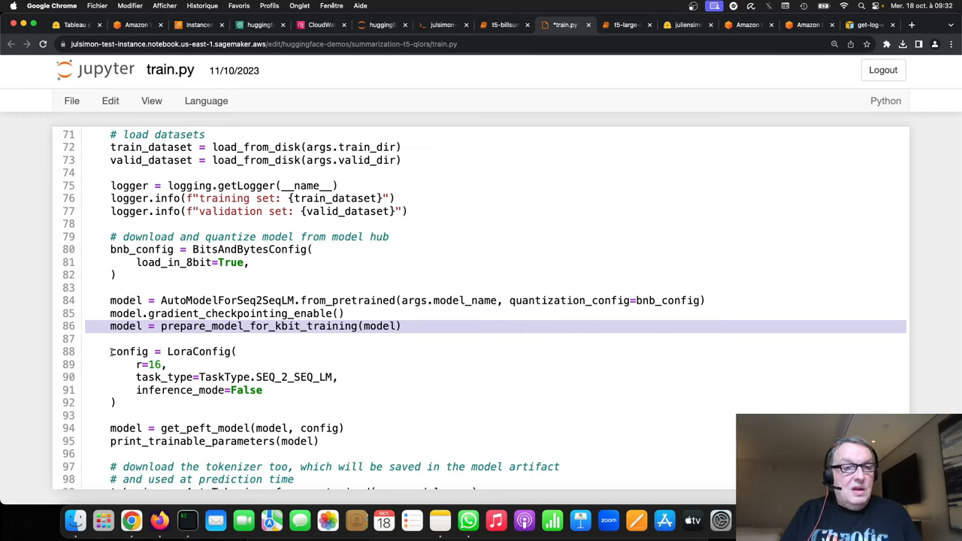
pyautogui.moveTo(111, 351); pyautogui.dragTo(118, 403)
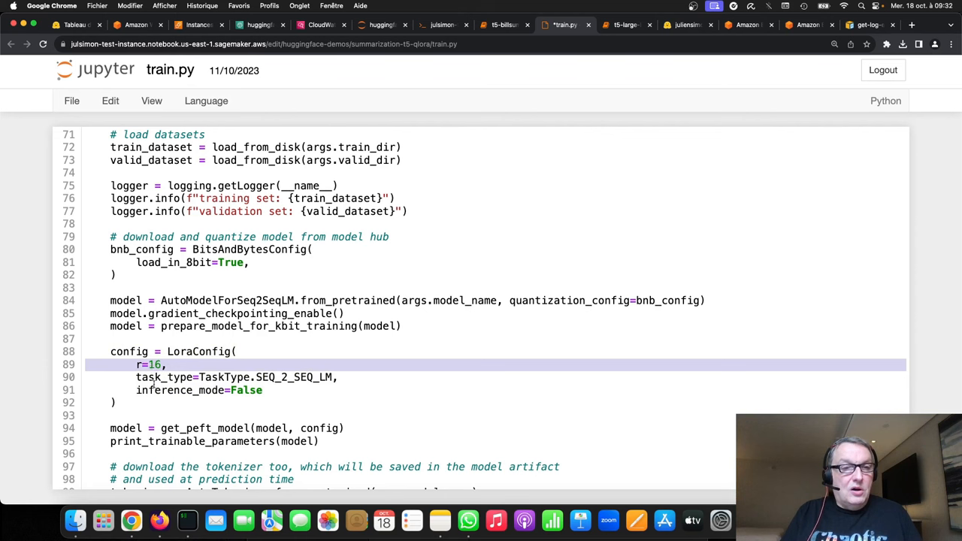
pyautogui.scroll(-3)
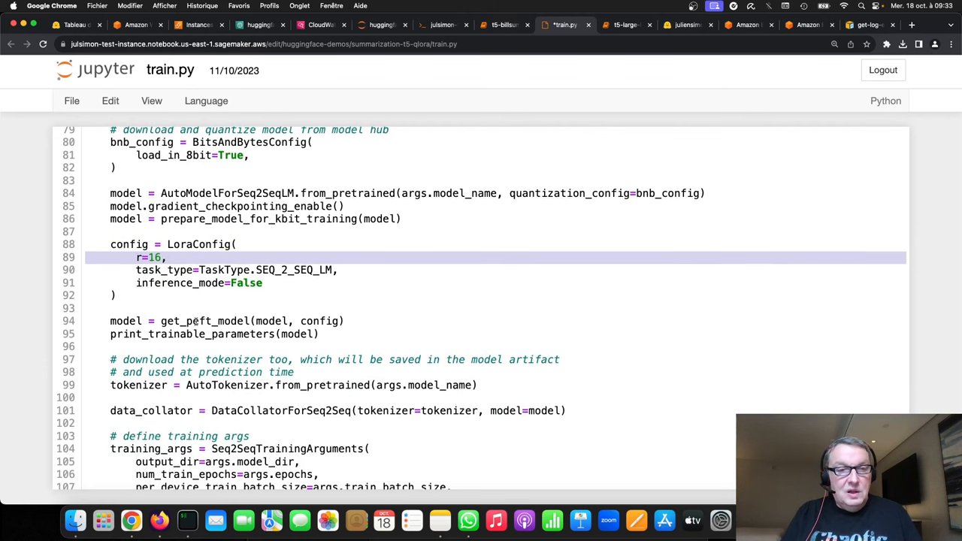
pyautogui.click(225, 321)
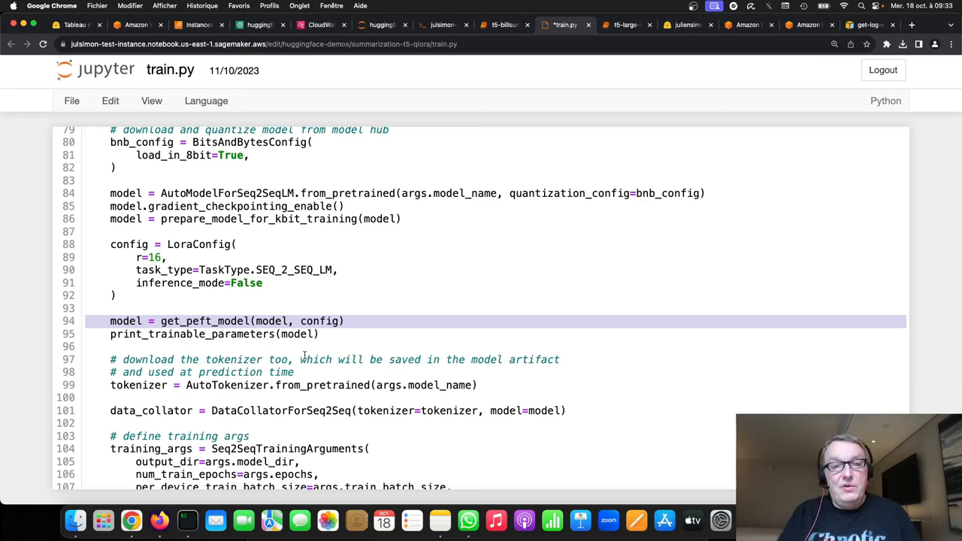
pyautogui.moveTo(495, 353)
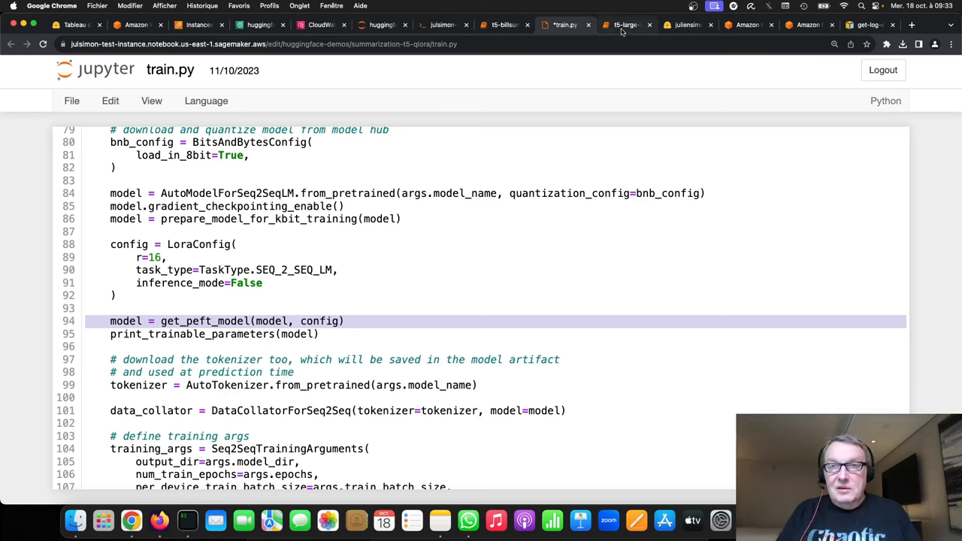
pyautogui.click(624, 24)
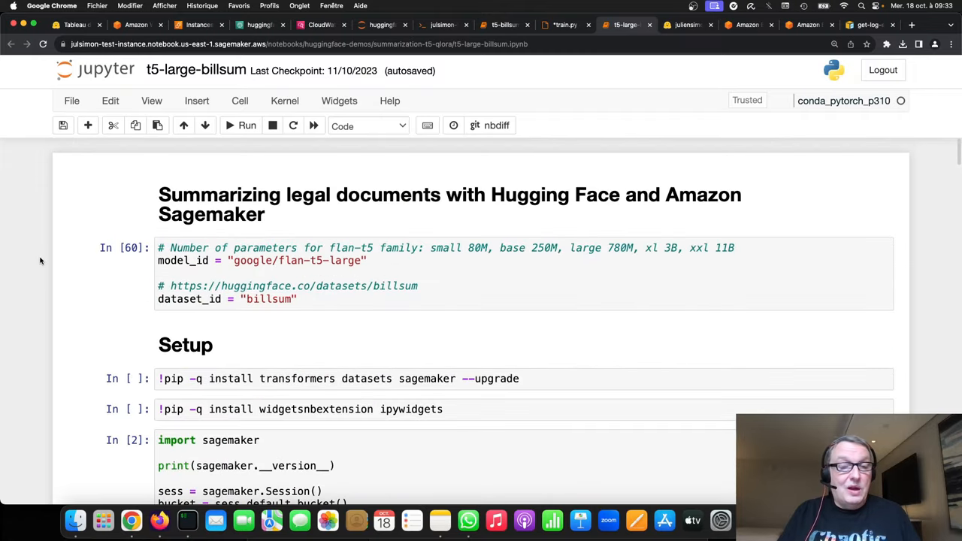
pyautogui.scroll(-3)
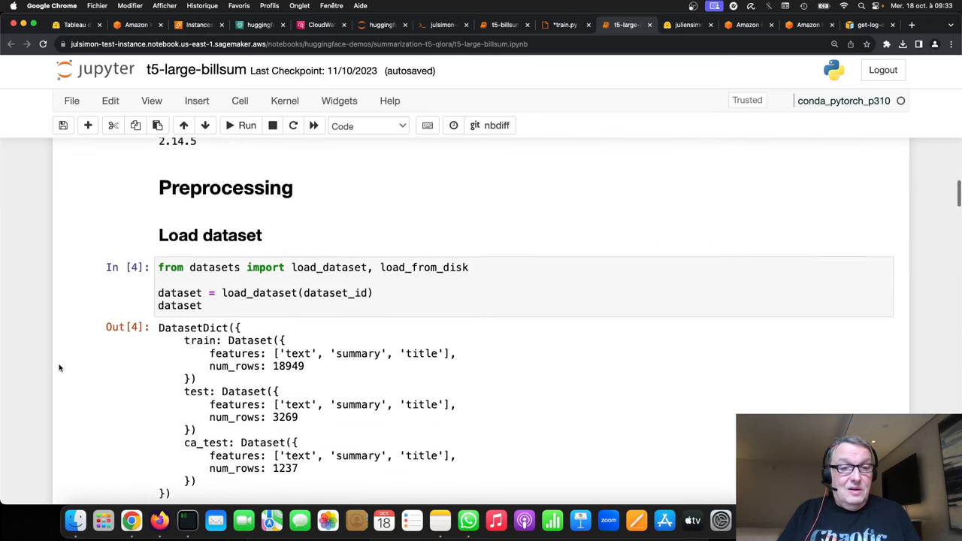
pyautogui.scroll(-3)
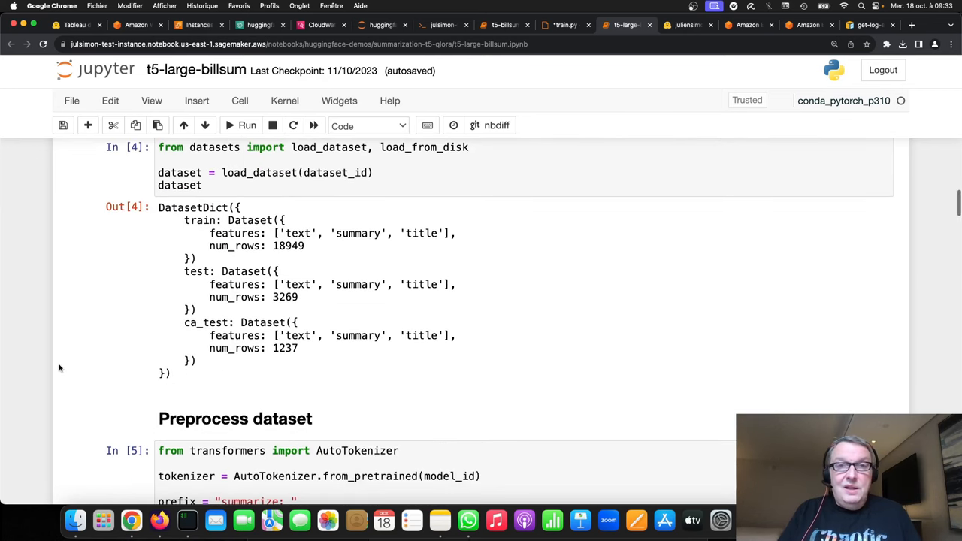
pyautogui.scroll(-3)
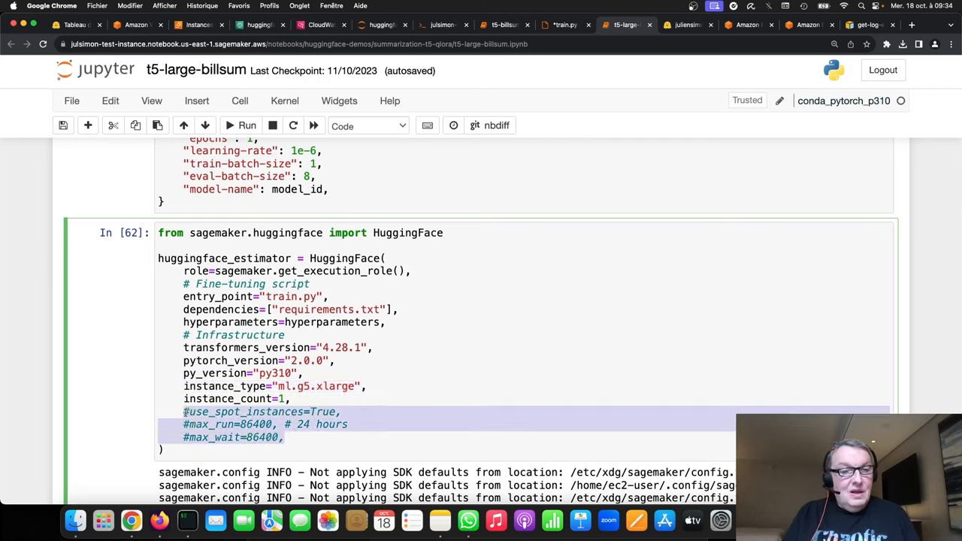
pyautogui.click(237, 412)
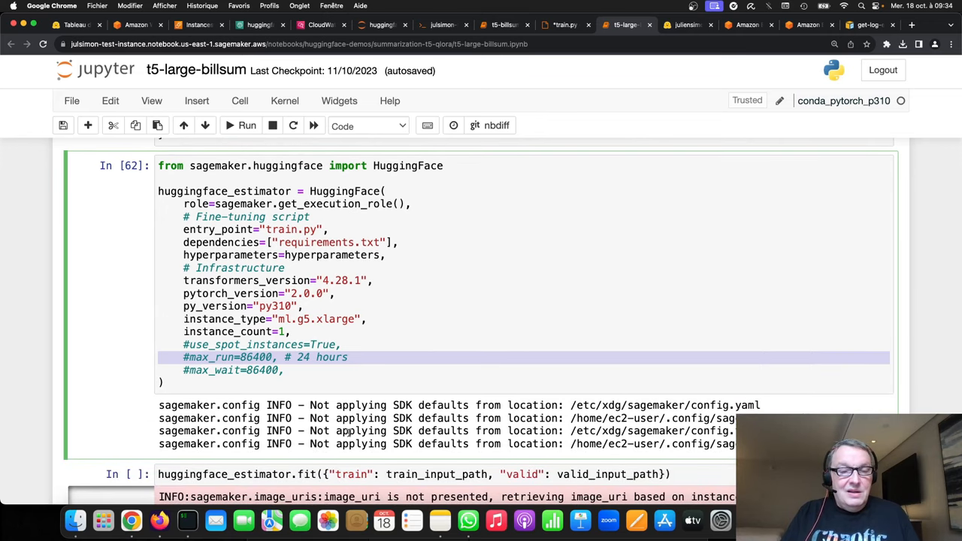
pyautogui.scroll(-3)
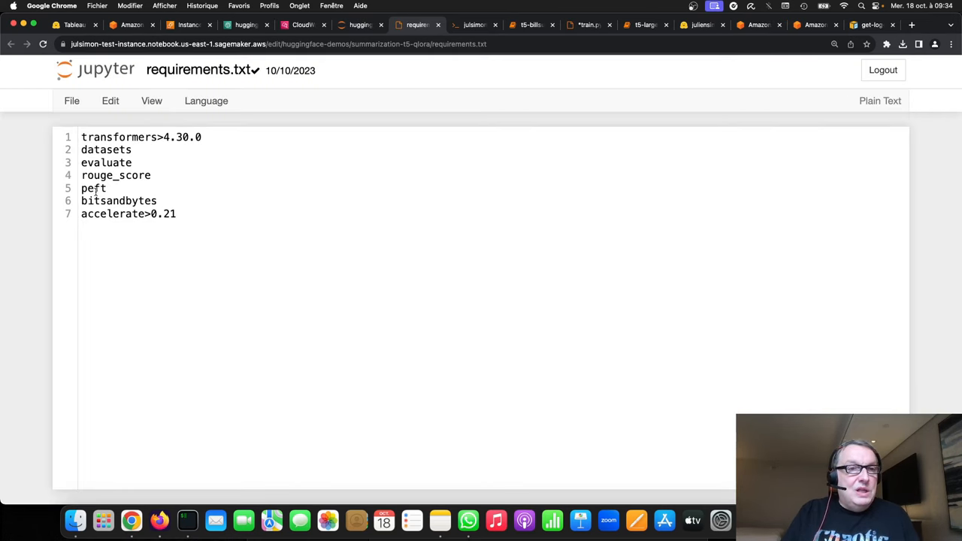
# Open requirements.txt from the file browser, showing its seven dependencies from transformers>4.30.0 to accelerate>0.21
pyautogui.click(93, 188)
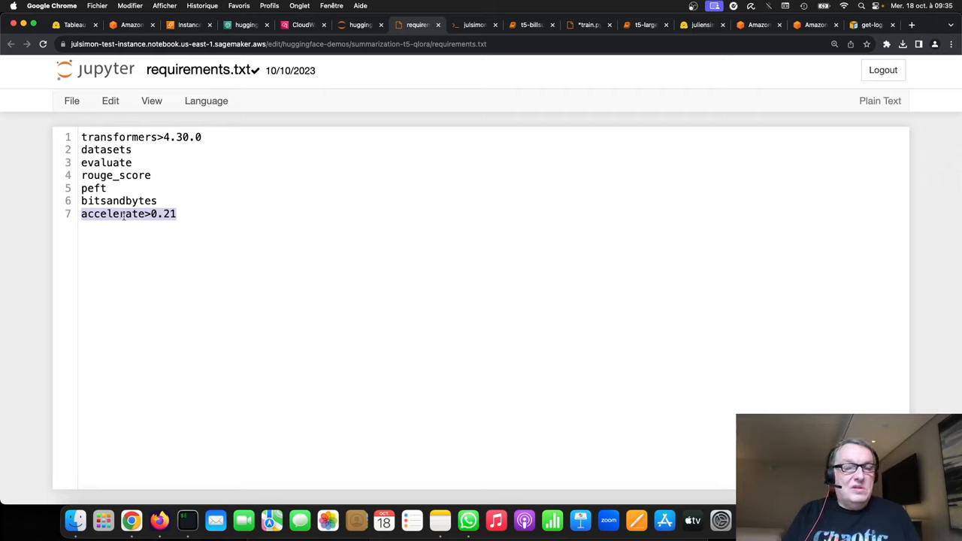
pyautogui.click(198, 218)
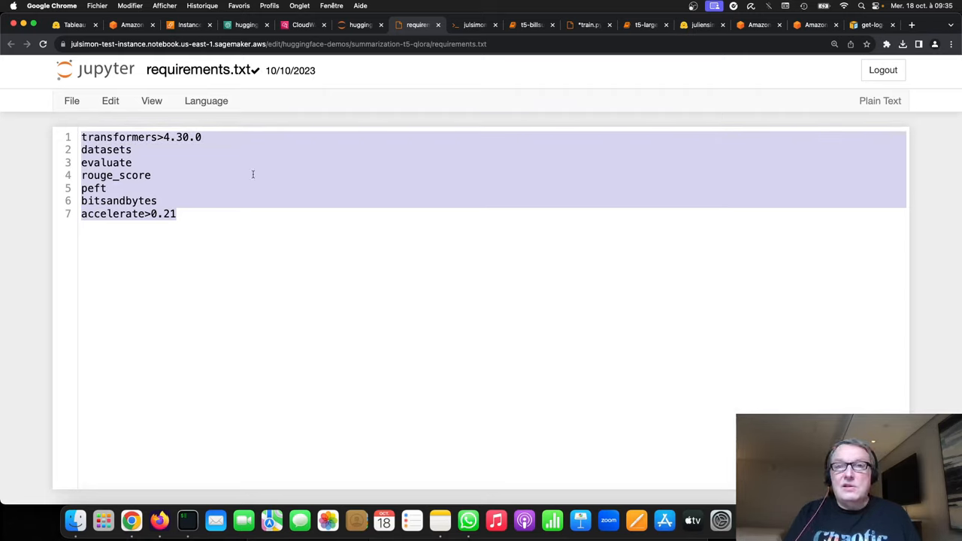
pyautogui.moveTo(299, 246)
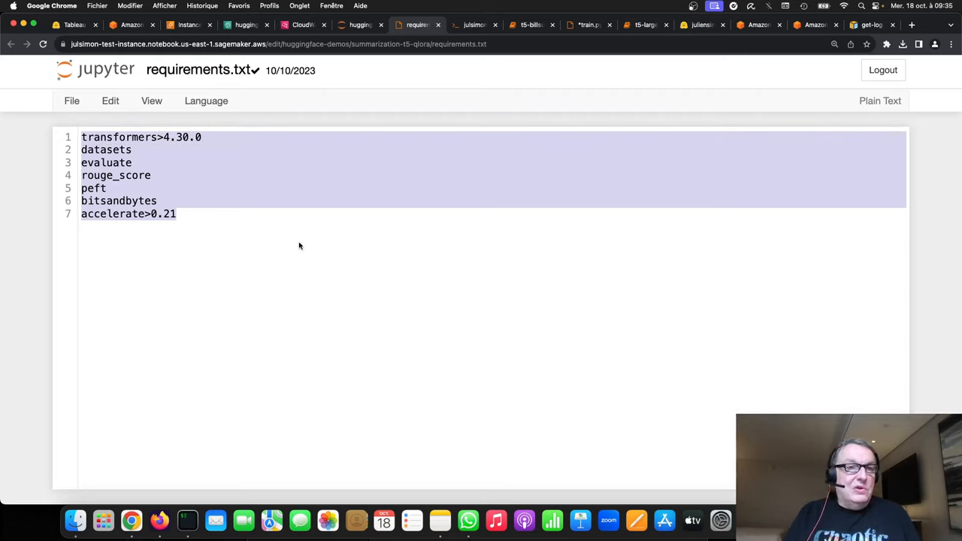
pyautogui.moveTo(302, 255)
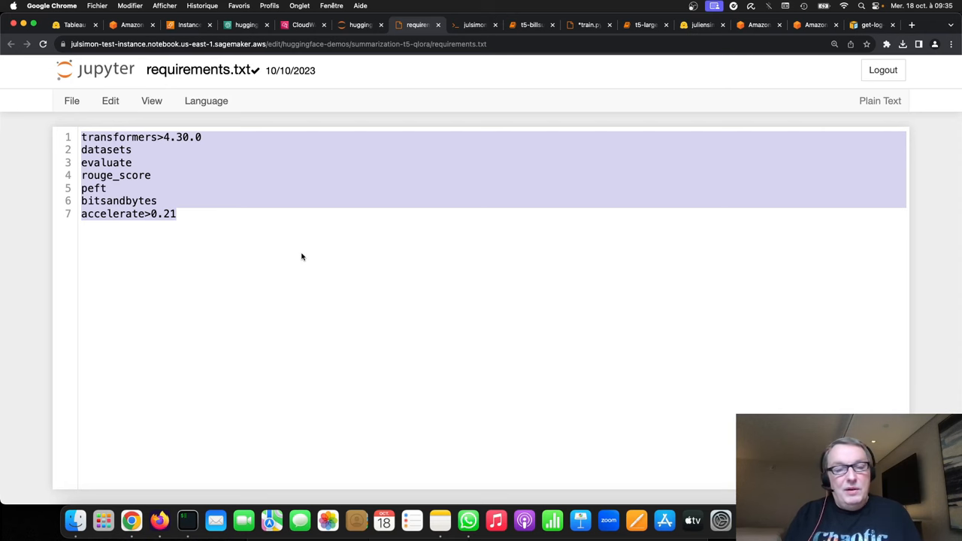
pyautogui.moveTo(602, 114)
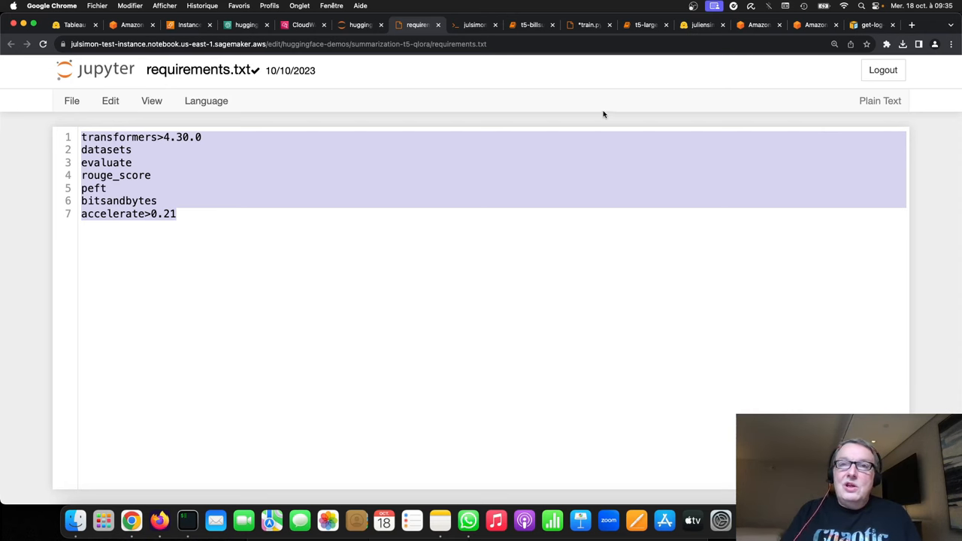
# Return to the t5-large-billsum notebook's huggingface_estimator.fit output, then bring up the CloudWatch training job log
pyautogui.click(644, 24)
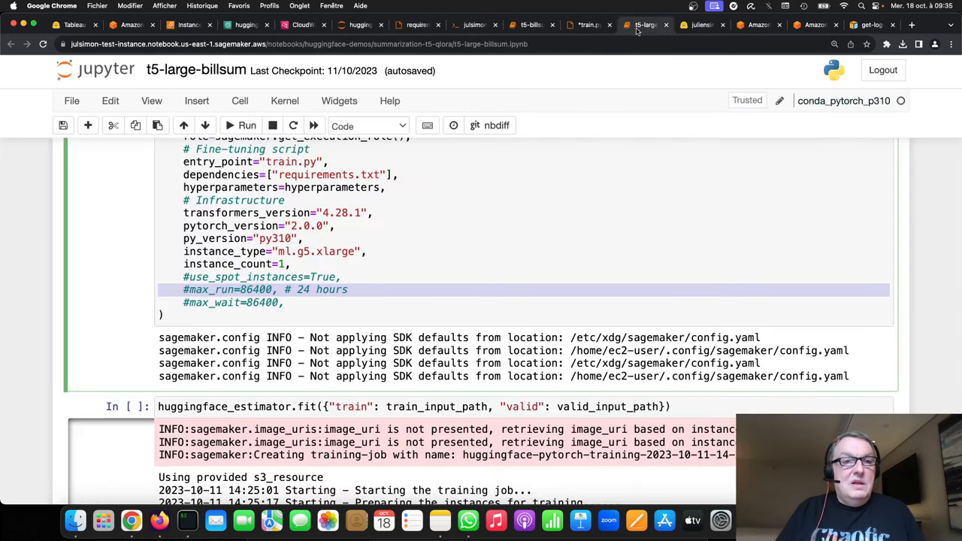
pyautogui.scroll(-3)
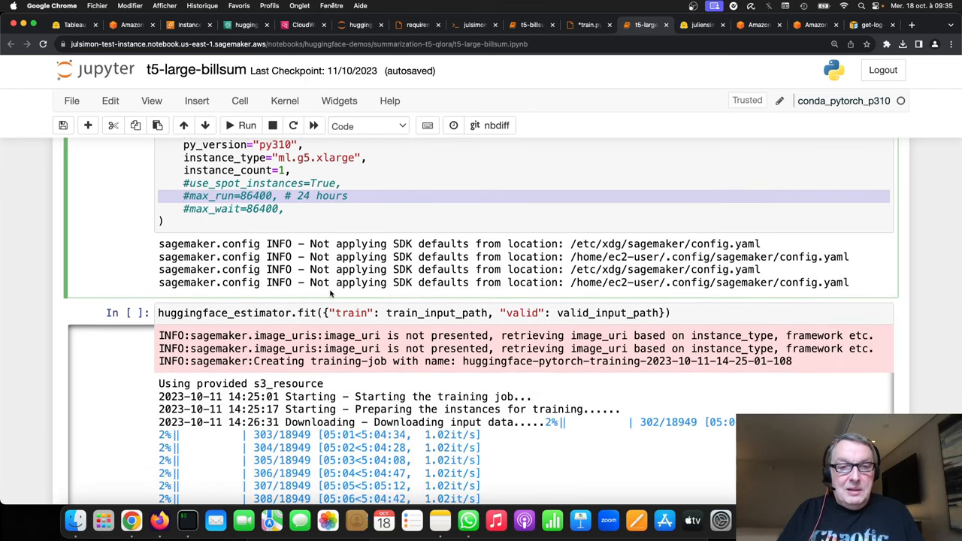
pyautogui.scroll(-3)
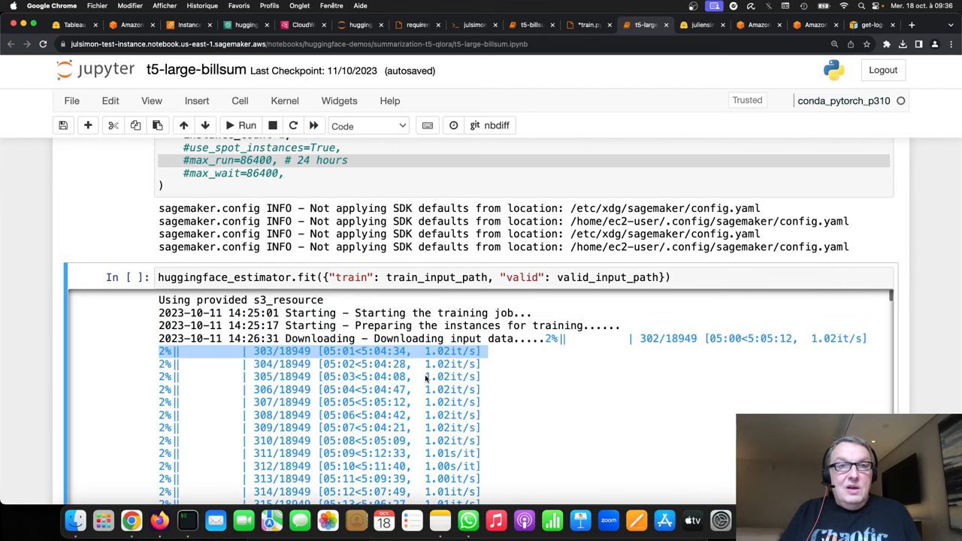
pyautogui.click(302, 24)
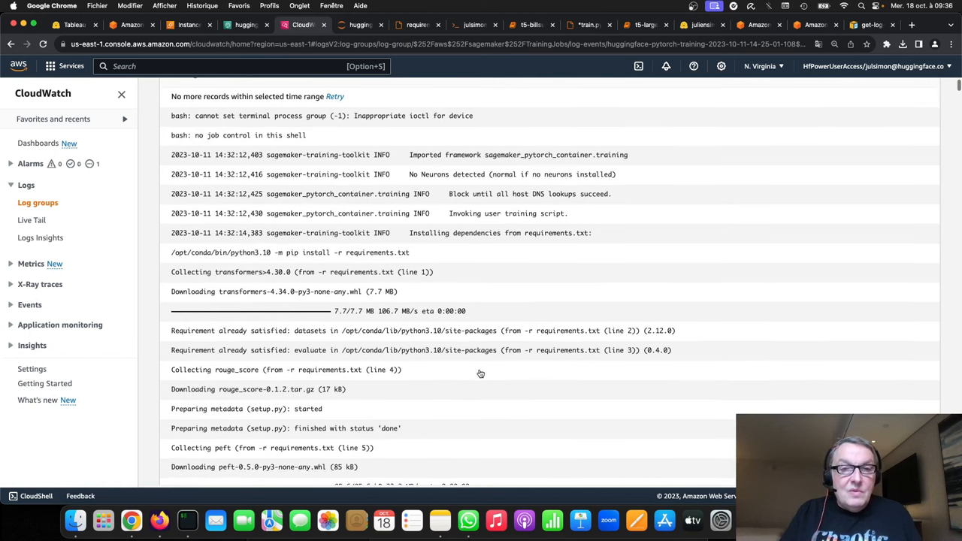
pyautogui.scroll(-3)
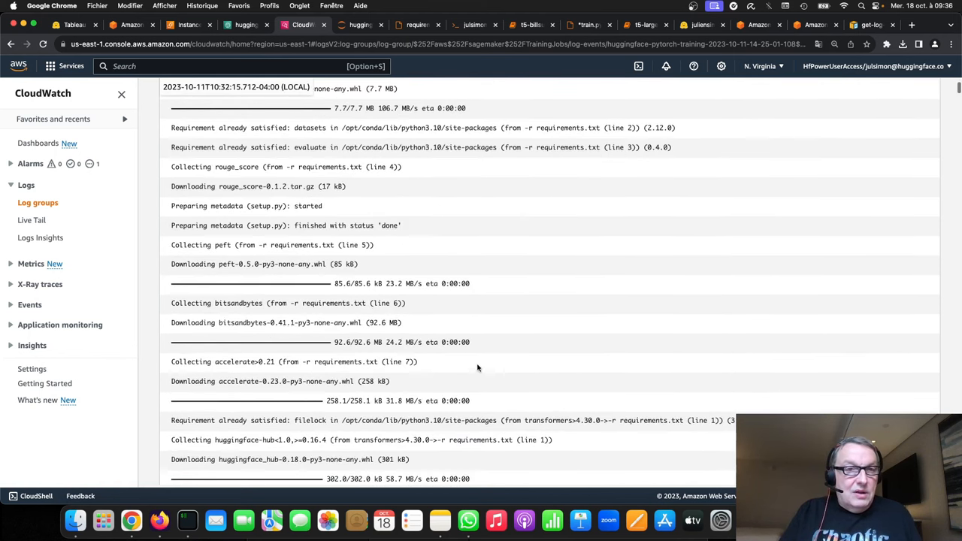
pyautogui.scroll(-3)
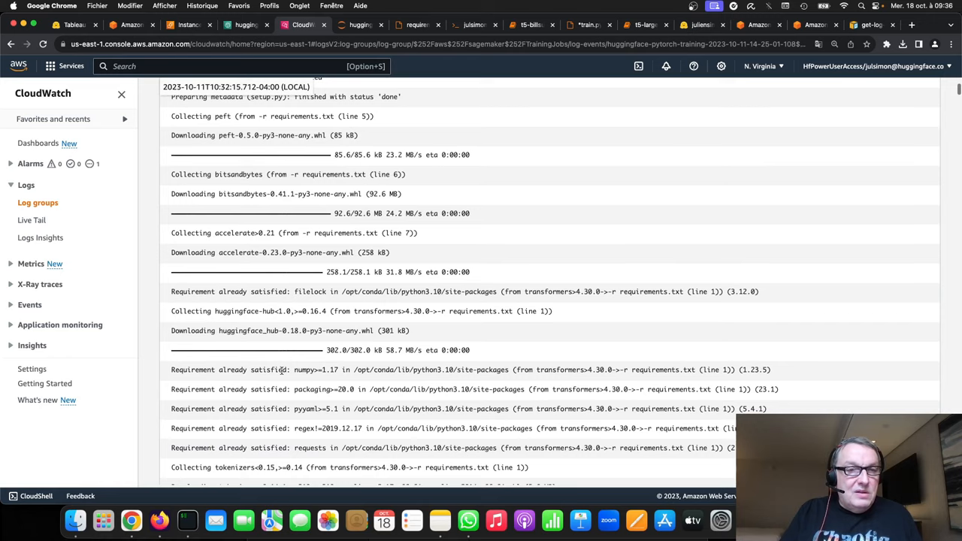
pyautogui.scroll(-3)
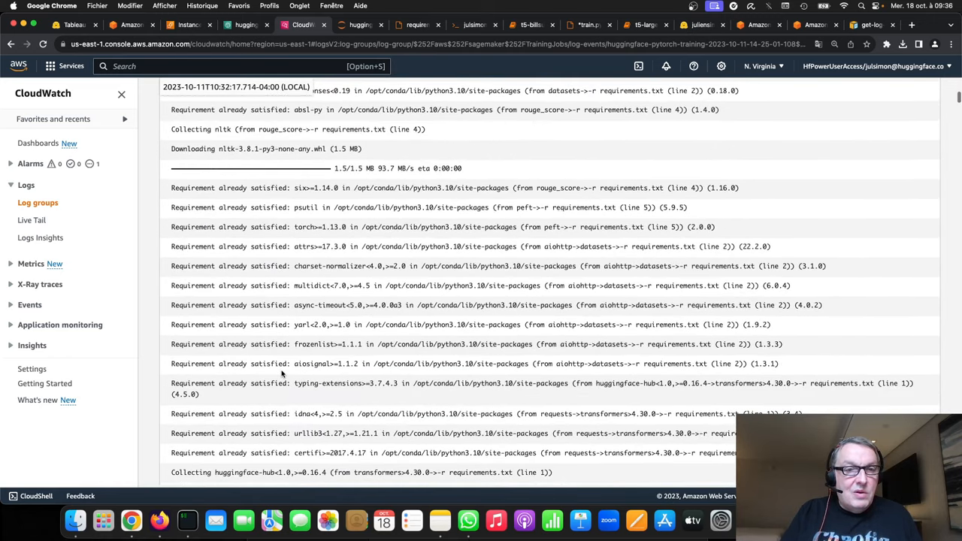
pyautogui.scroll(-3)
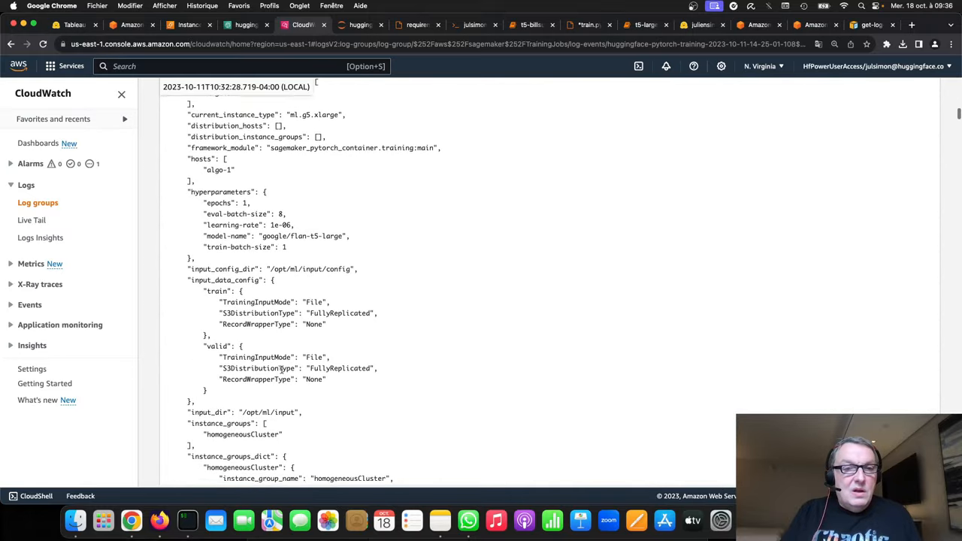
pyautogui.scroll(-3)
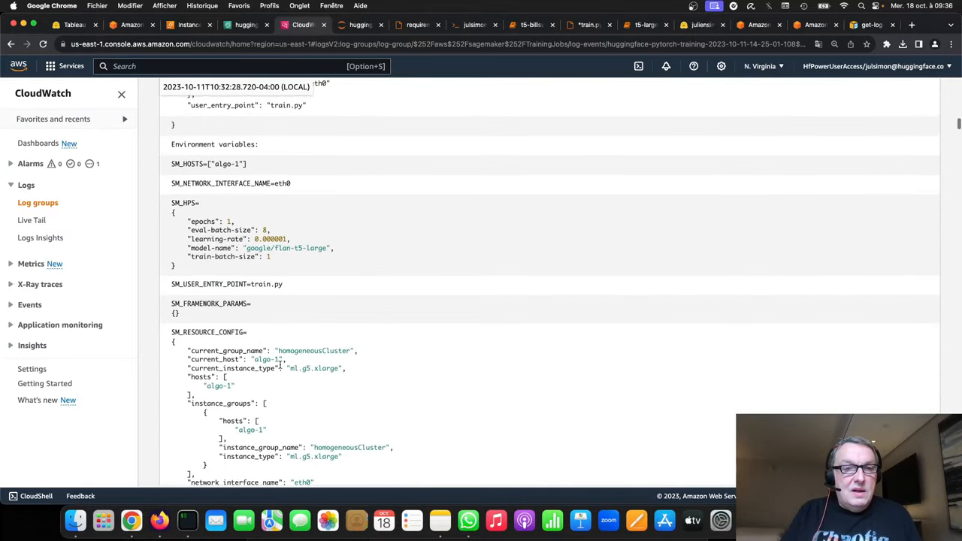
pyautogui.scroll(-3)
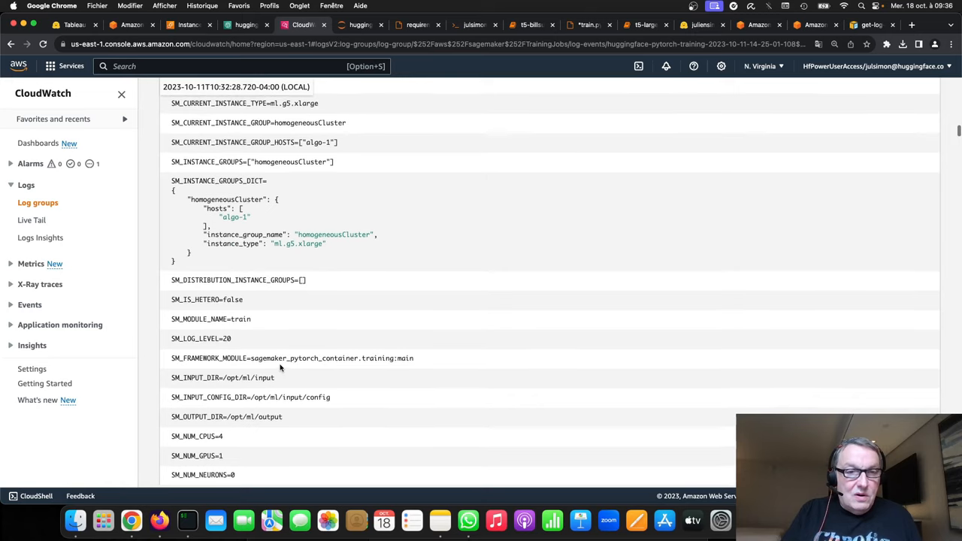
pyautogui.scroll(-3)
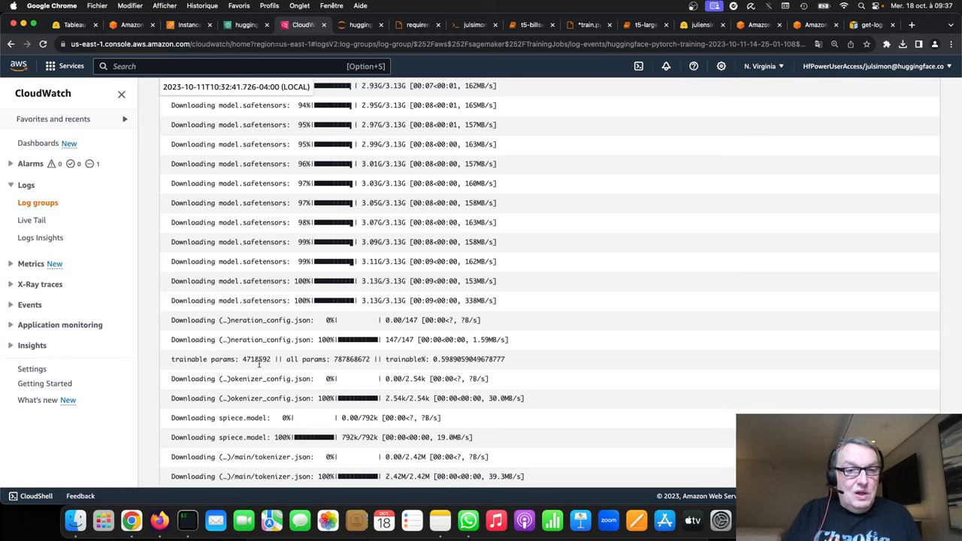
pyautogui.moveTo(253, 361)
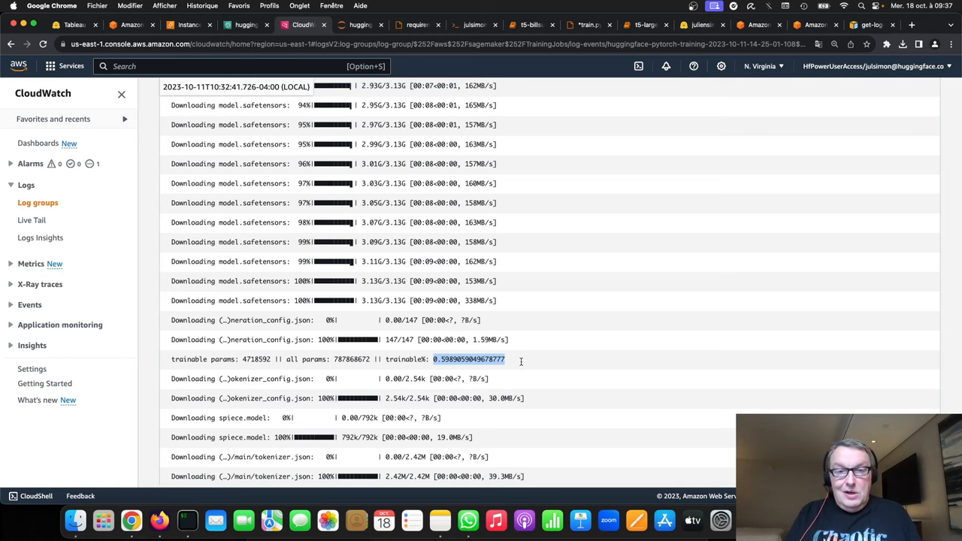
pyautogui.moveTo(483, 365)
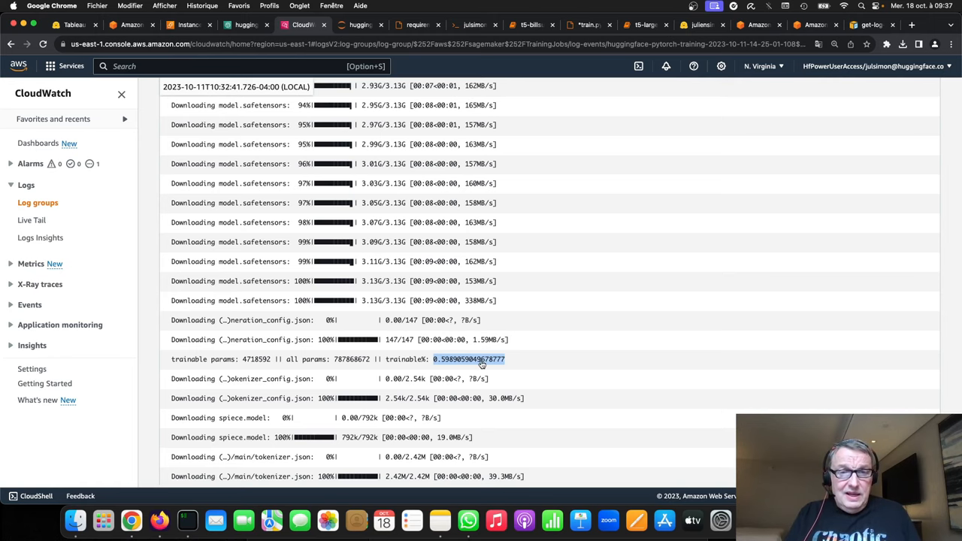
pyautogui.scroll(-3)
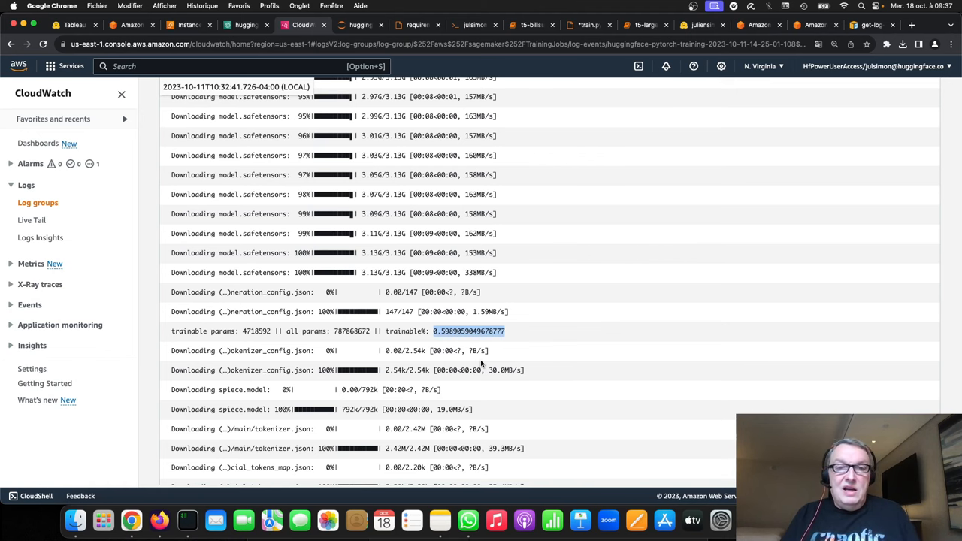
pyautogui.scroll(-3)
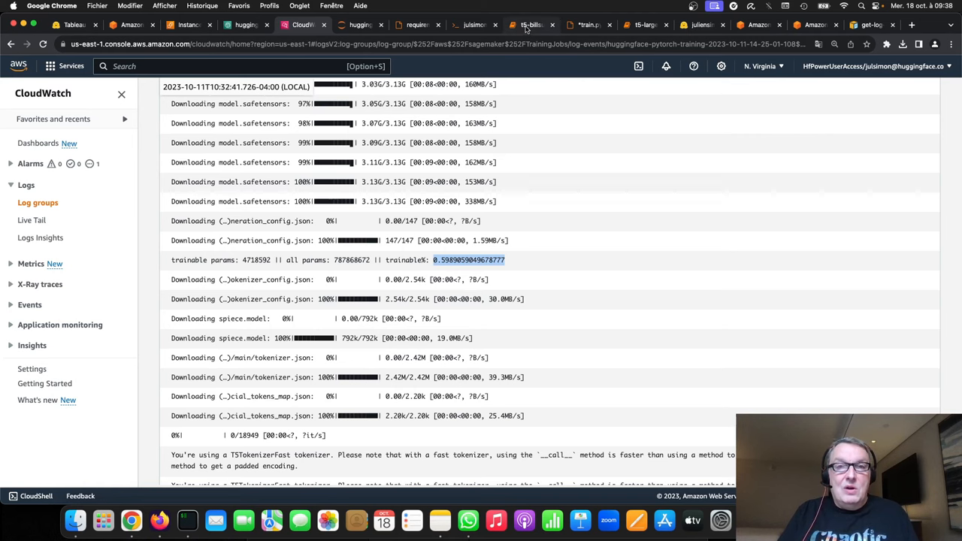
# Highlight the xl (3B) and xxl (11B) model sizes, then scroll to the training job's S3 model artifact path
pyautogui.click(529, 24)
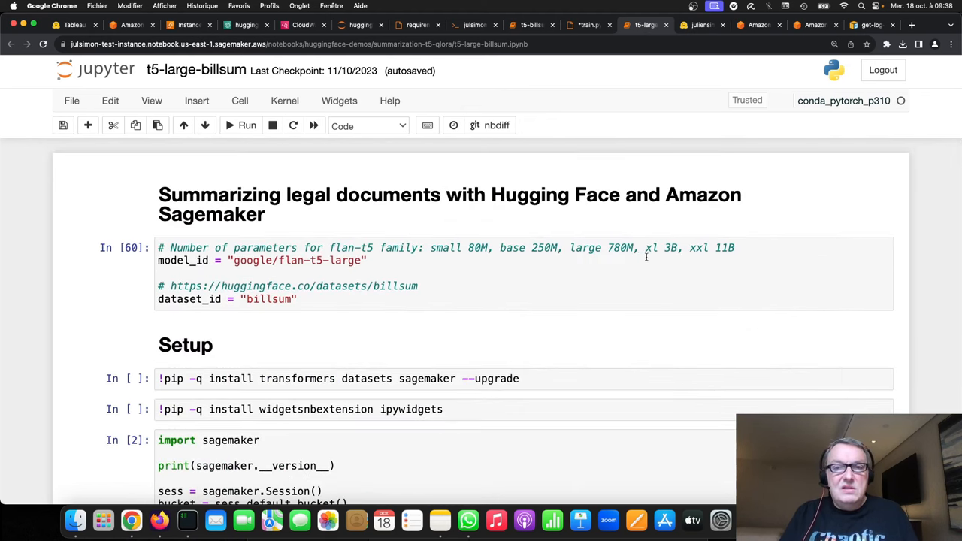
pyautogui.doubleClick(664, 246)
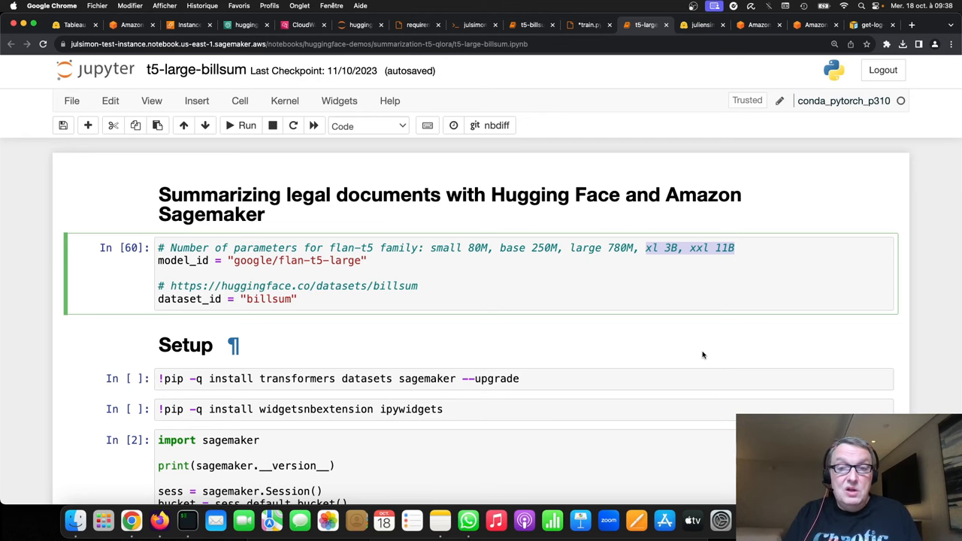
pyautogui.scroll(-3)
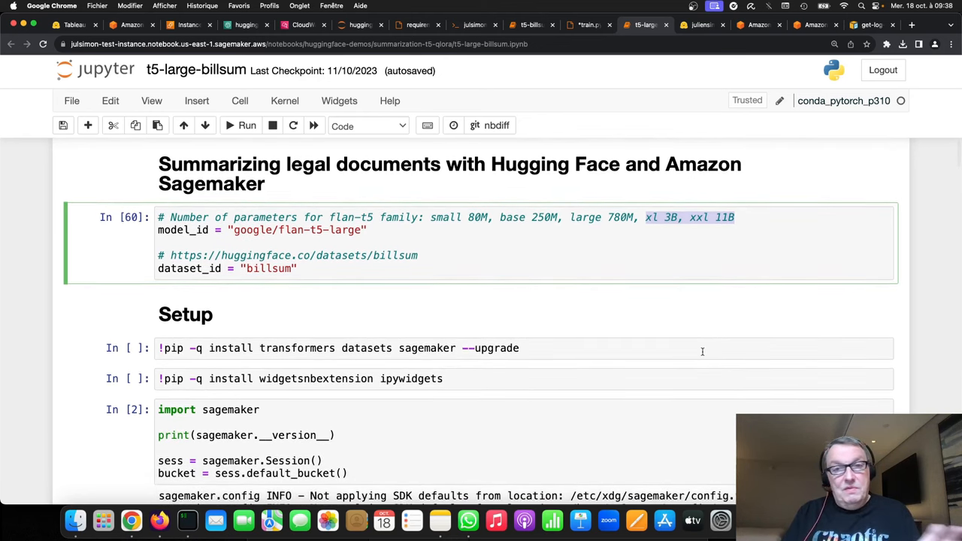
pyautogui.scroll(-3)
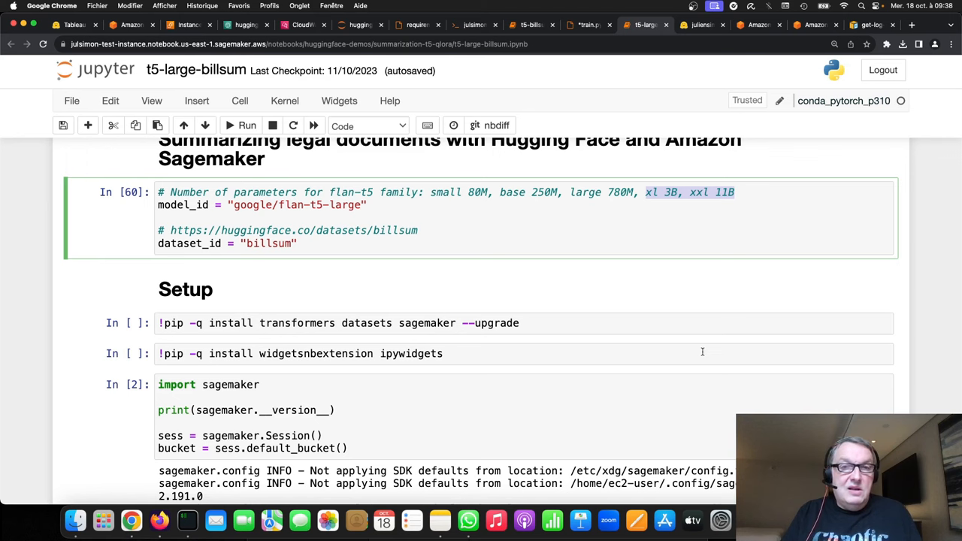
pyautogui.scroll(-3)
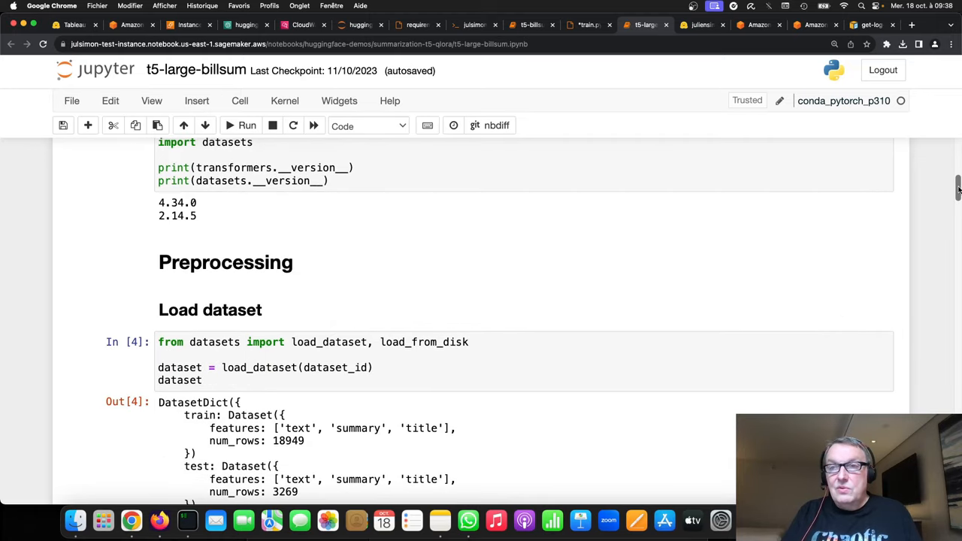
pyautogui.scroll(-3)
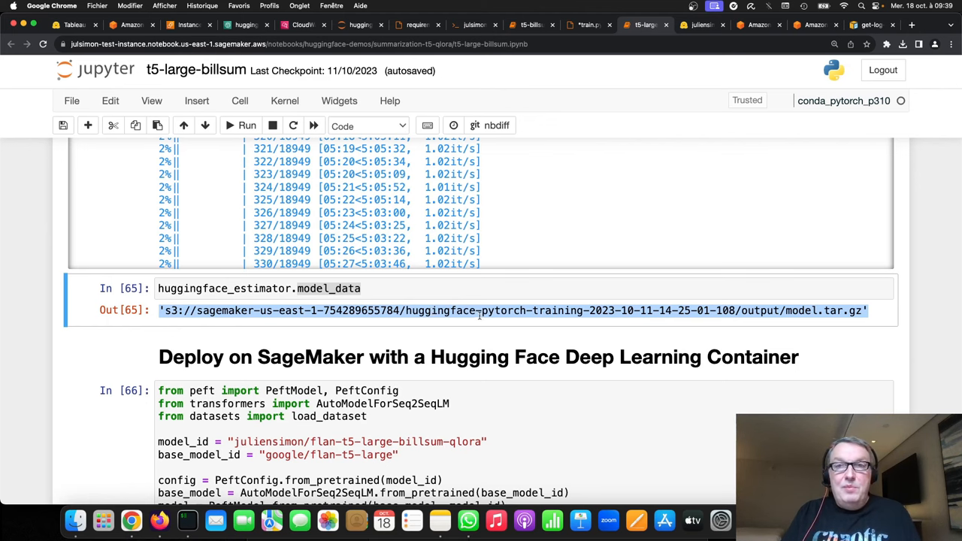
pyautogui.click(700, 24)
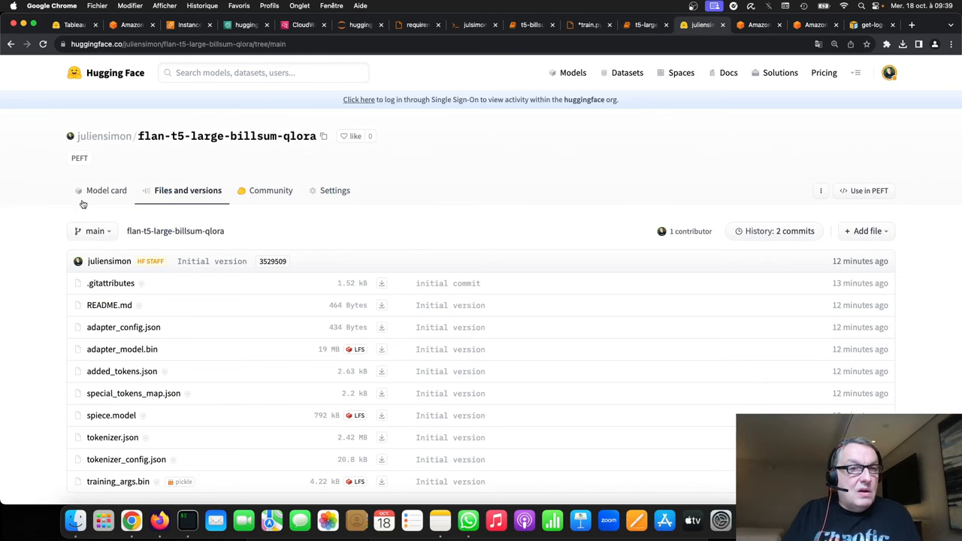
pyautogui.click(105, 190)
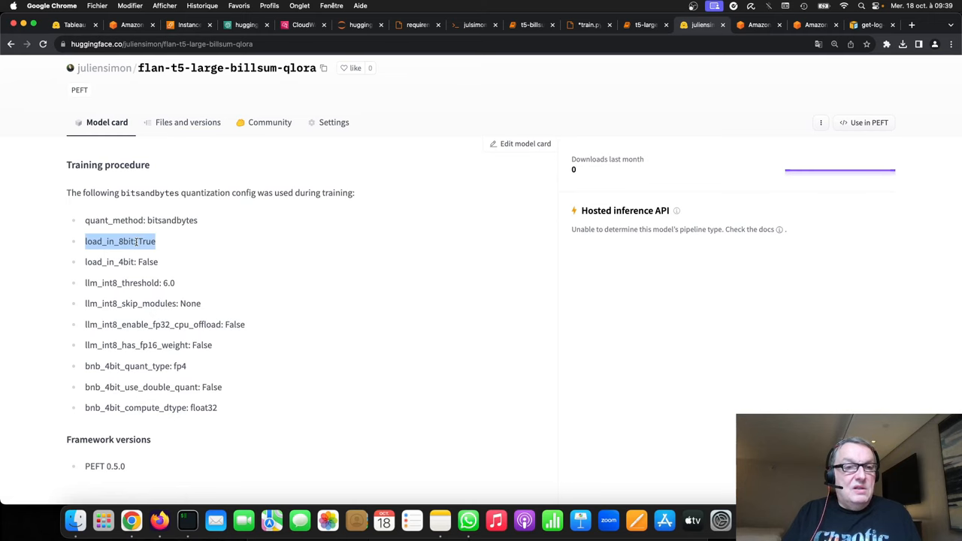
pyautogui.moveTo(305, 335)
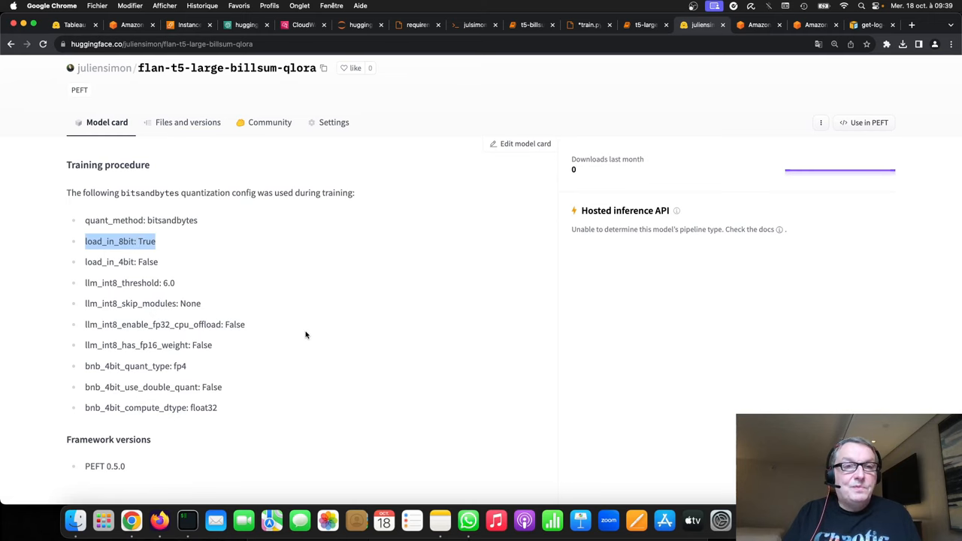
pyautogui.click(186, 122)
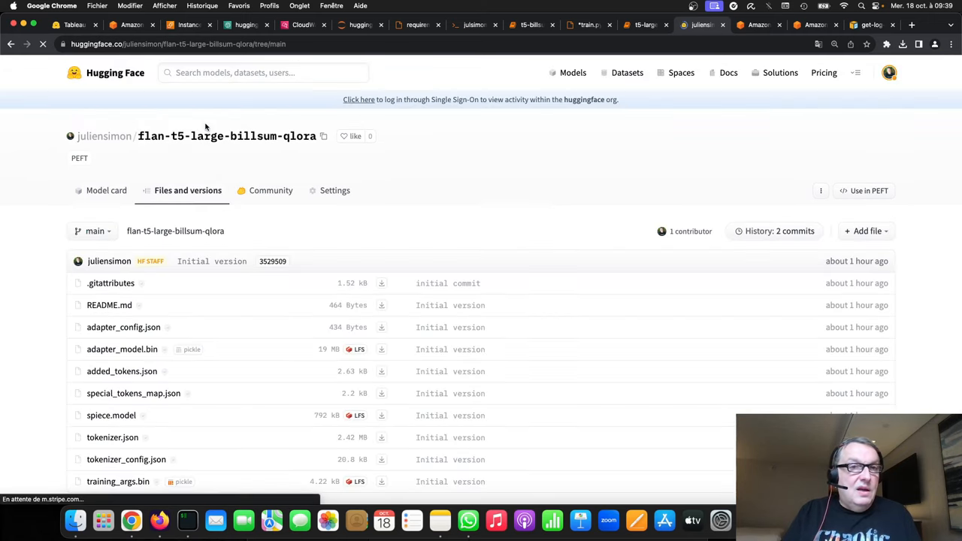
pyautogui.scroll(-3)
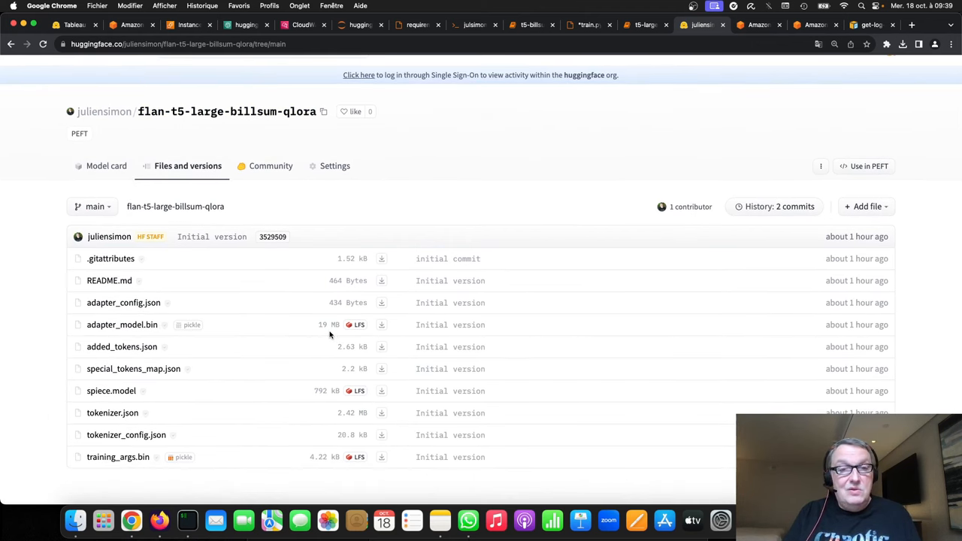
pyautogui.moveTo(305, 330)
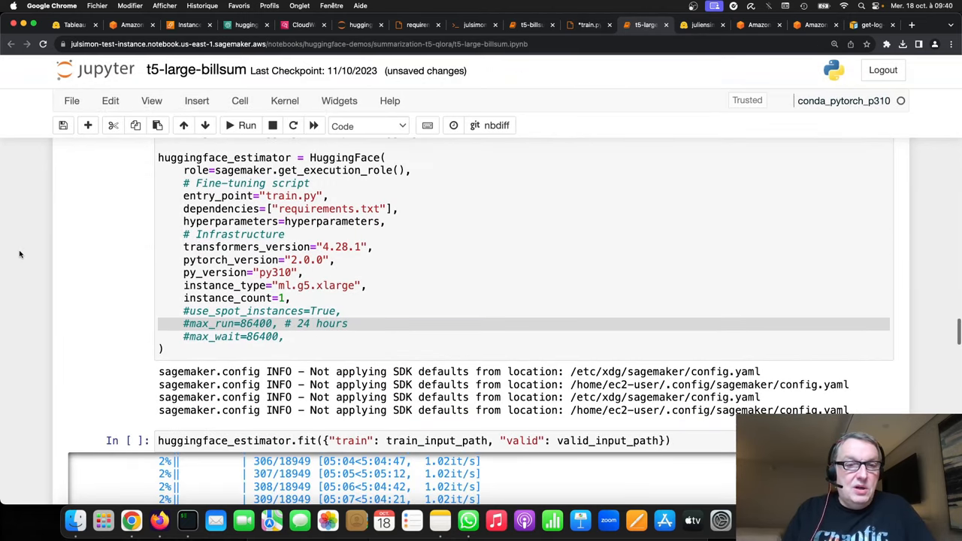
# Scroll to the huggingface_estimator.model_data S3 path, then switch to the Hugging Face repository
pyautogui.scroll(-3)
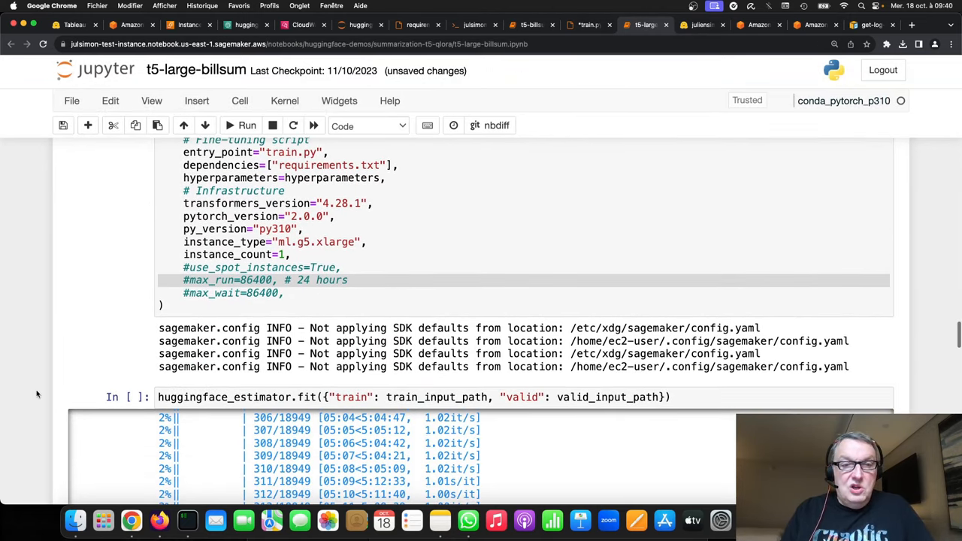
pyautogui.scroll(-3)
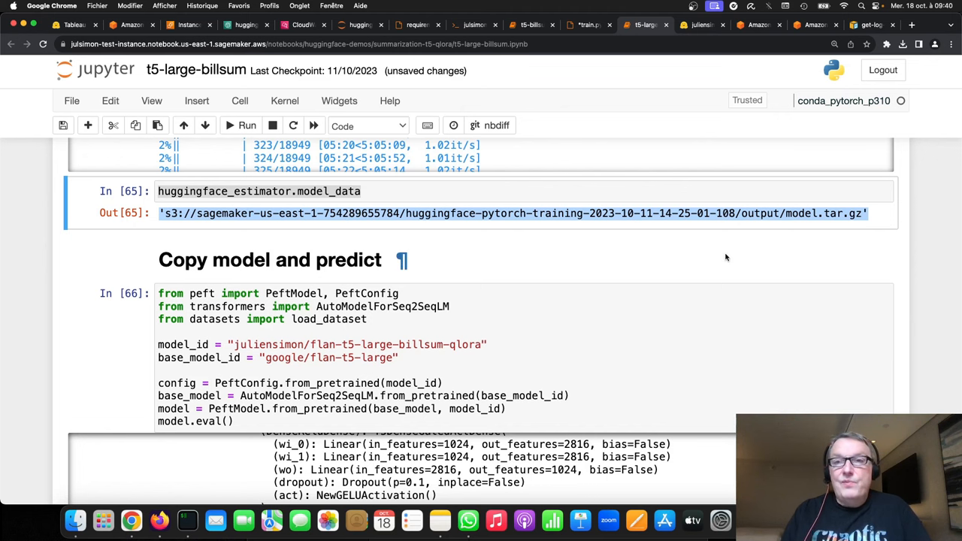
pyautogui.click(701, 24)
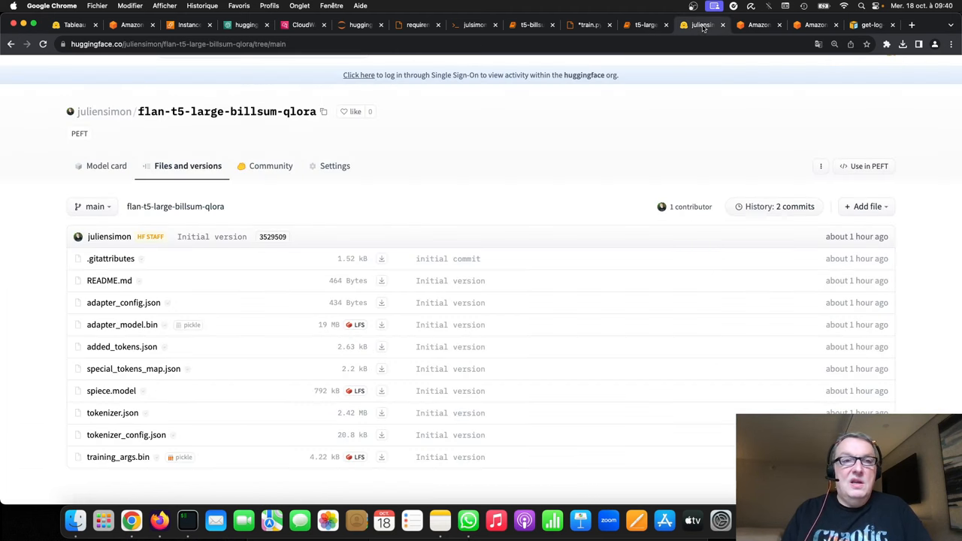
pyautogui.moveTo(511, 147)
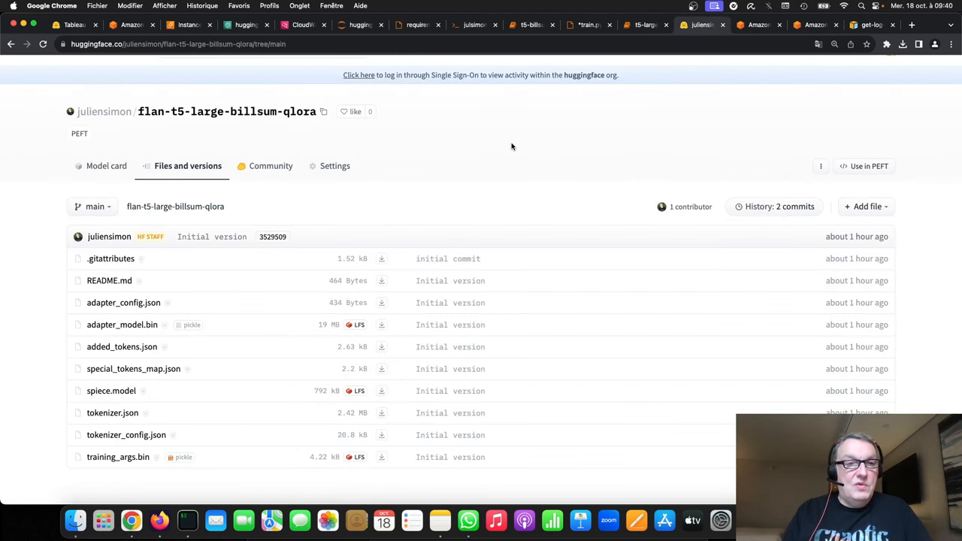
pyautogui.moveTo(45, 342)
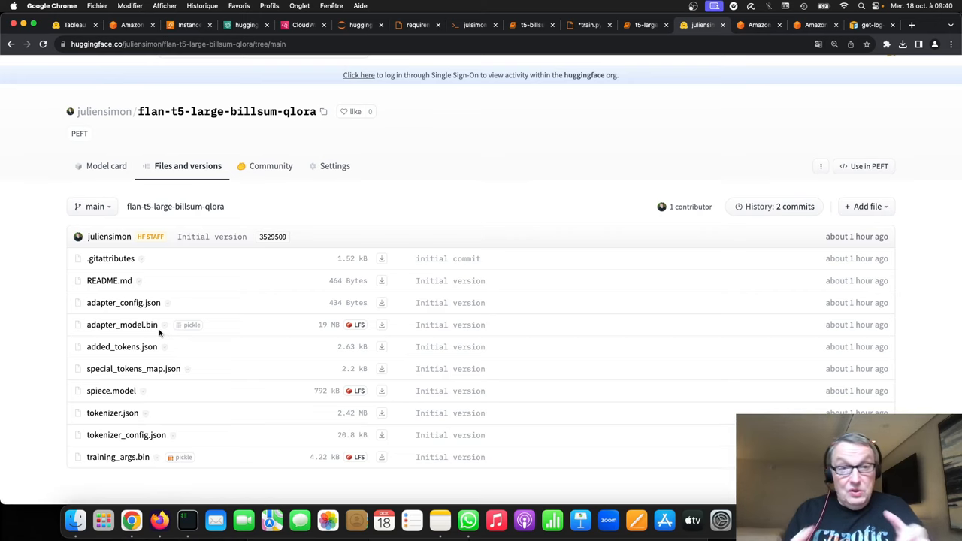
pyautogui.moveTo(333, 331)
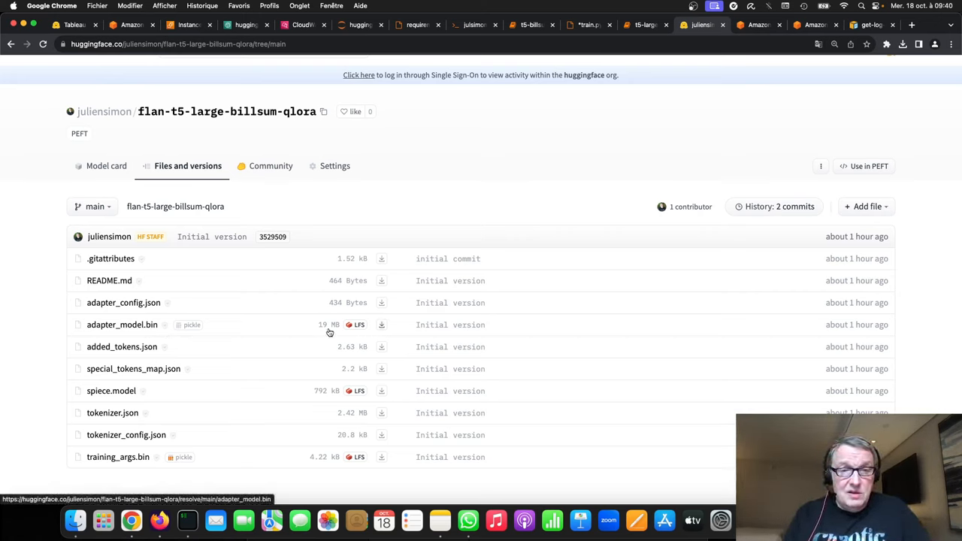
pyautogui.moveTo(284, 344)
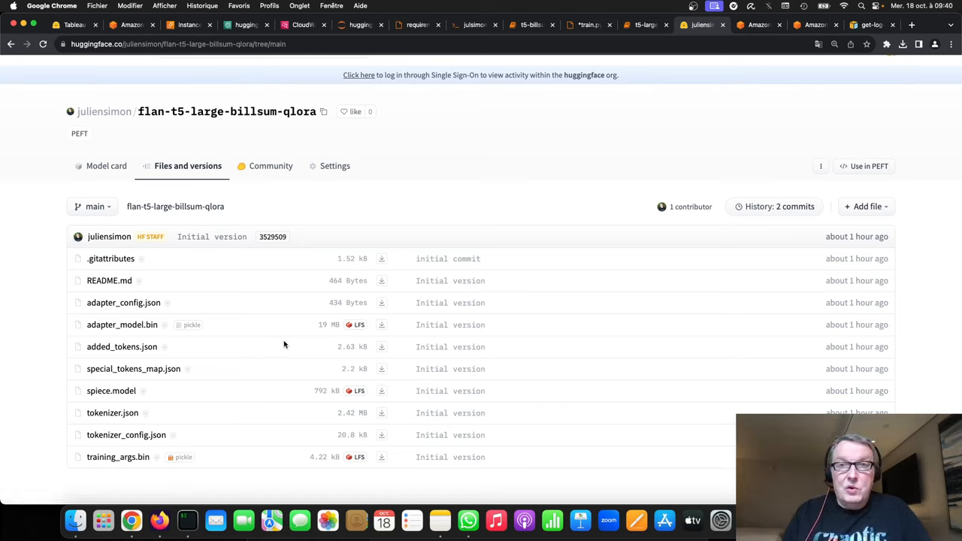
# Return to the notebook after reviewing the adapter files in the qlora repository
pyautogui.click(643, 24)
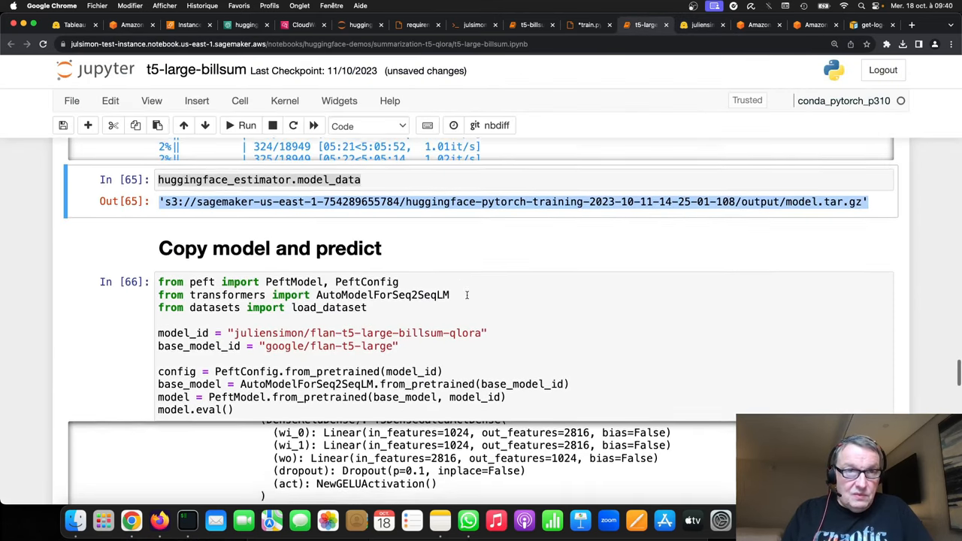
pyautogui.scroll(-3)
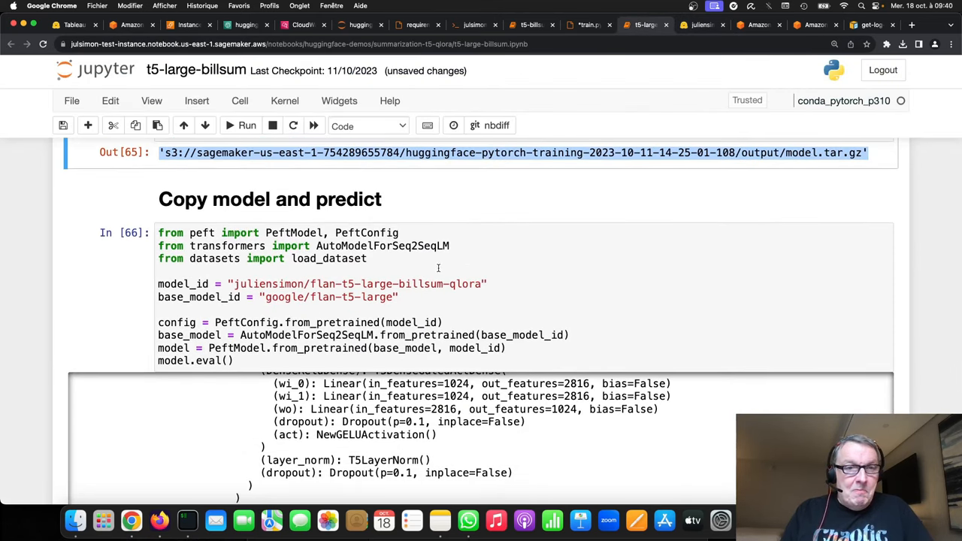
pyautogui.moveTo(186, 231)
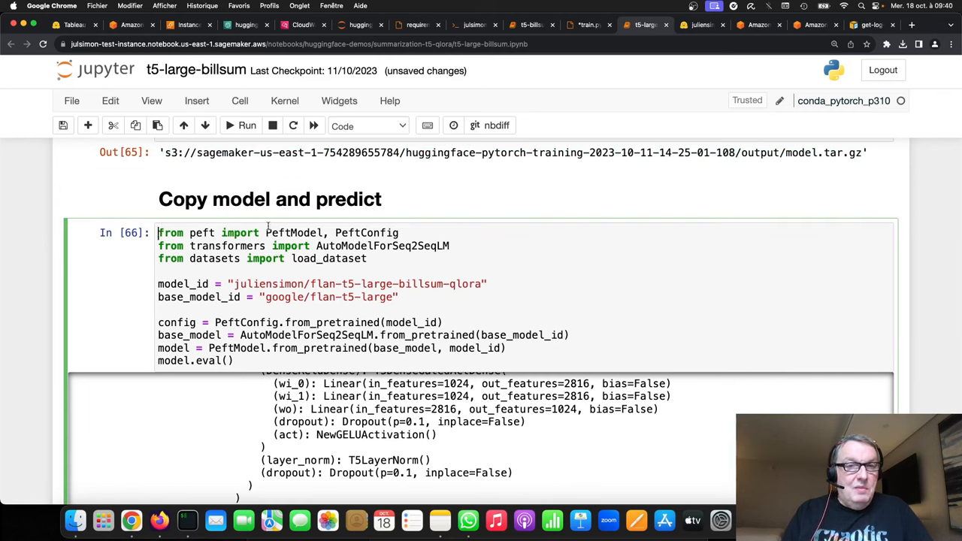
pyautogui.moveTo(158, 231); pyautogui.dragTo(367, 258)
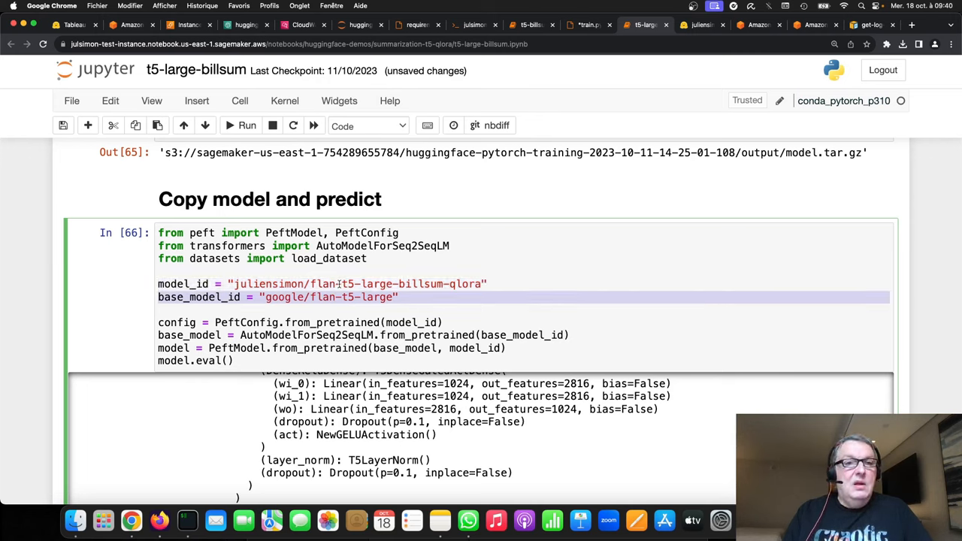
pyautogui.click(321, 284)
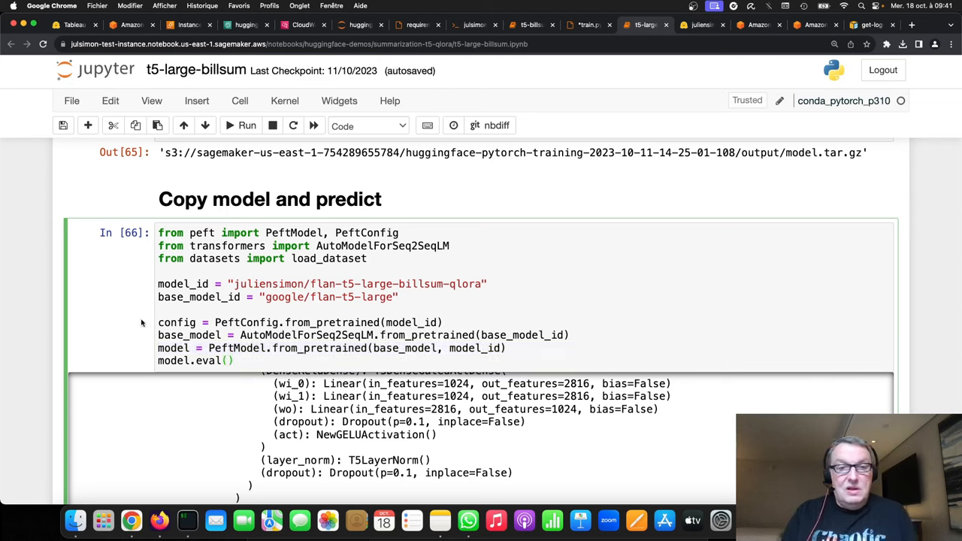
pyautogui.scroll(-3)
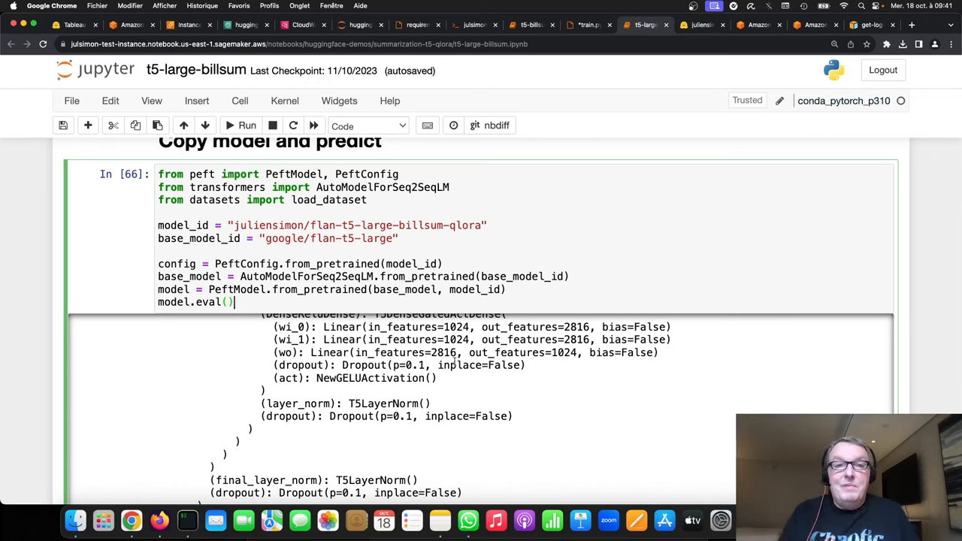
pyautogui.moveTo(739, 289)
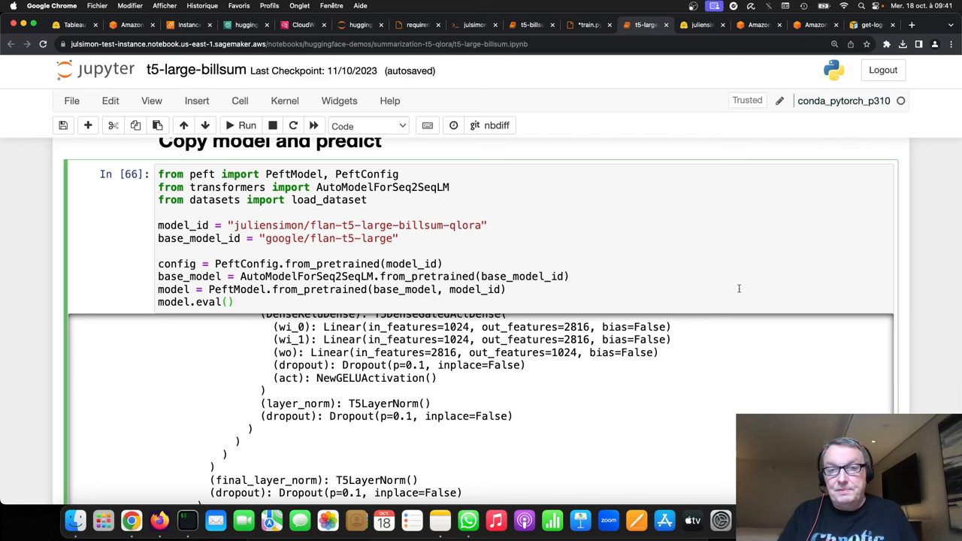
pyautogui.moveTo(934, 398)
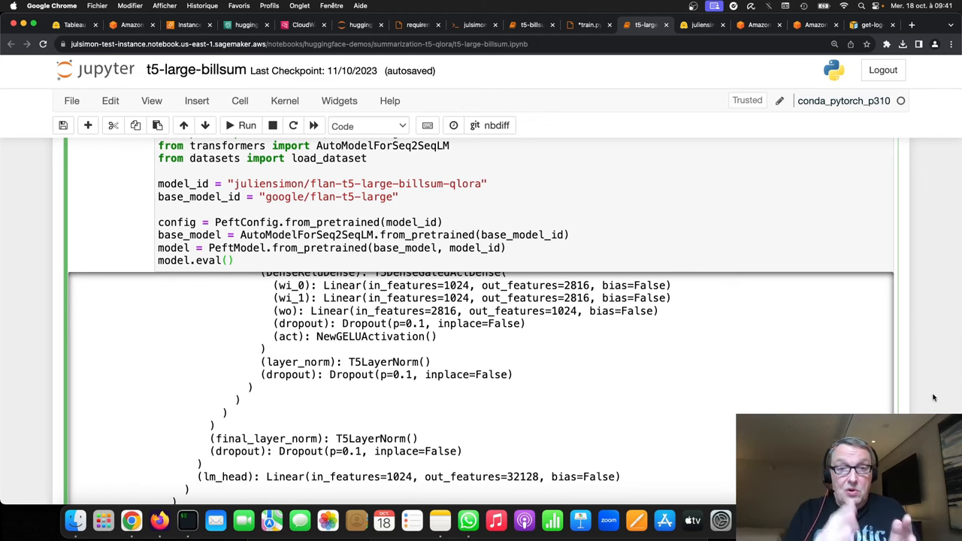
pyautogui.scroll(-3)
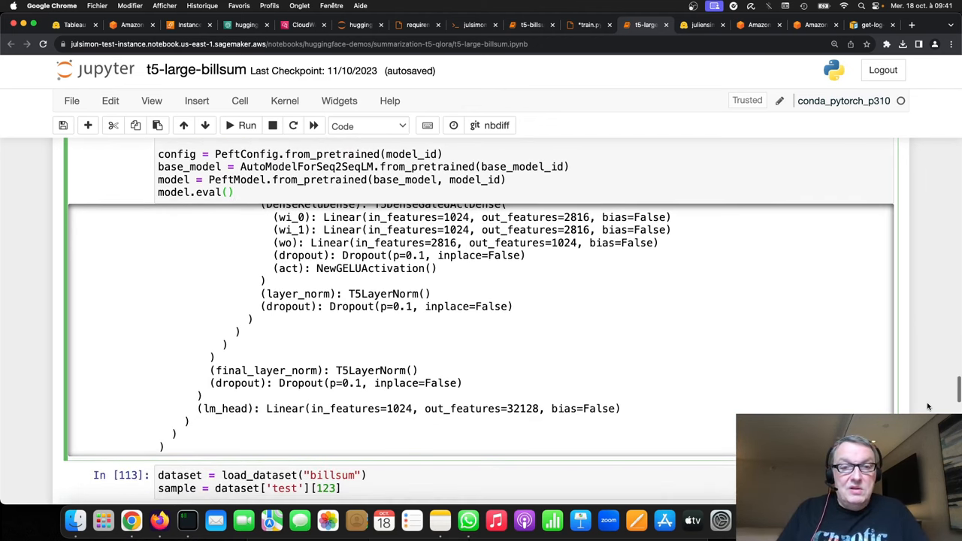
pyautogui.scroll(-3)
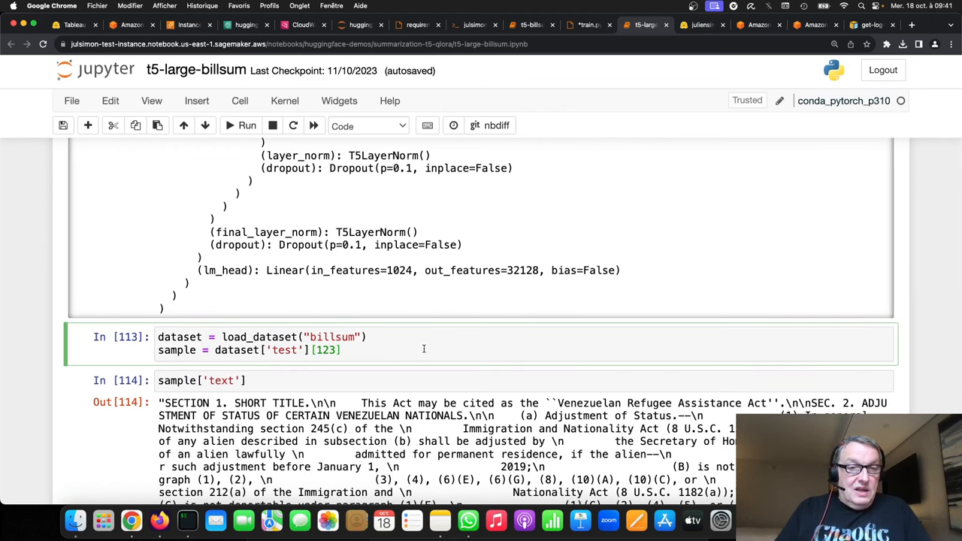
pyautogui.scroll(-3)
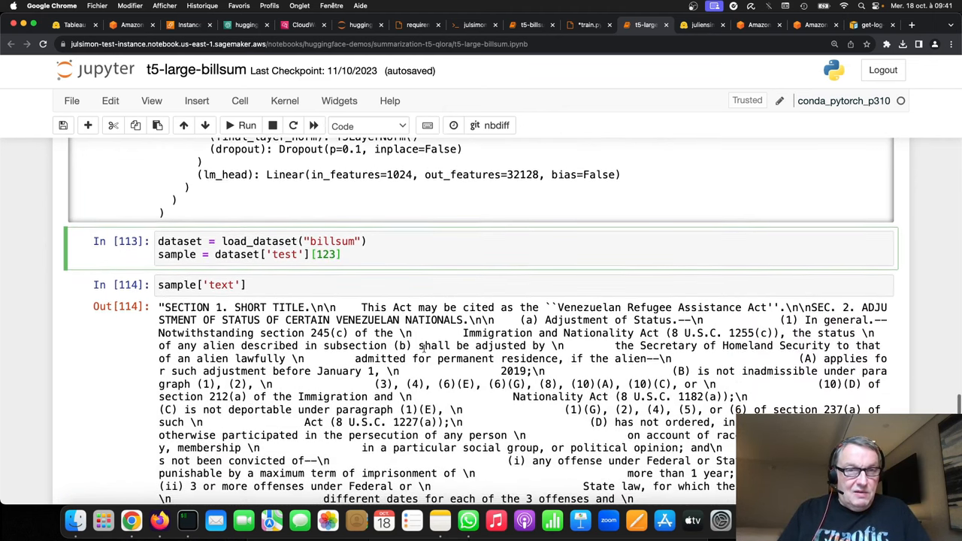
pyautogui.click(346, 254)
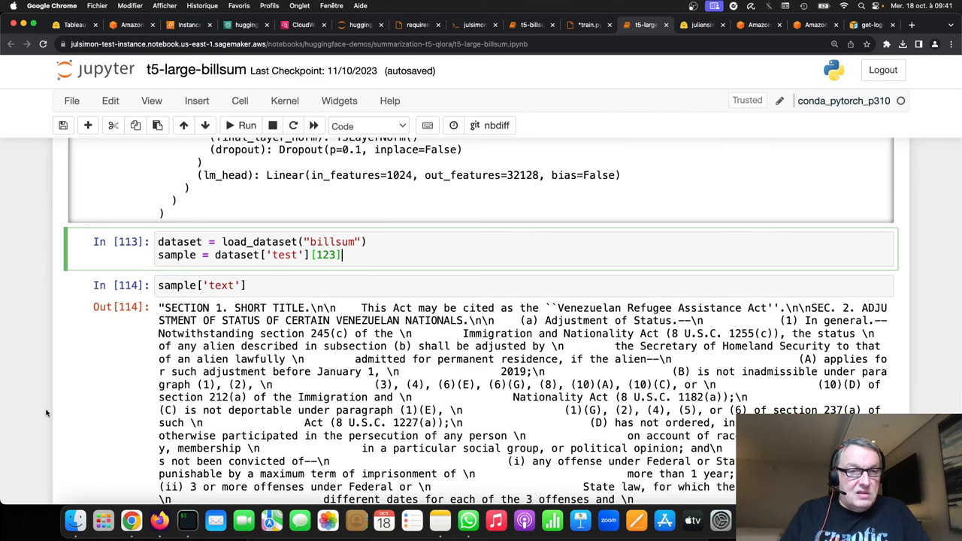
pyautogui.scroll(-3)
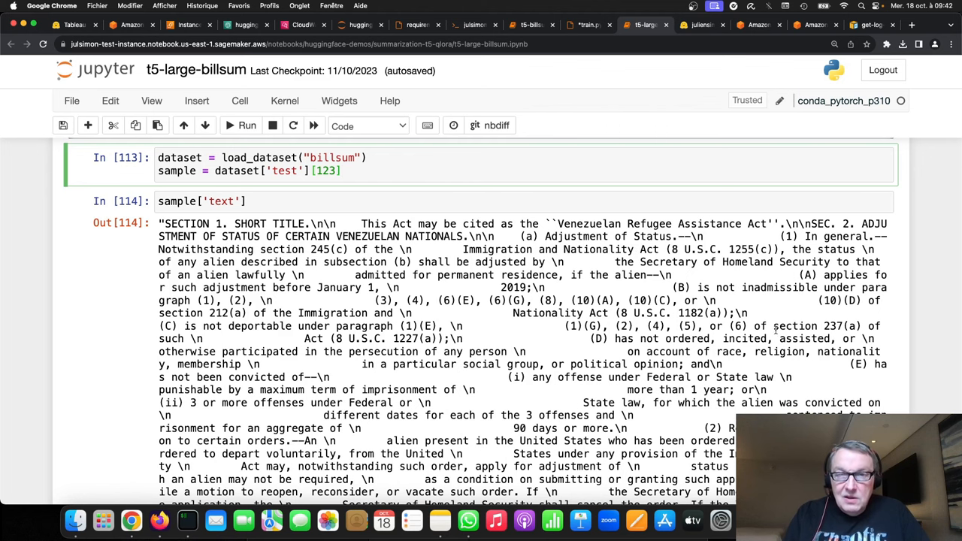
pyautogui.scroll(-3)
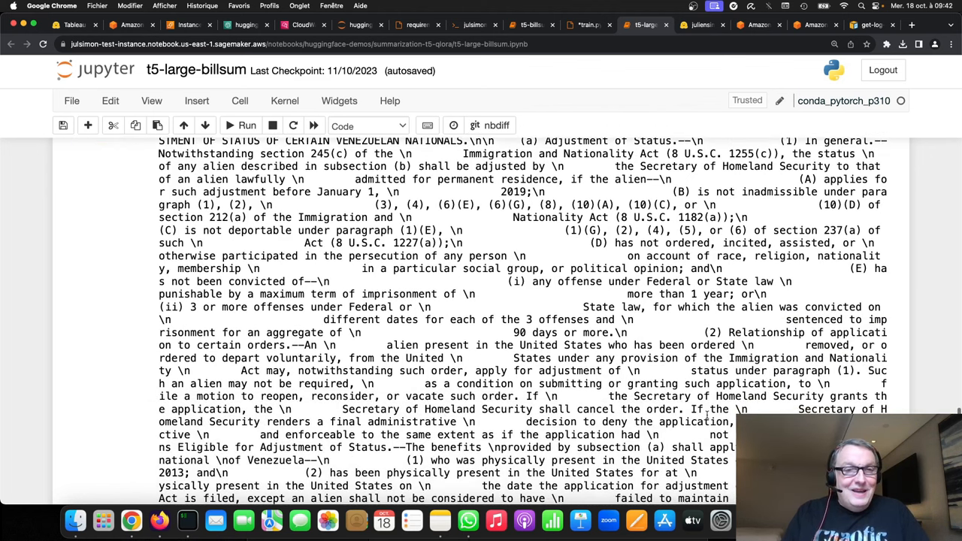
pyautogui.scroll(-3)
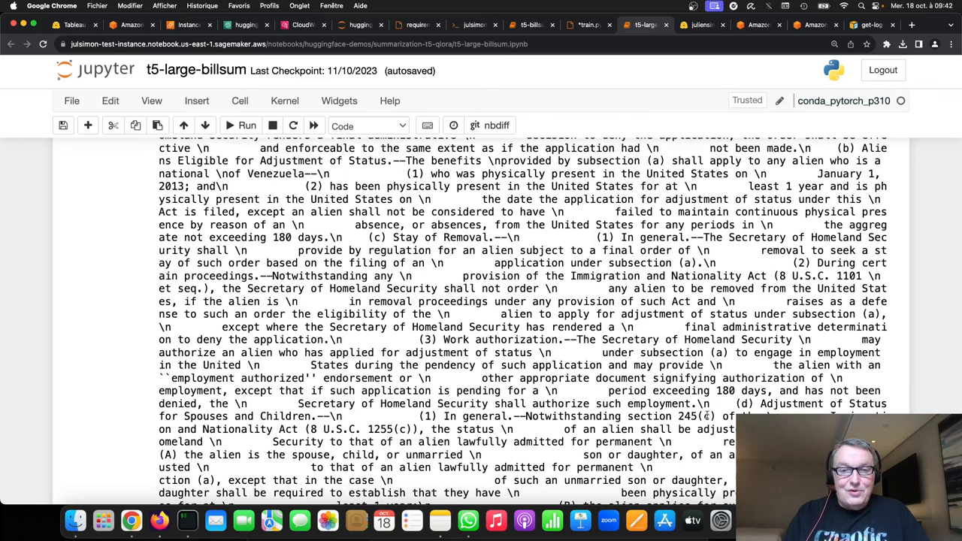
# Review the generation cell's tokenizer call and truncation setting above the decoded bill summary
pyautogui.scroll(-3)
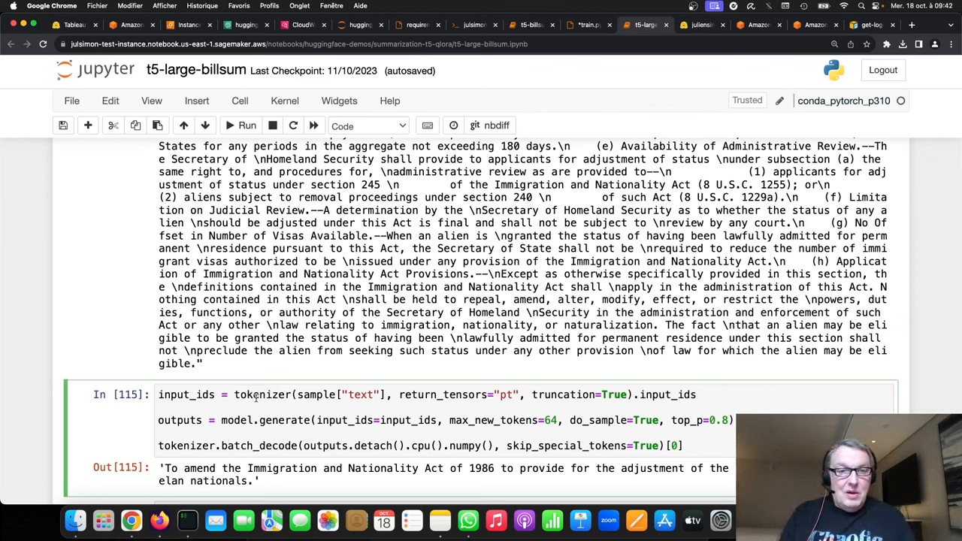
pyautogui.doubleClick(315, 393)
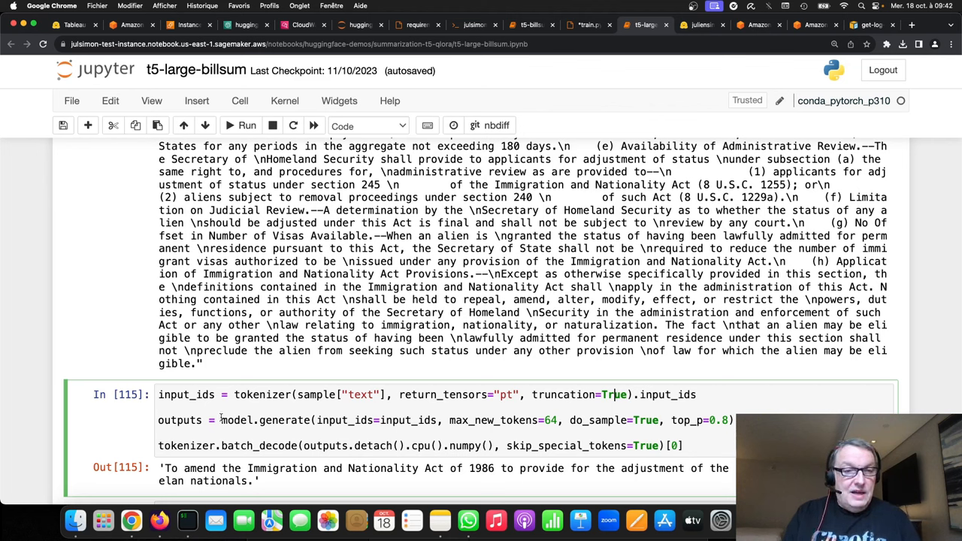
pyautogui.doubleClick(264, 421)
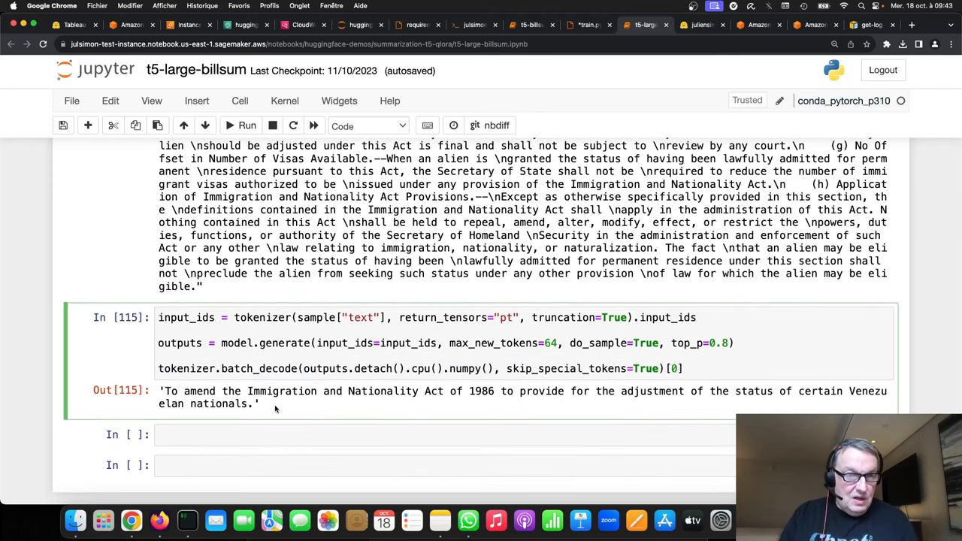
pyautogui.moveTo(300, 405)
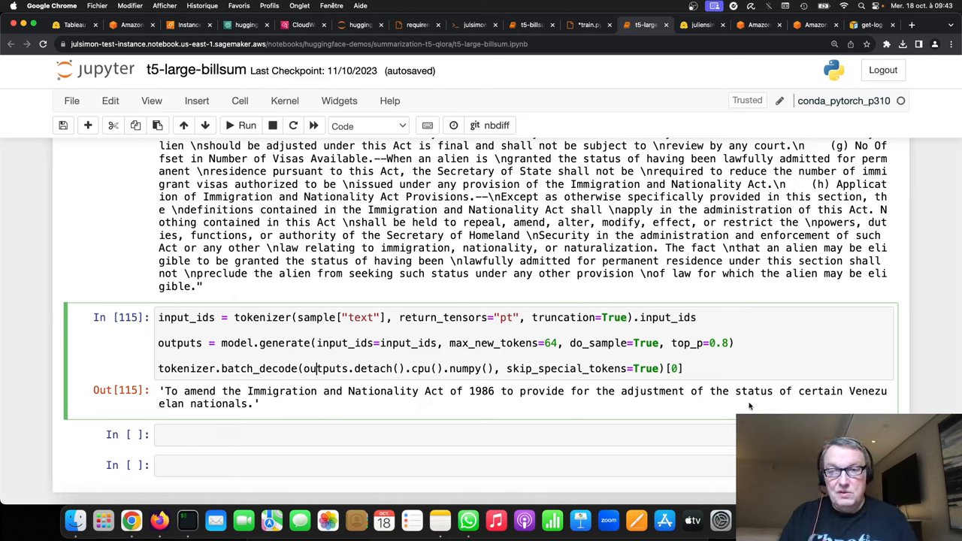
pyautogui.moveTo(547, 412)
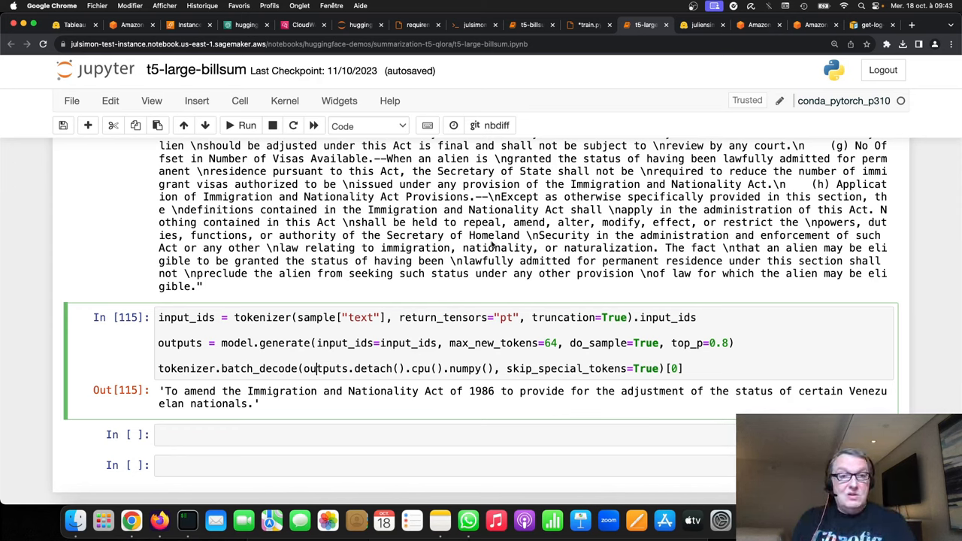
pyautogui.scroll(-3)
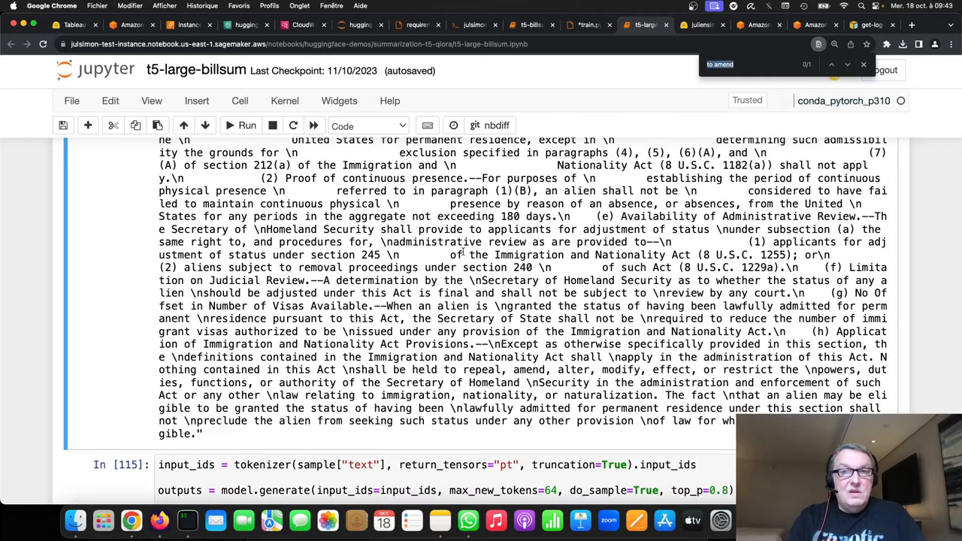
pyautogui.write('amen')
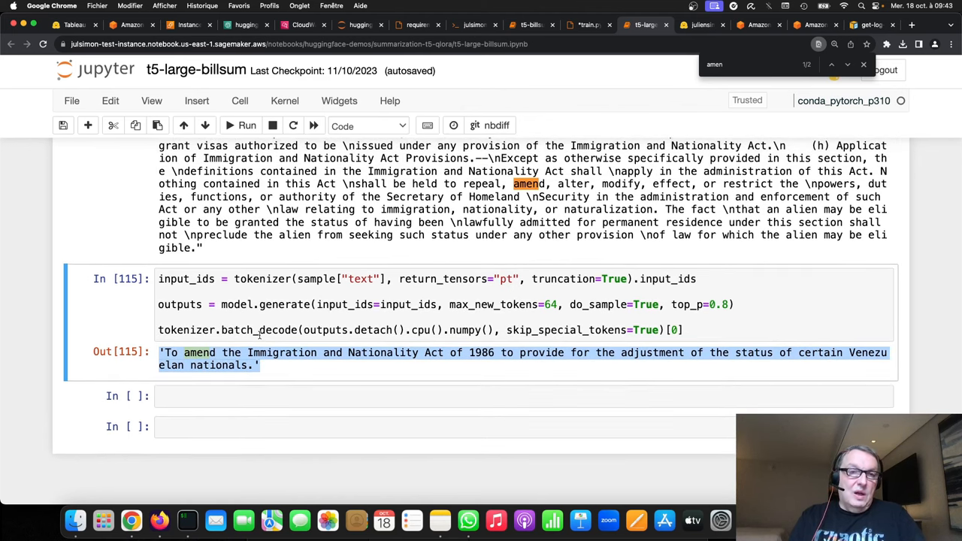
pyautogui.scroll(-3)
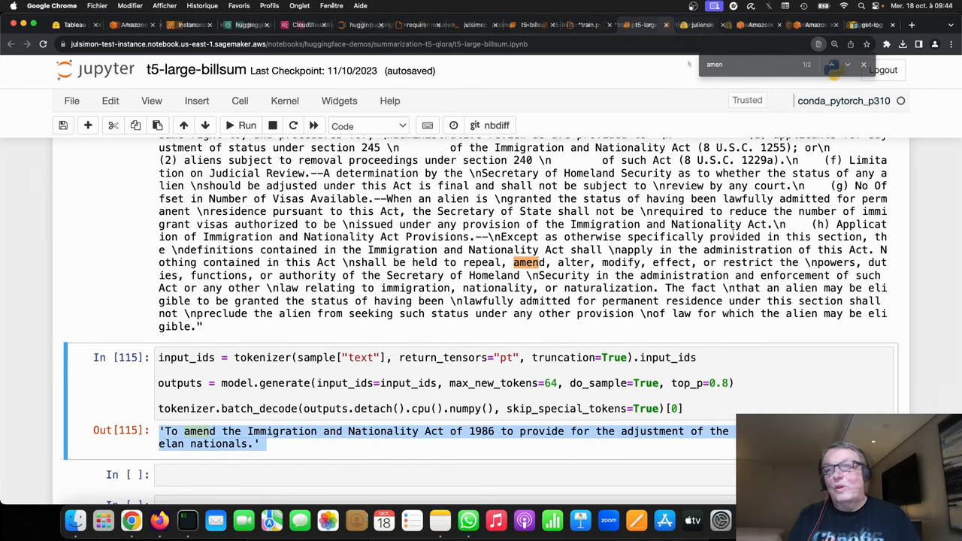
pyautogui.click(863, 63)
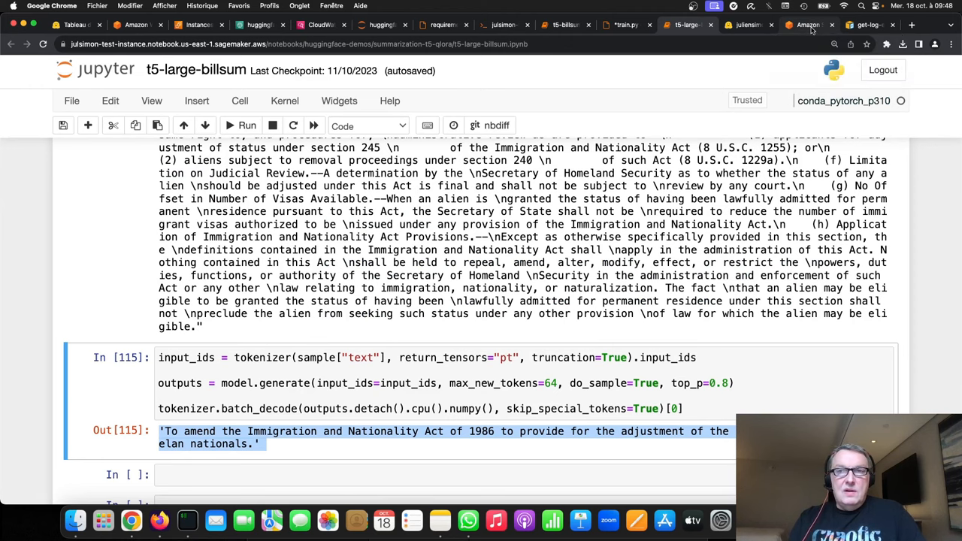
# Find ml.p4d.24xlarge in the Accelerated Computing training table and pick out its $37.688 hourly price
pyautogui.click(809, 24)
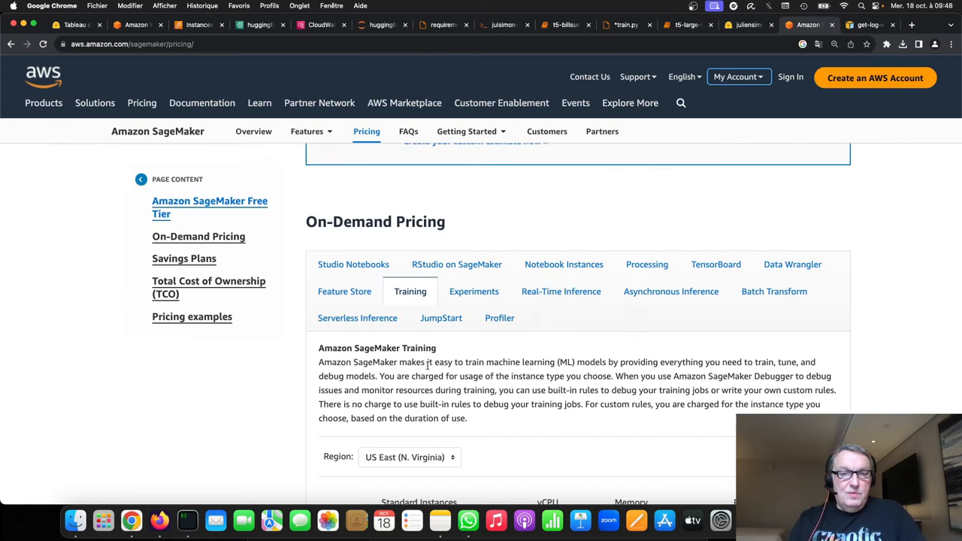
pyautogui.scroll(-3)
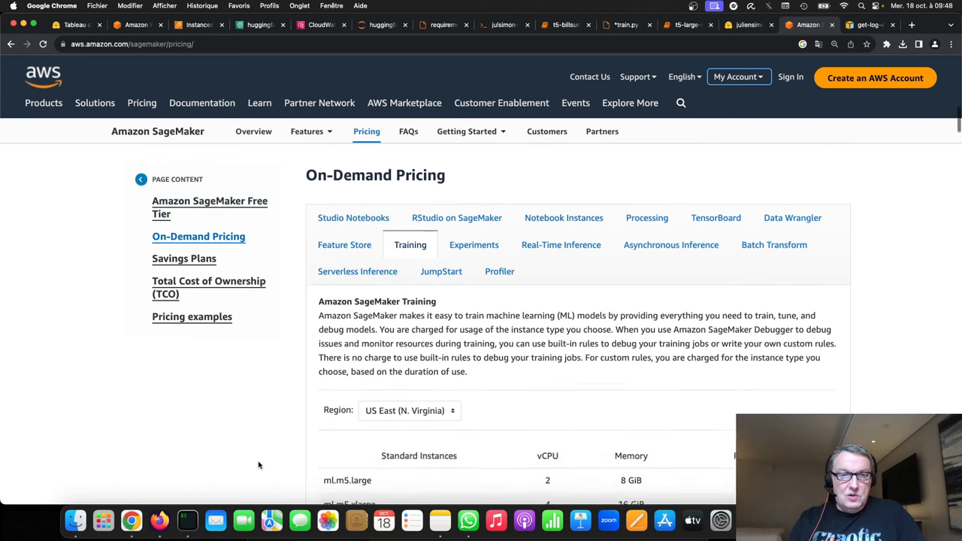
pyautogui.scroll(-3)
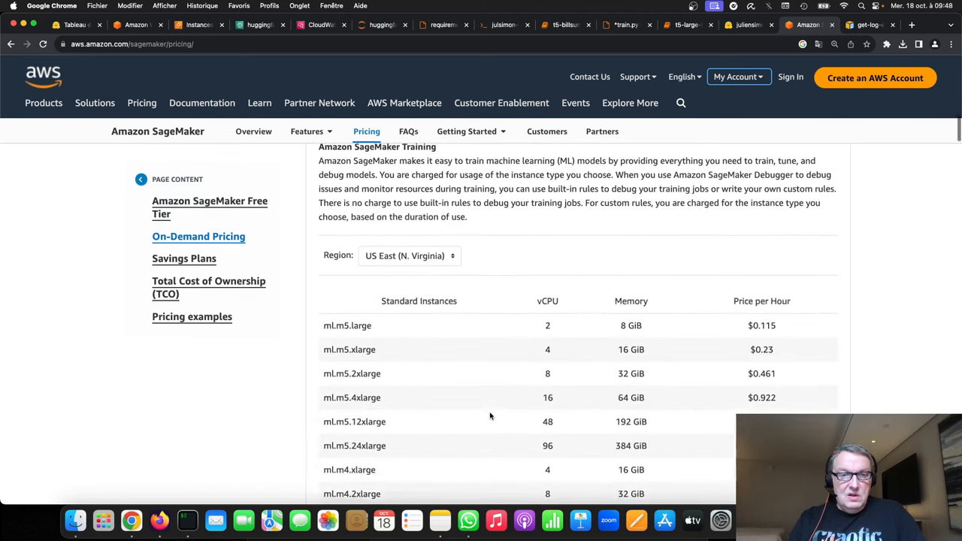
pyautogui.scroll(-3)
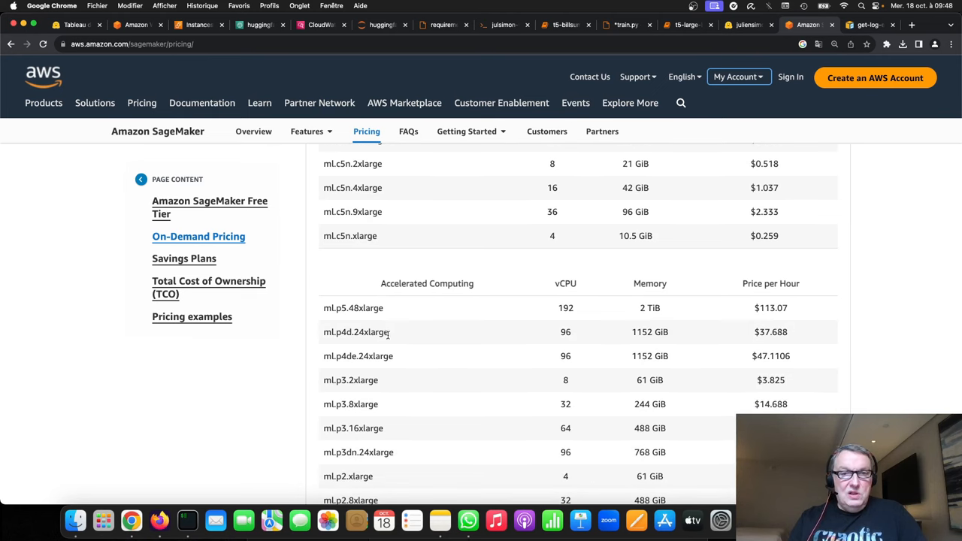
pyautogui.doubleClick(770, 332)
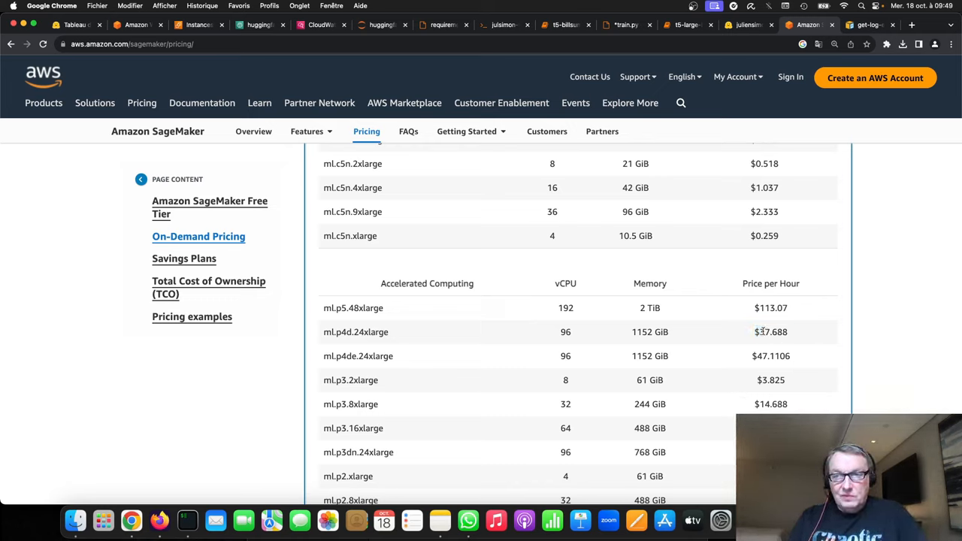
pyautogui.doubleClick(769, 332)
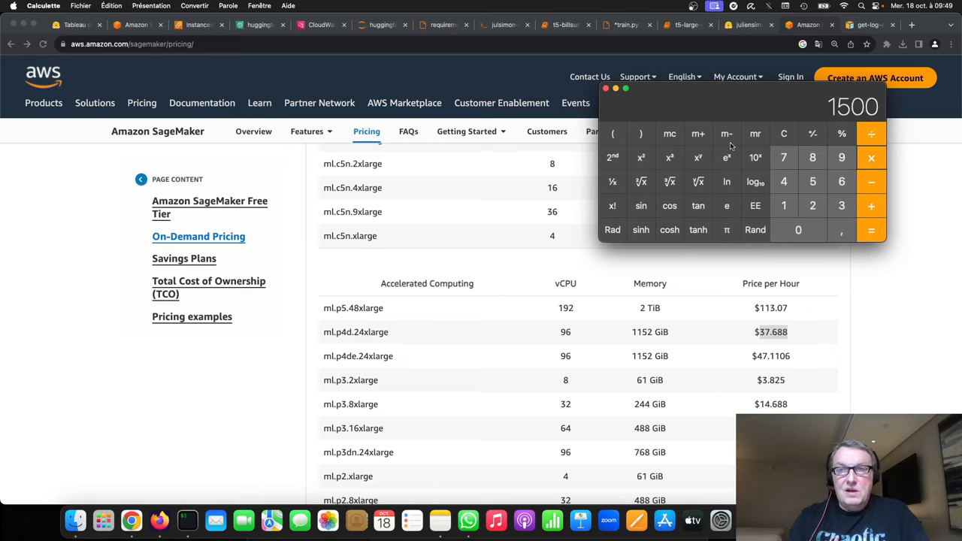
# Compute 1500 × 37.688 ÷ 3600 ≈ 15.70, clear it, and work out the second cost of 8,448
pyautogui.click(841, 181)
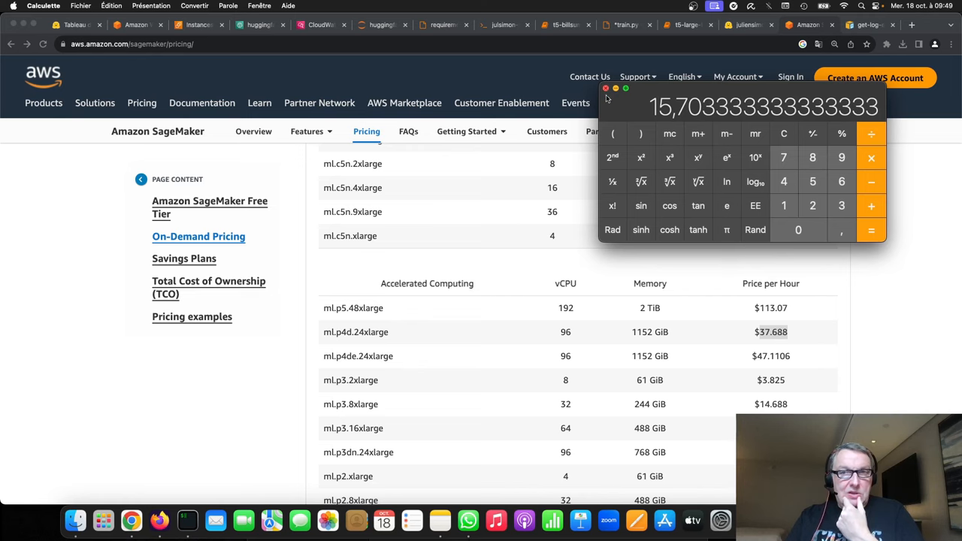
pyautogui.scroll(-3)
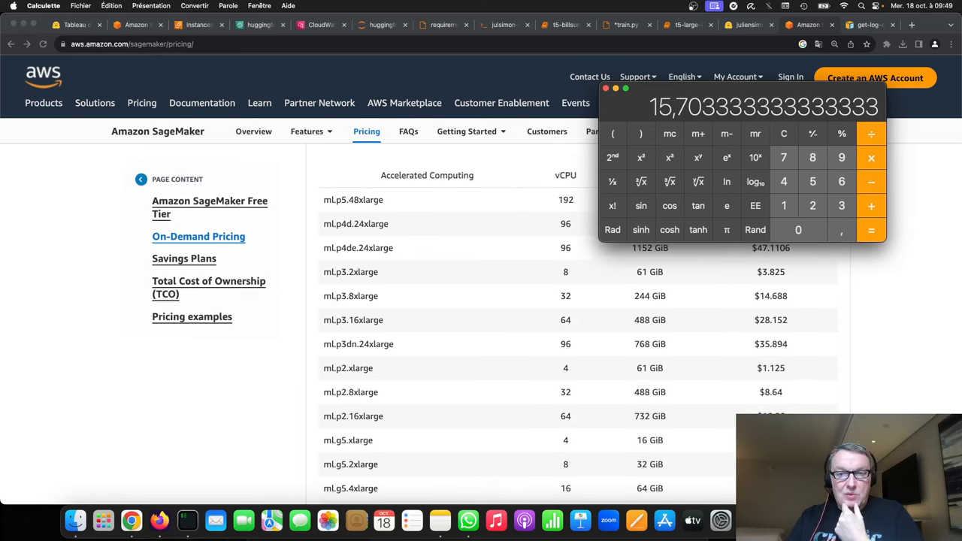
pyautogui.moveTo(784, 138)
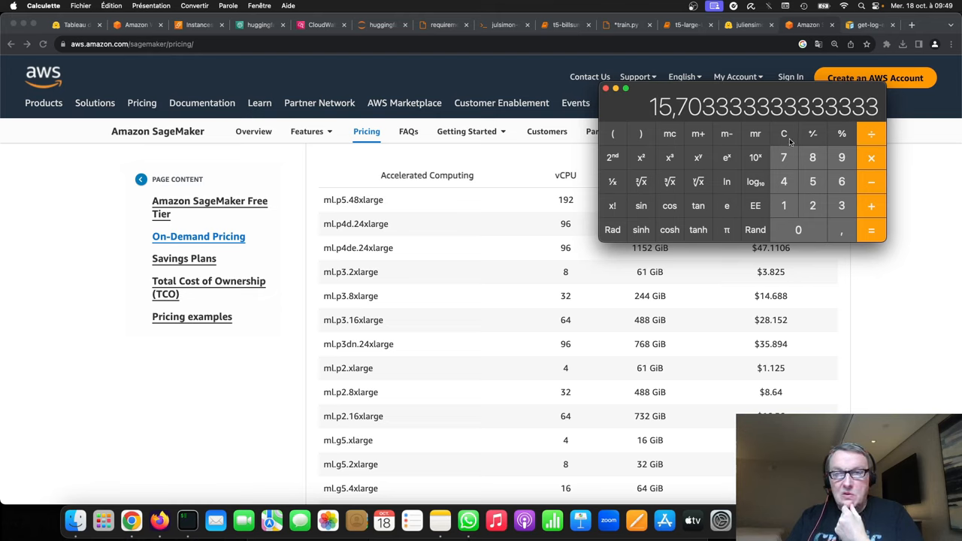
pyautogui.click(784, 132)
pyautogui.write('8,448')
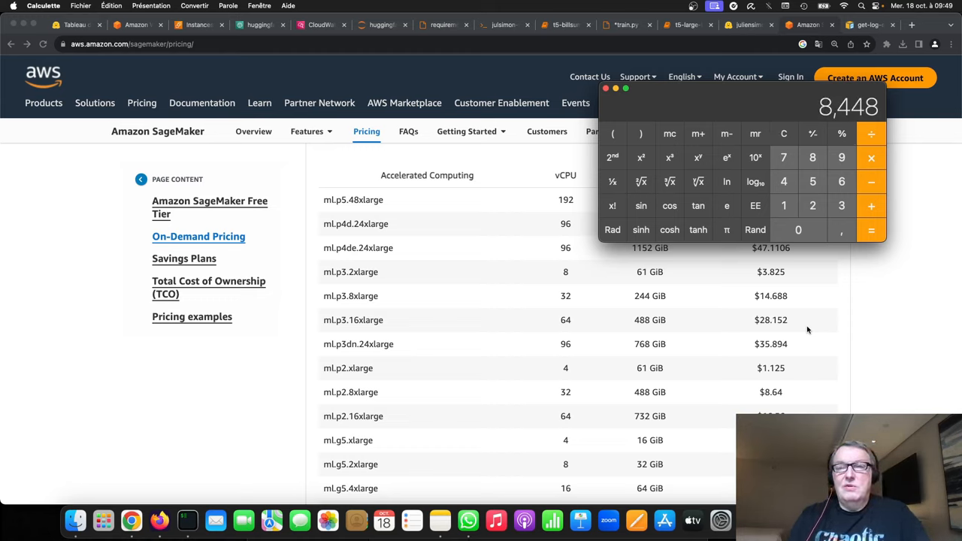
pyautogui.moveTo(664, 288)
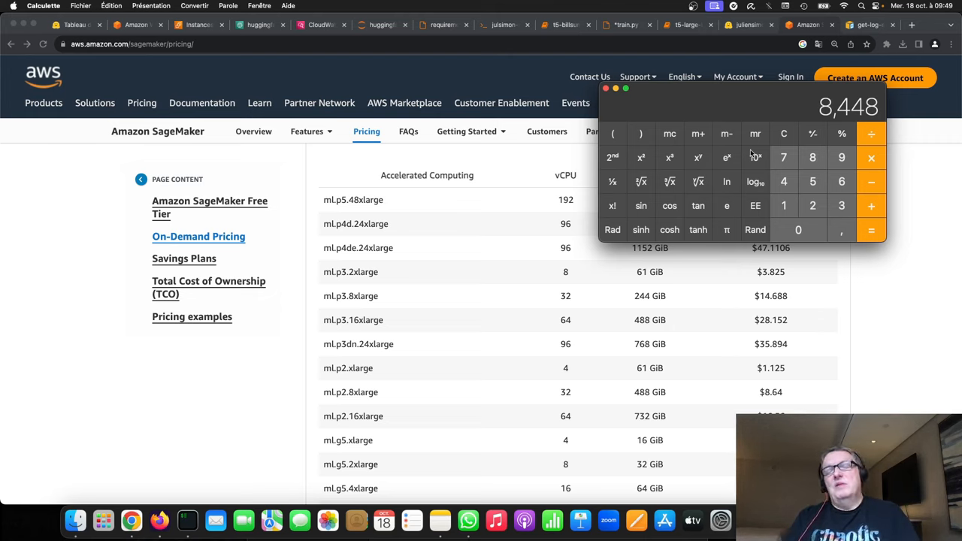
pyautogui.moveTo(754, 158)
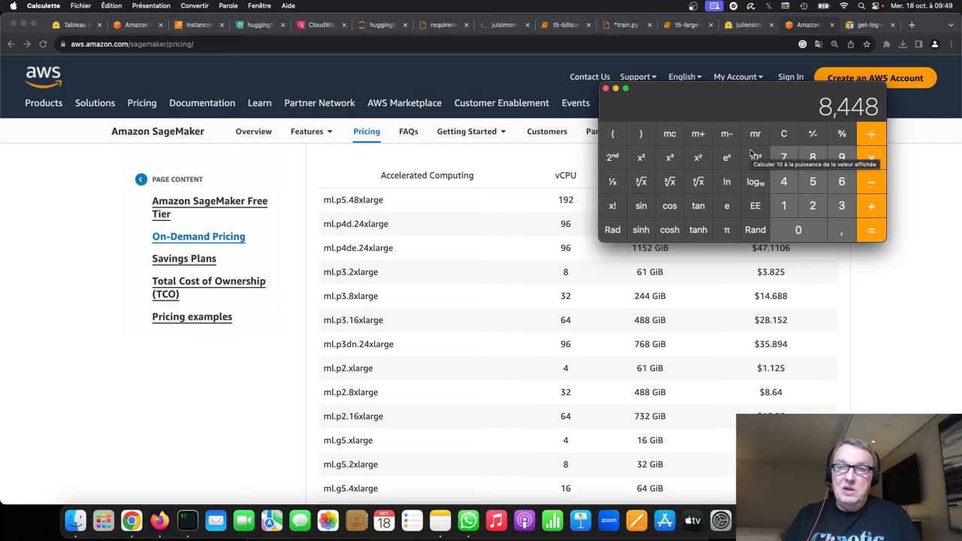
pyautogui.moveTo(724, 105)
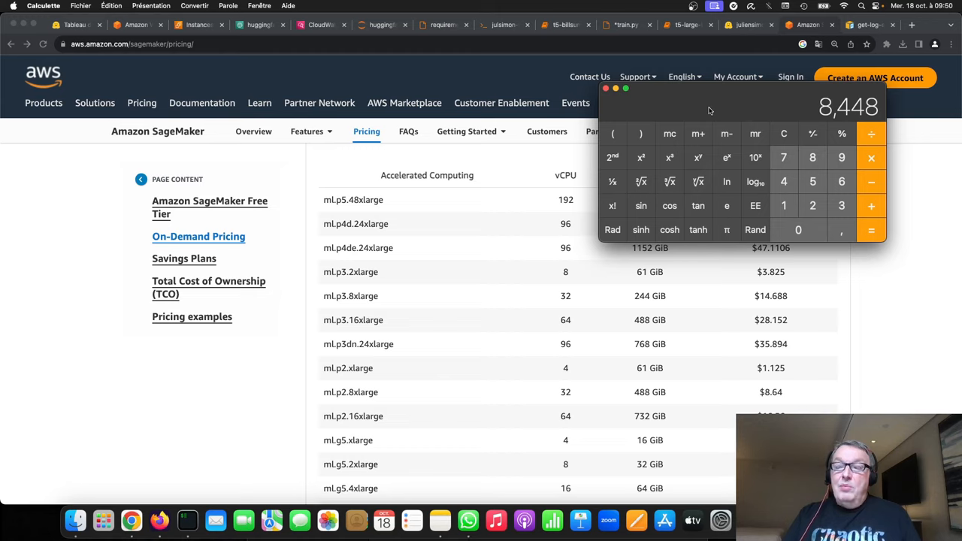
pyautogui.moveTo(376, 434)
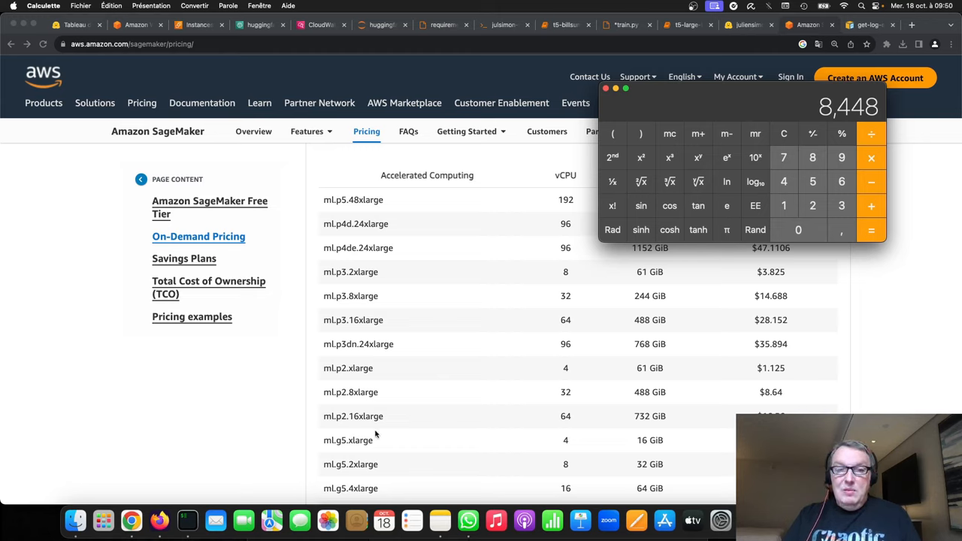
pyautogui.moveTo(364, 442)
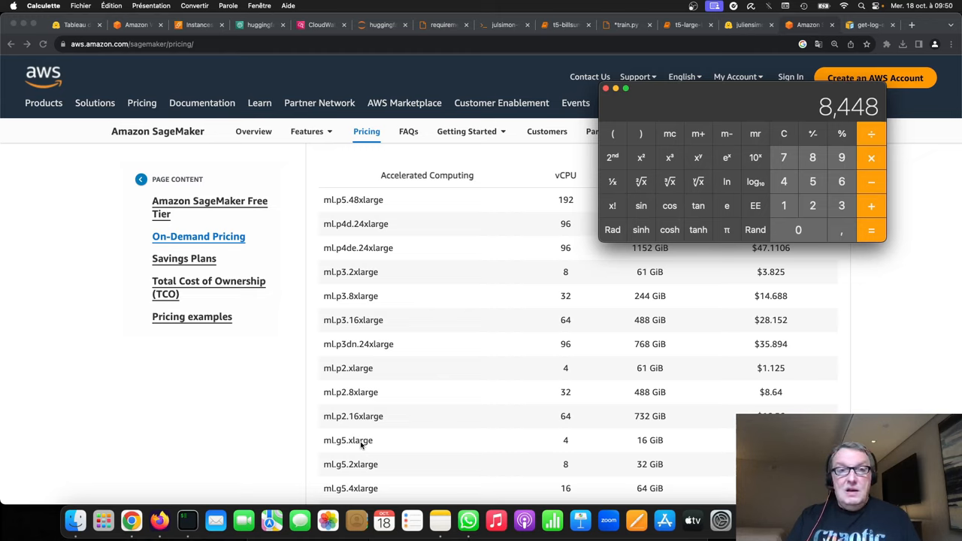
pyautogui.moveTo(364, 226)
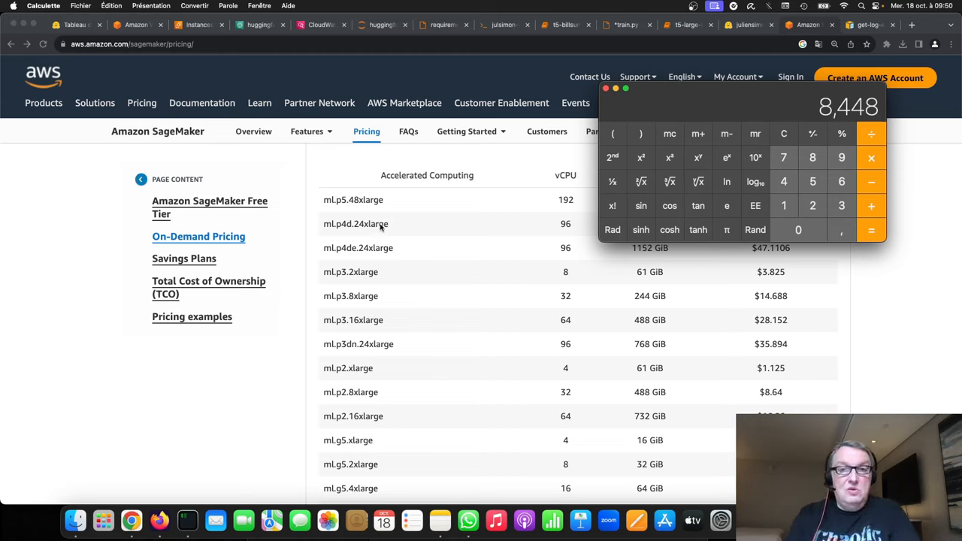
pyautogui.moveTo(359, 463)
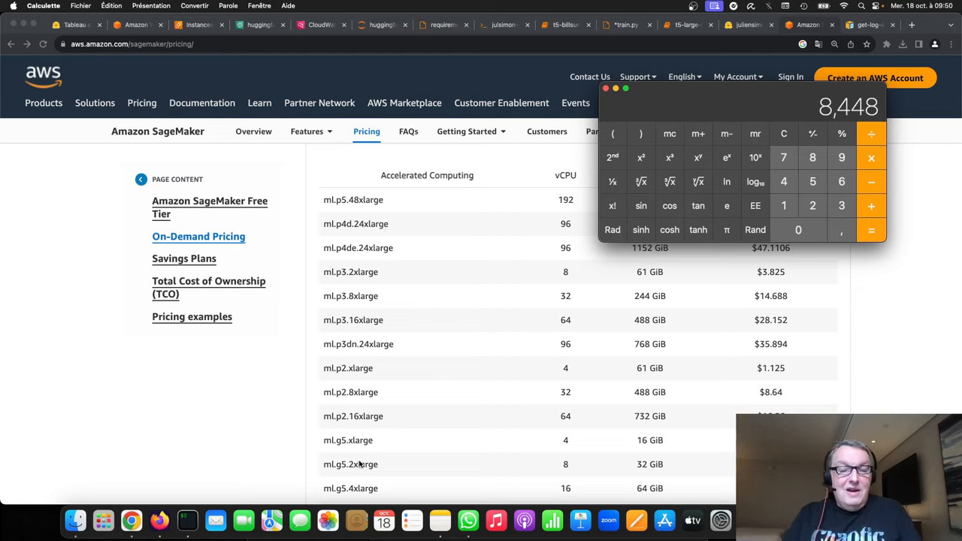
pyautogui.moveTo(391, 445)
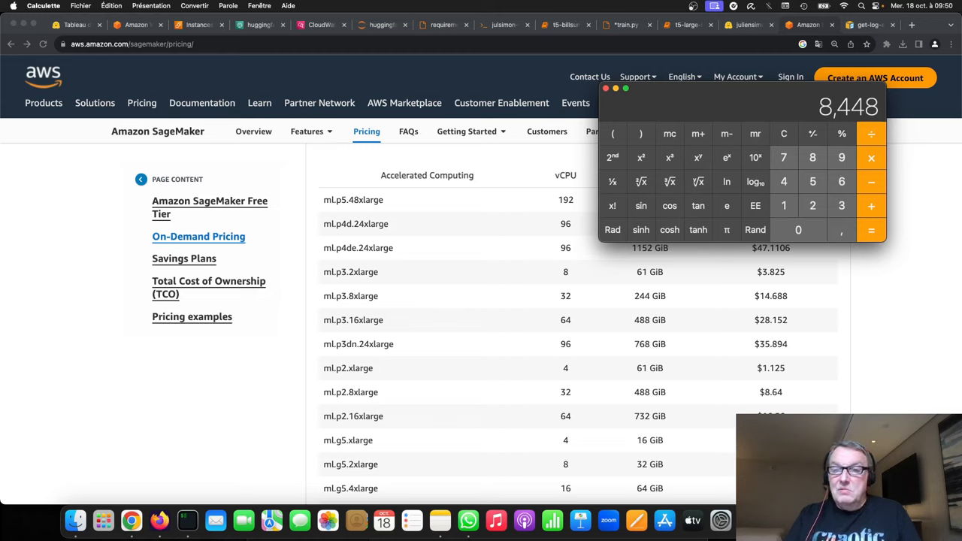
pyautogui.moveTo(897, 118)
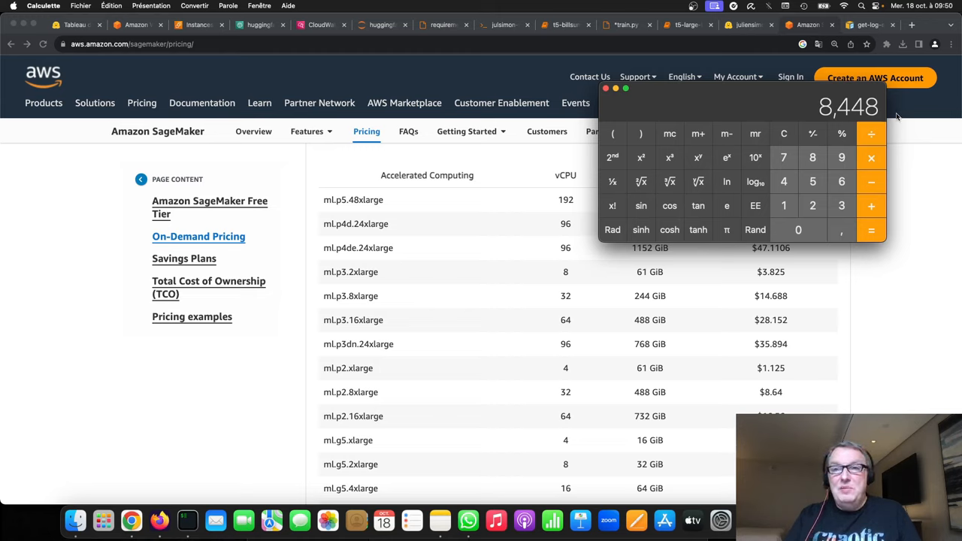
pyautogui.moveTo(813, 190)
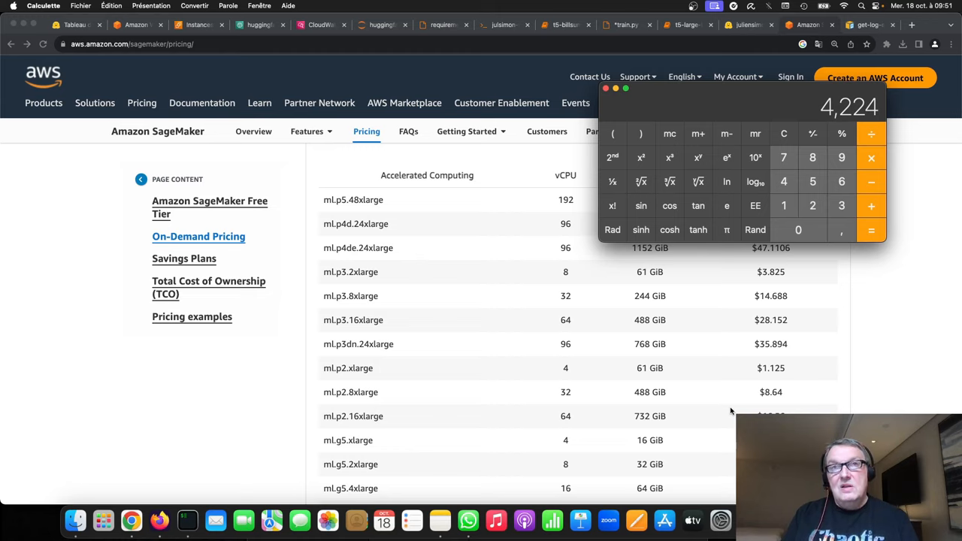
pyautogui.moveTo(724, 418)
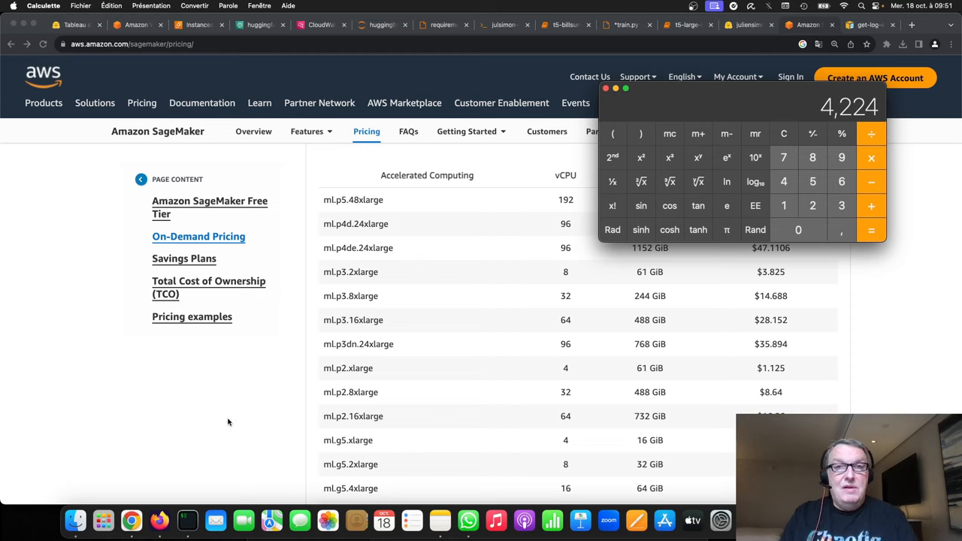
pyautogui.moveTo(600, 129)
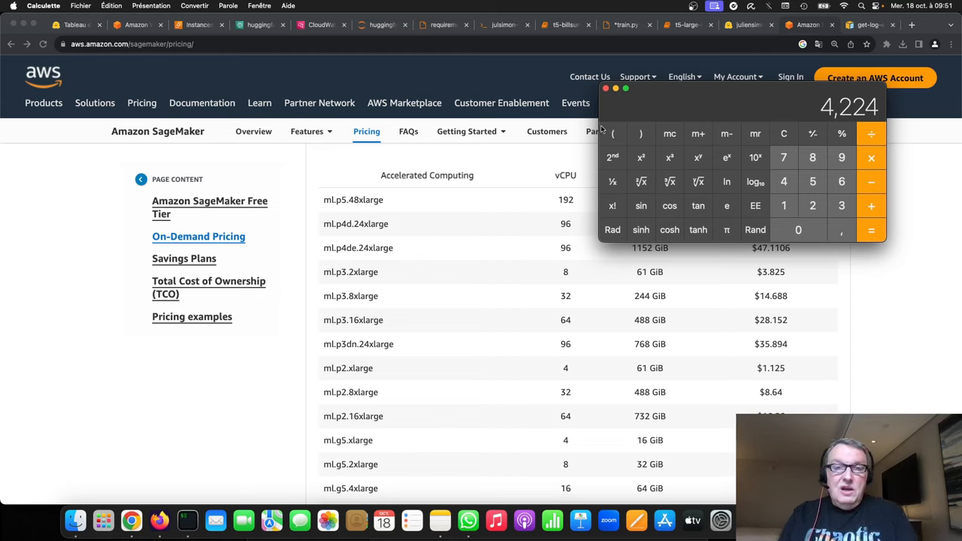
pyautogui.moveTo(559, 30)
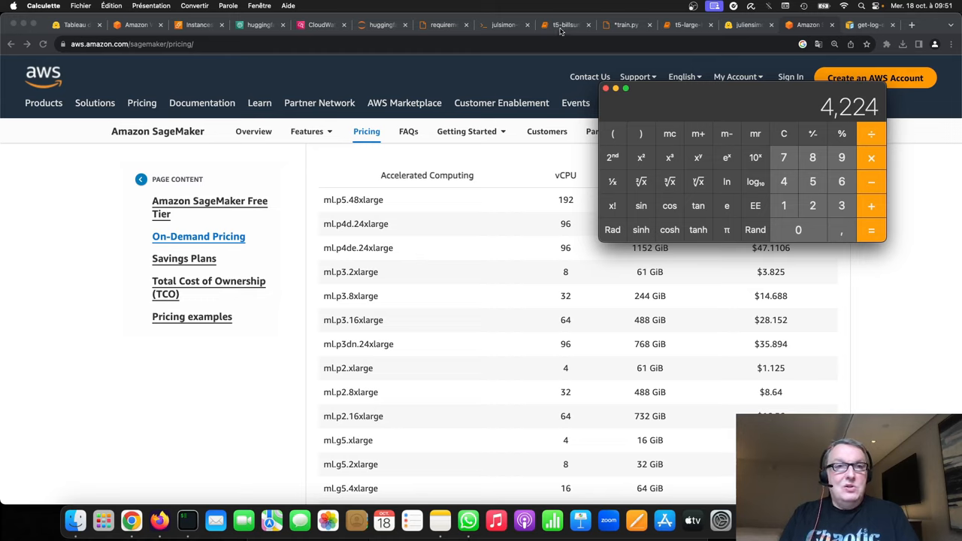